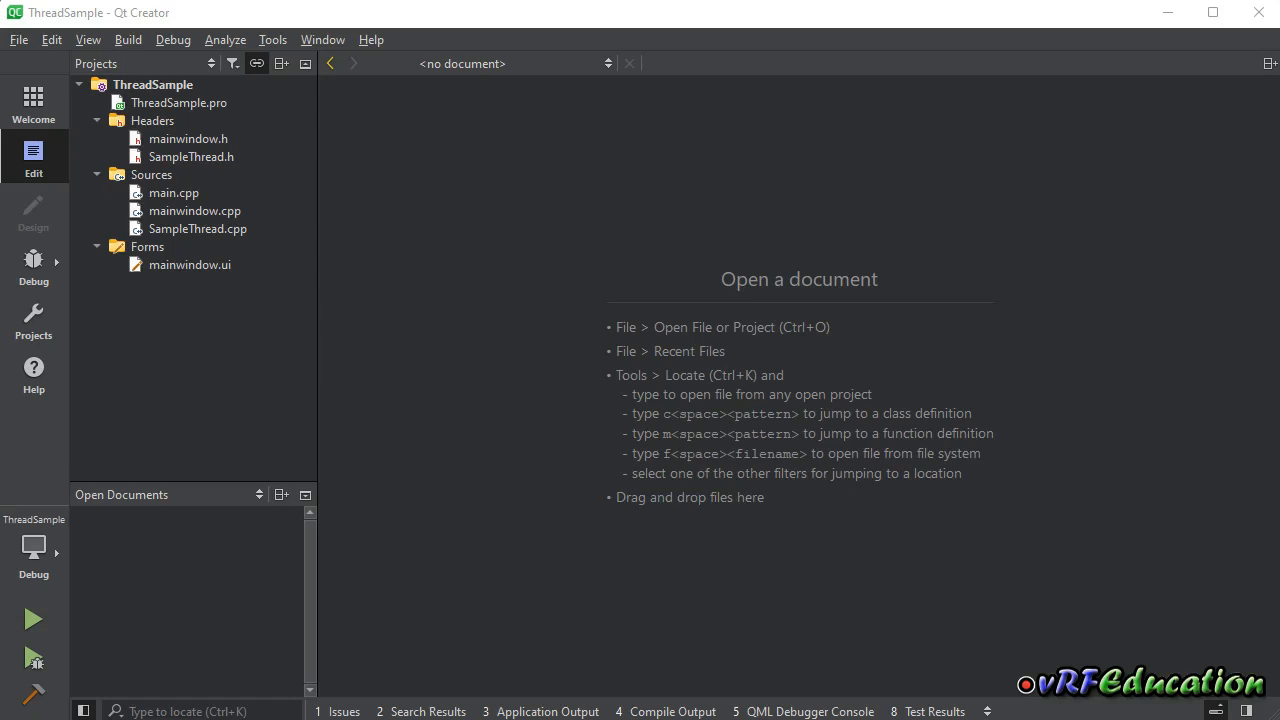
Add 'concurrent' to ThreadSample.pro's QT += line, save, and open mainwindow.ui.
click(178, 102)
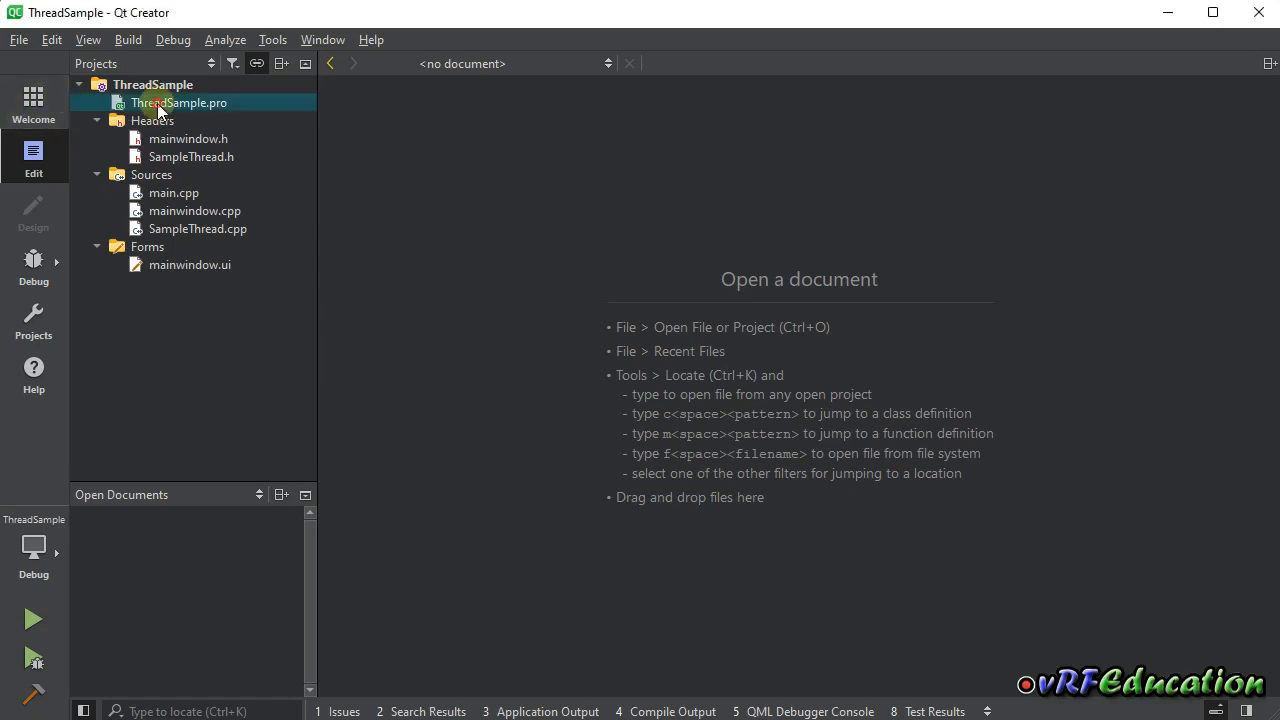
double_click(180, 102)
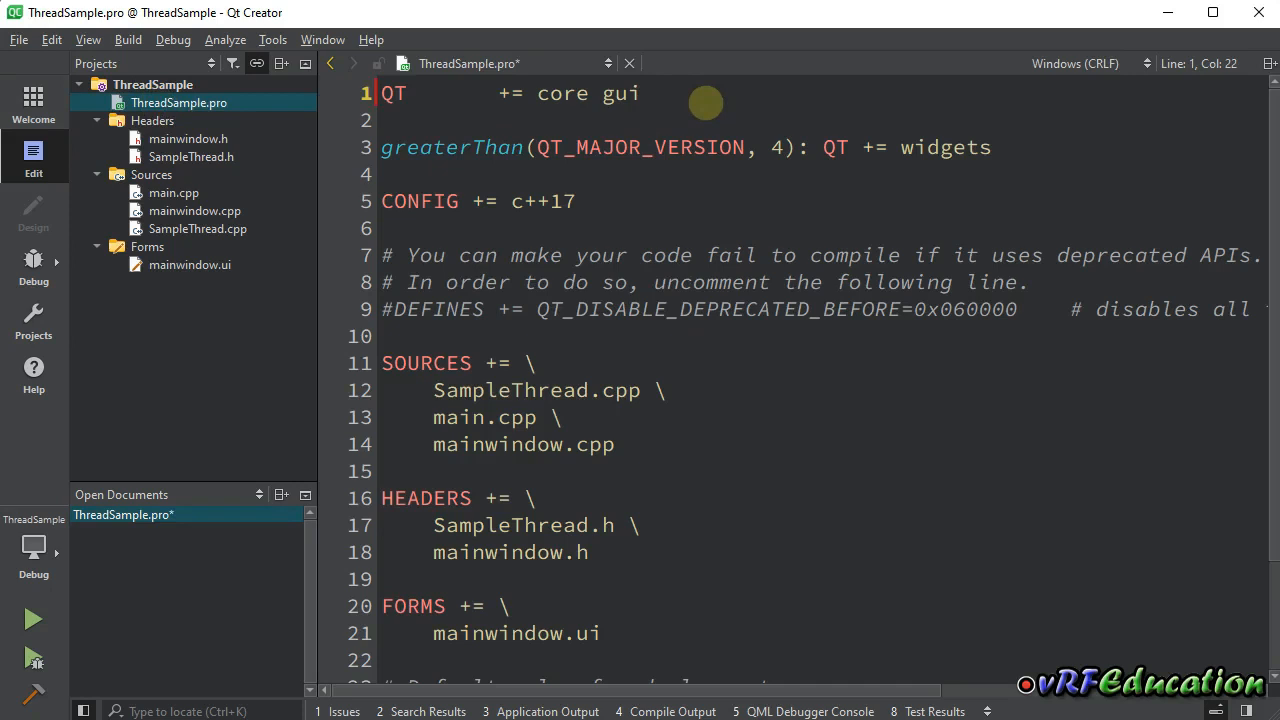
text(concurrent)
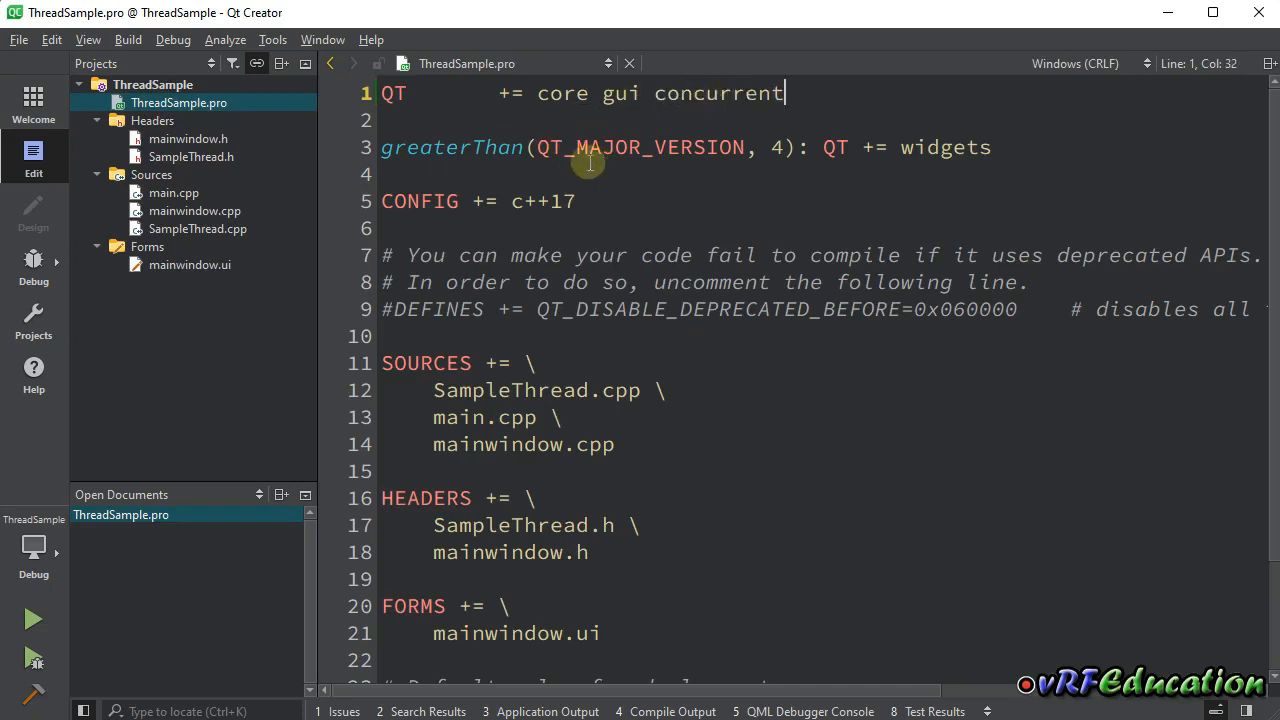
double_click(718, 93)
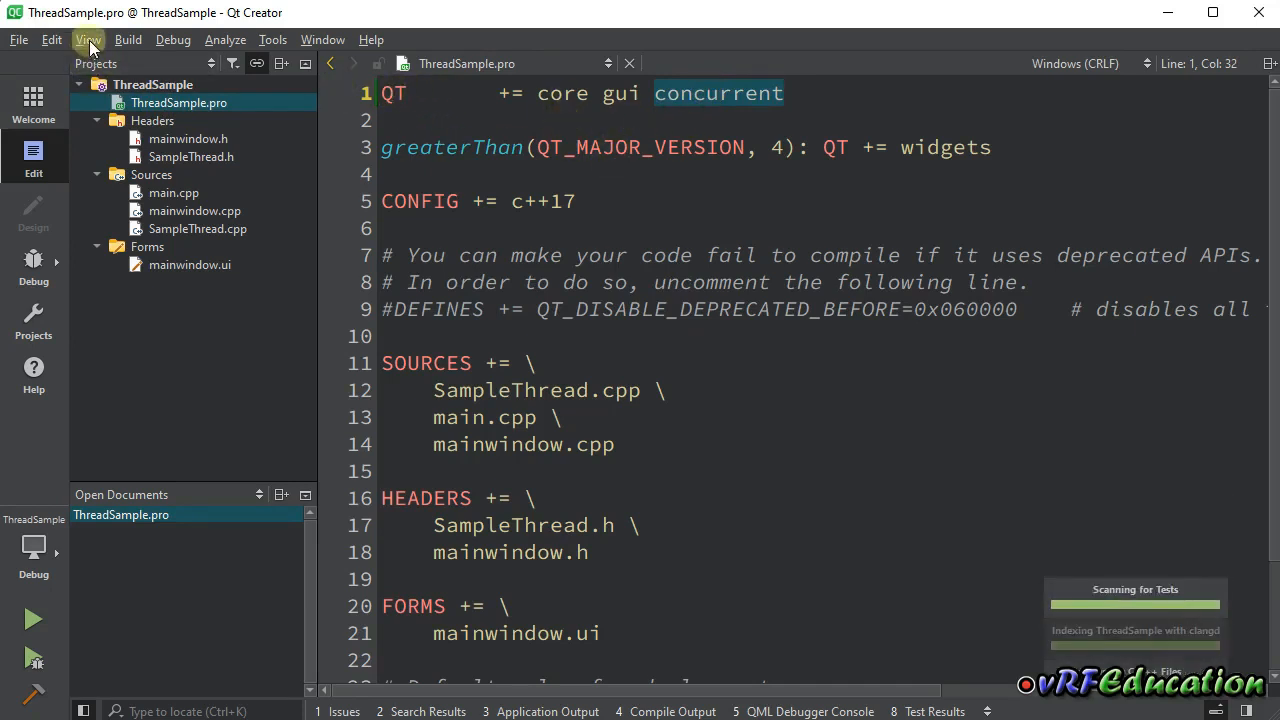
click(127, 39)
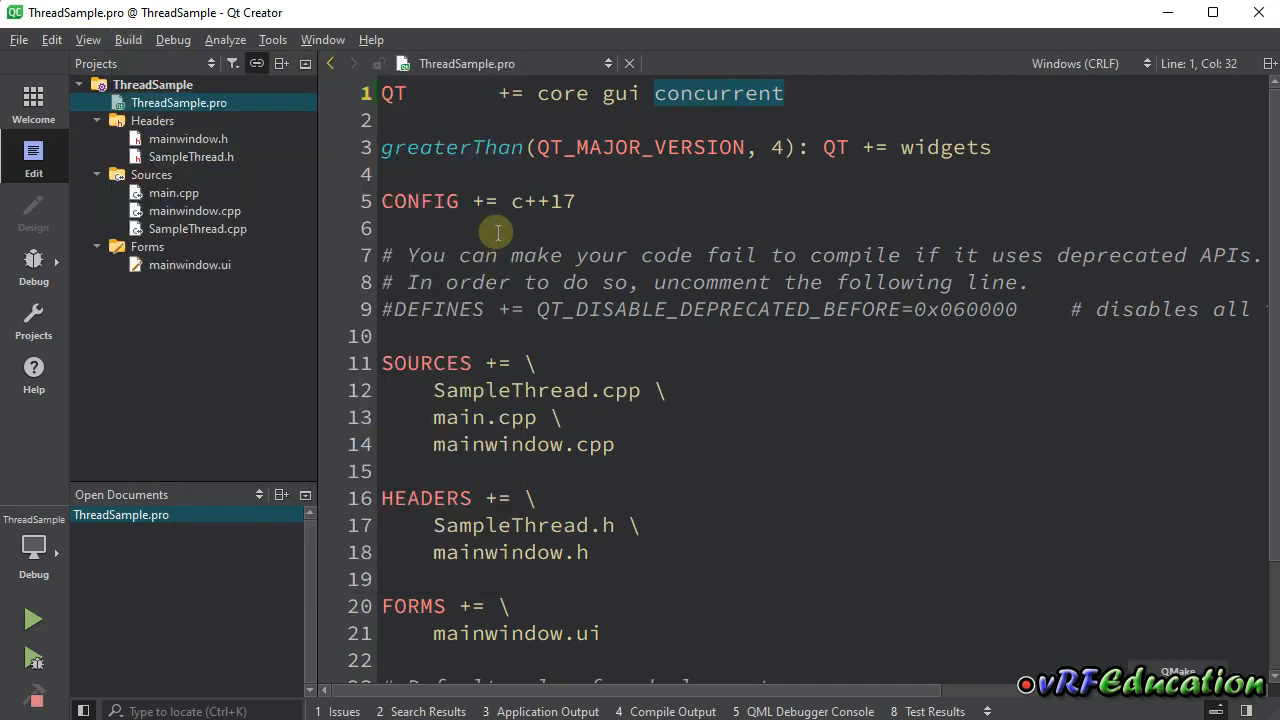
mouse_move(527, 248)
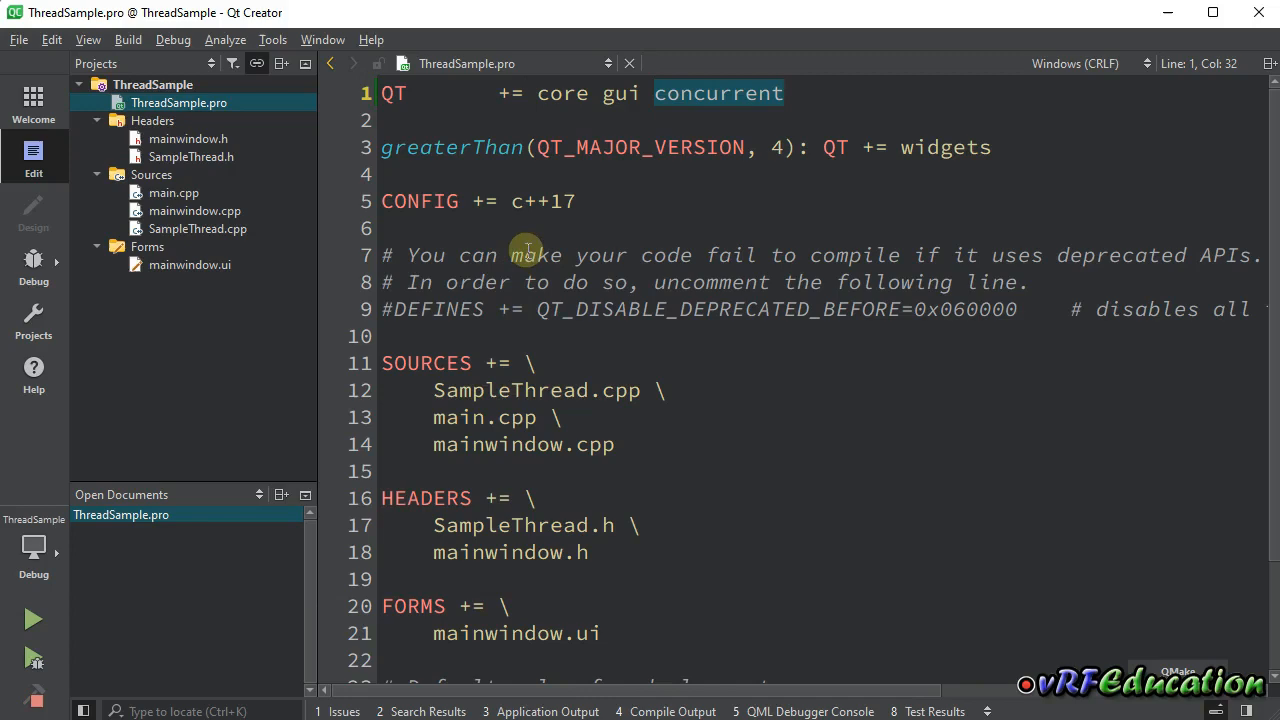
mouse_move(189, 264)
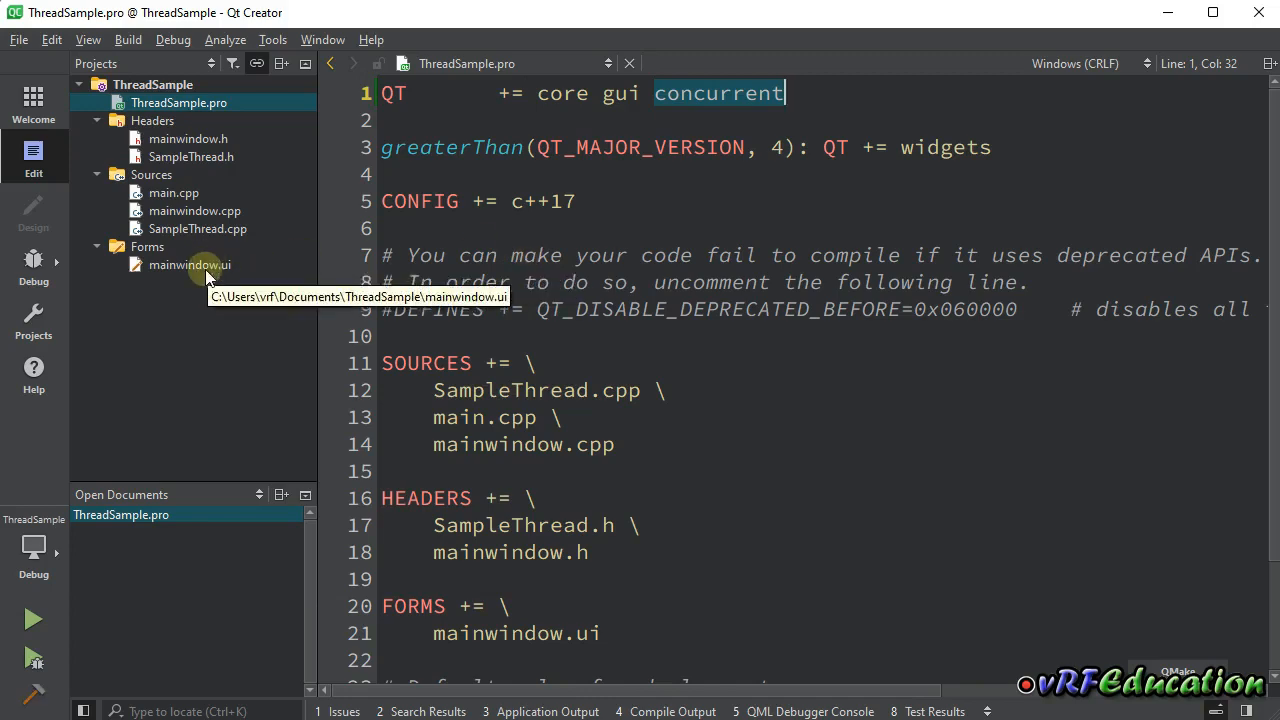
double_click(189, 264)
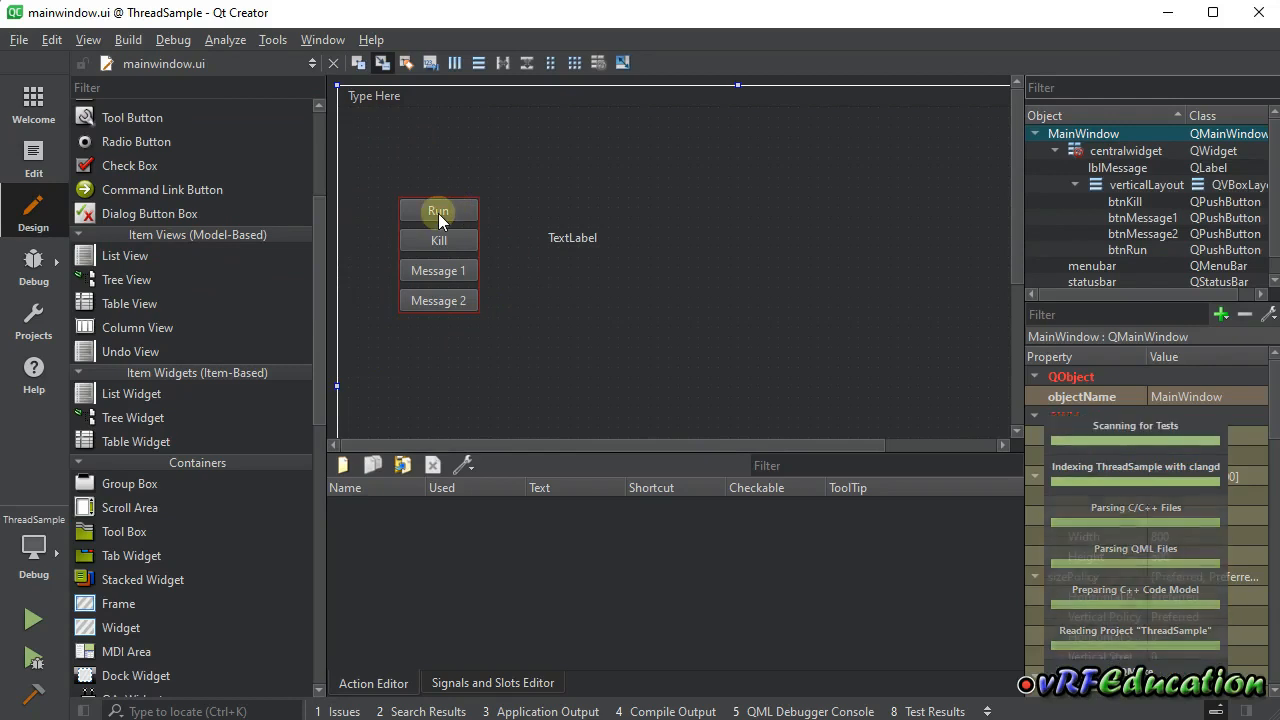
Select the btnRun push button on the main window form.
click(438, 211)
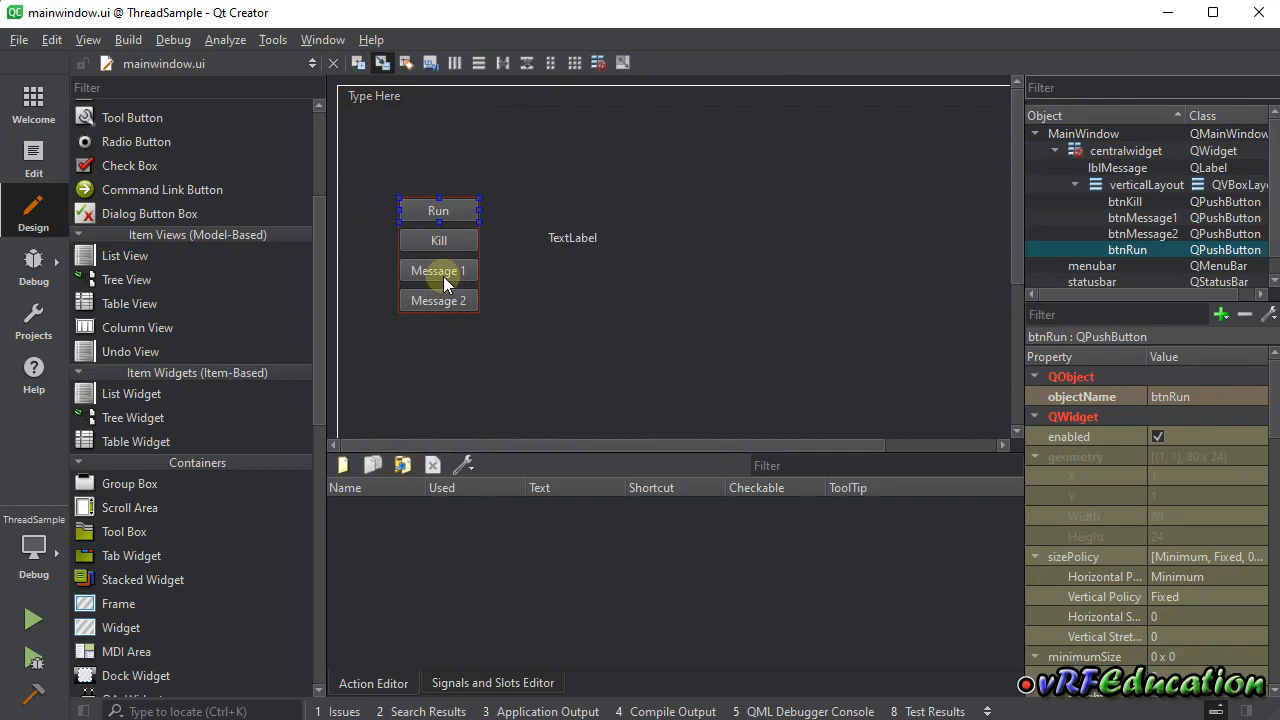
mouse_move(1020, 390)
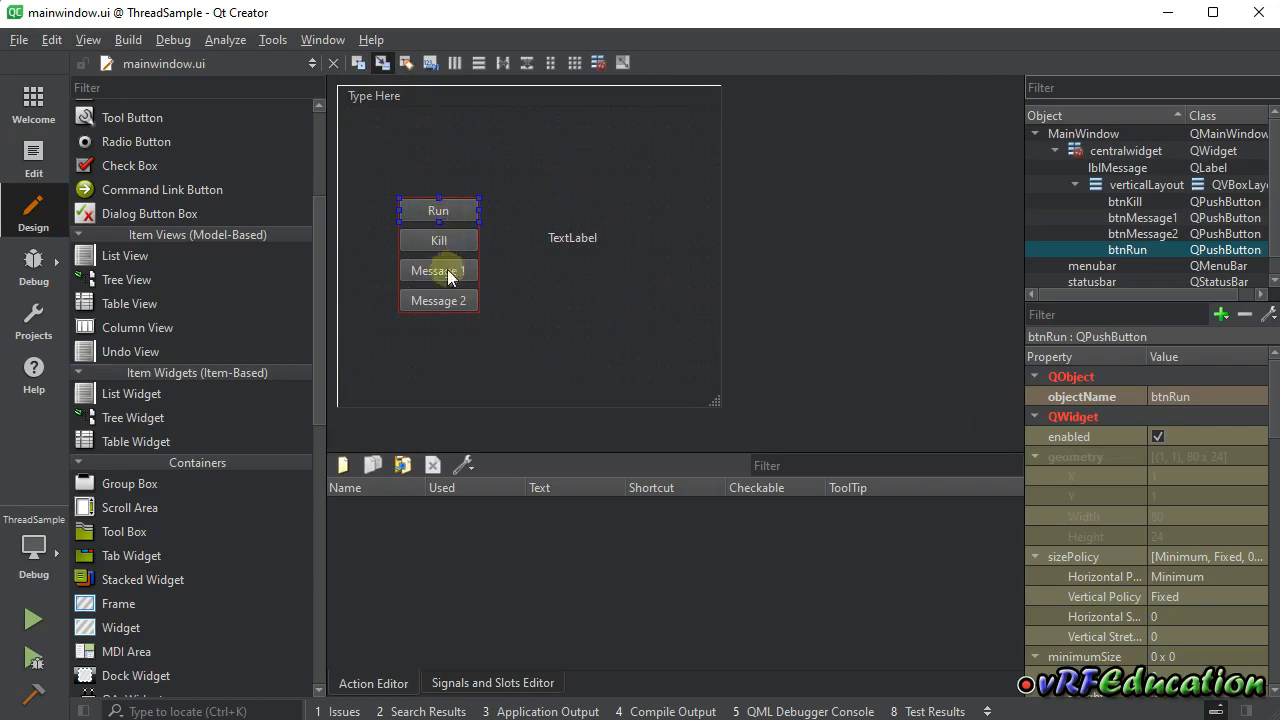
mouse_move(275, 308)
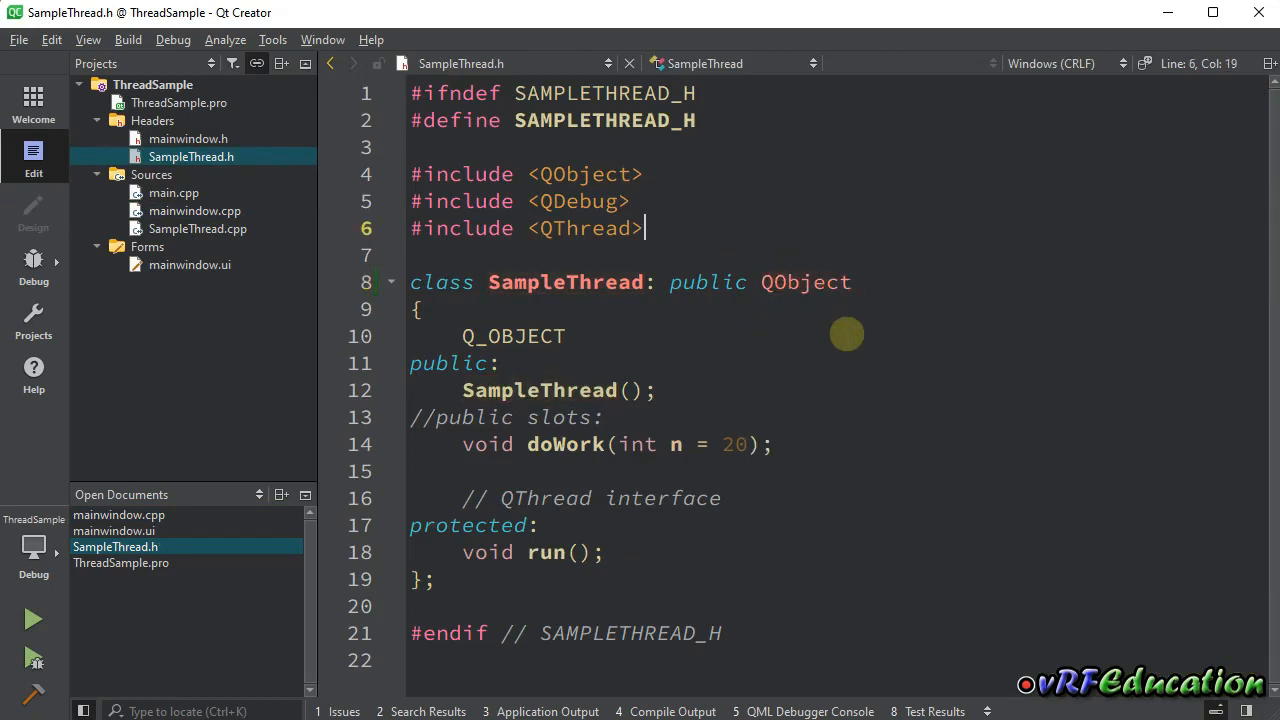
Add '#include <QtConcurrent>' to SampleThread.h and comment out the protected run() declaration.
text(#include)
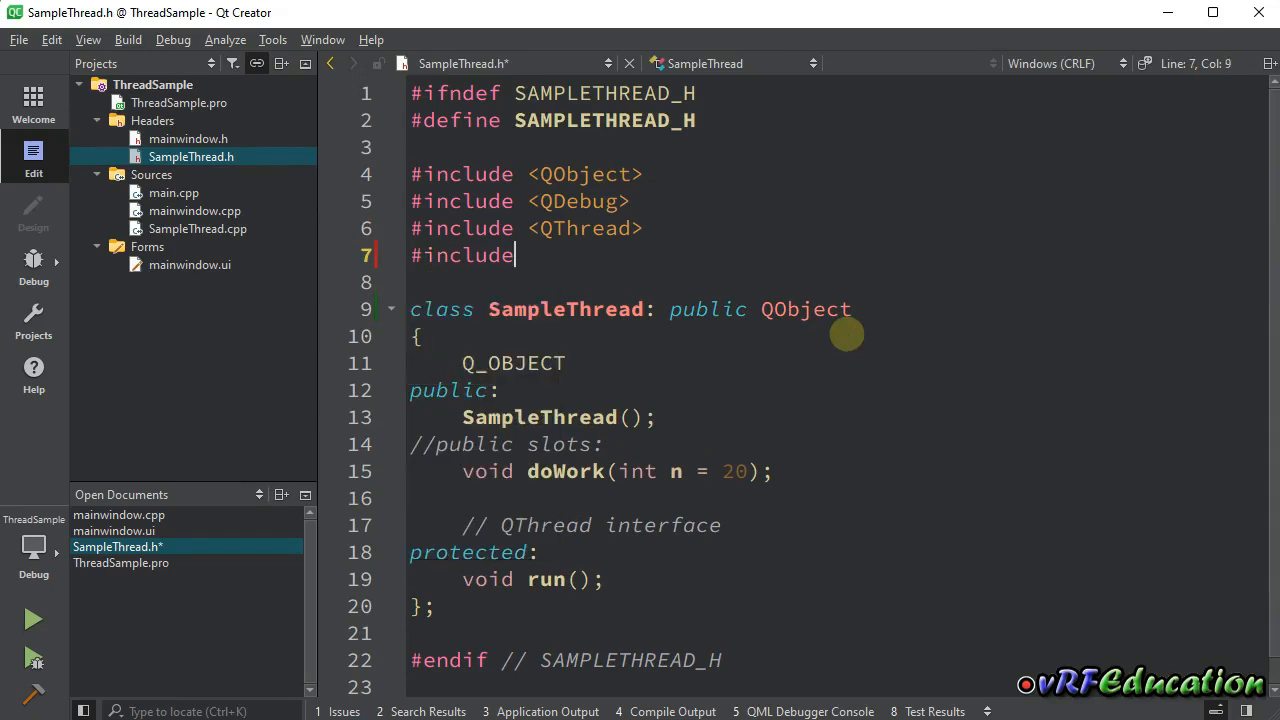
text(<QtConn)
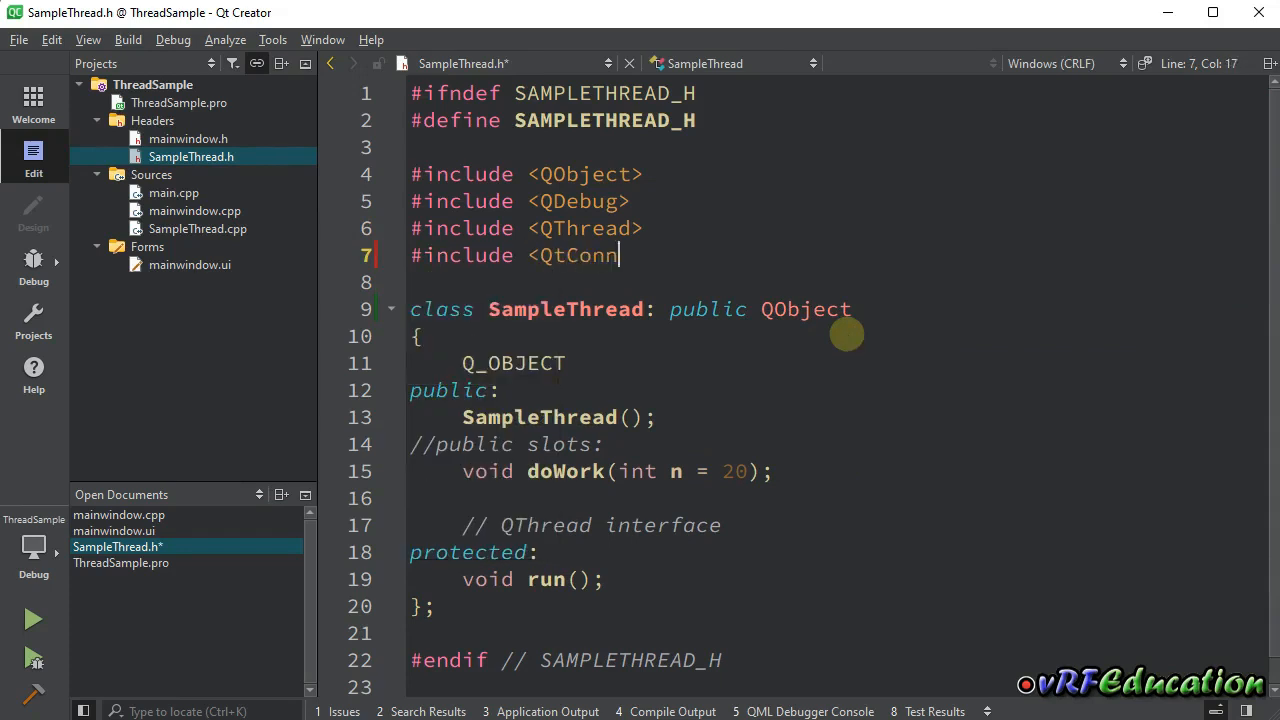
text(urrent>)
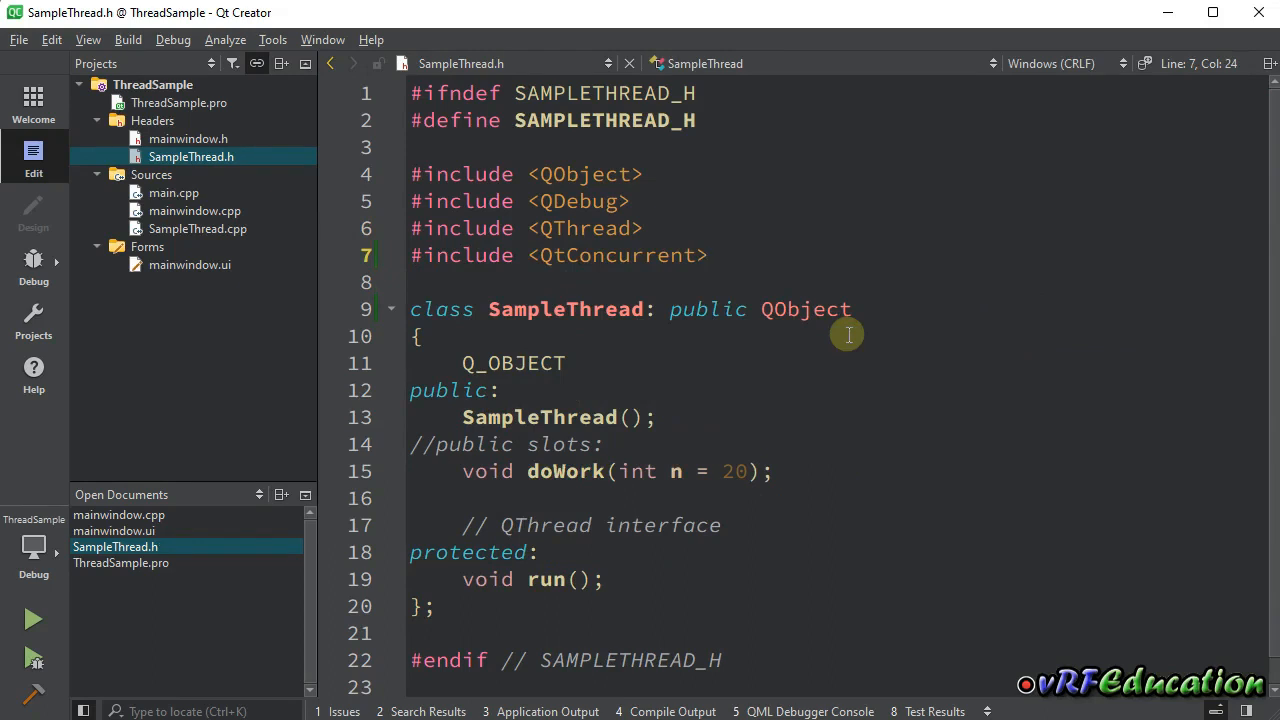
click(500, 444)
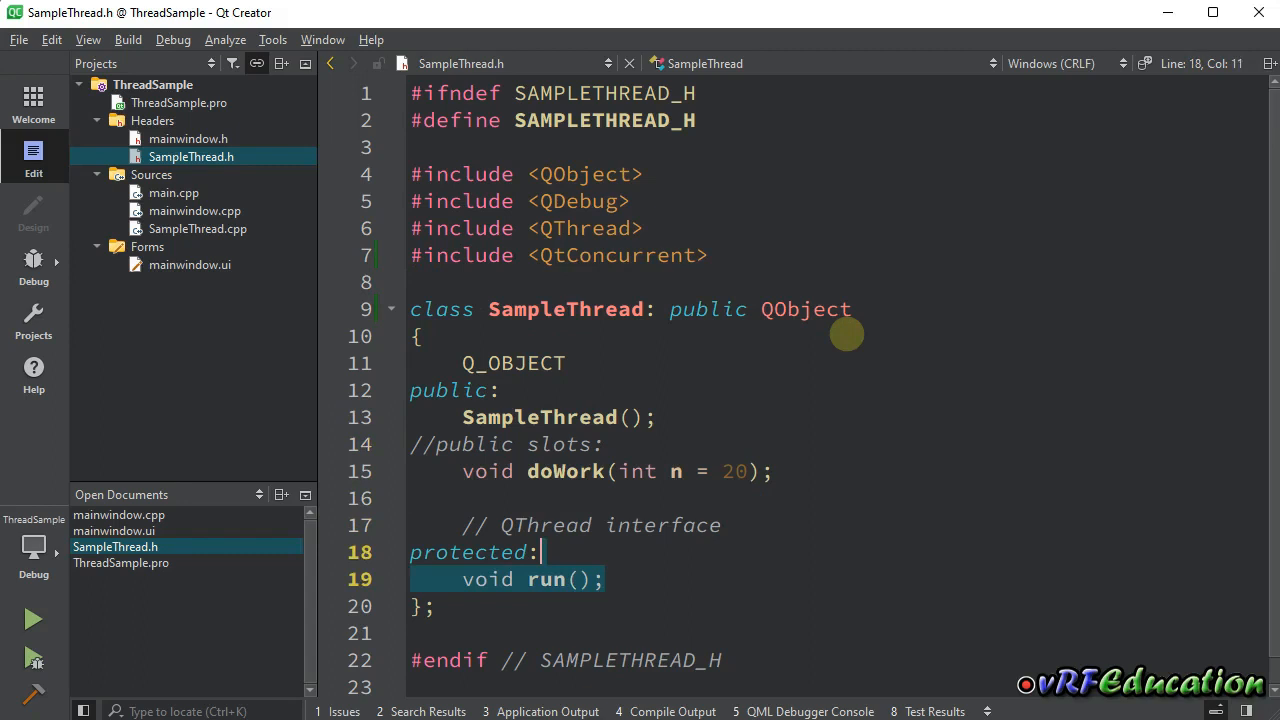
key(ctrl+/)
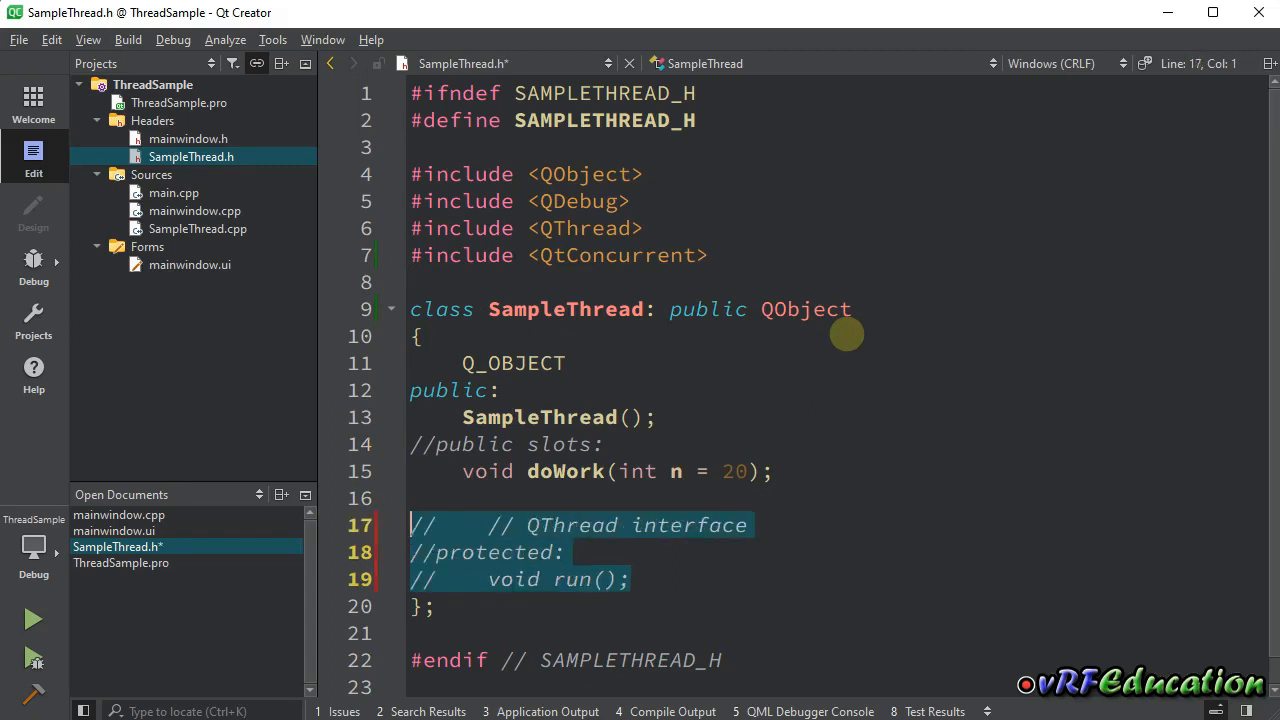
Comment out the run() definition in SampleThread.cpp and return to SampleThread.h.
click(197, 228)
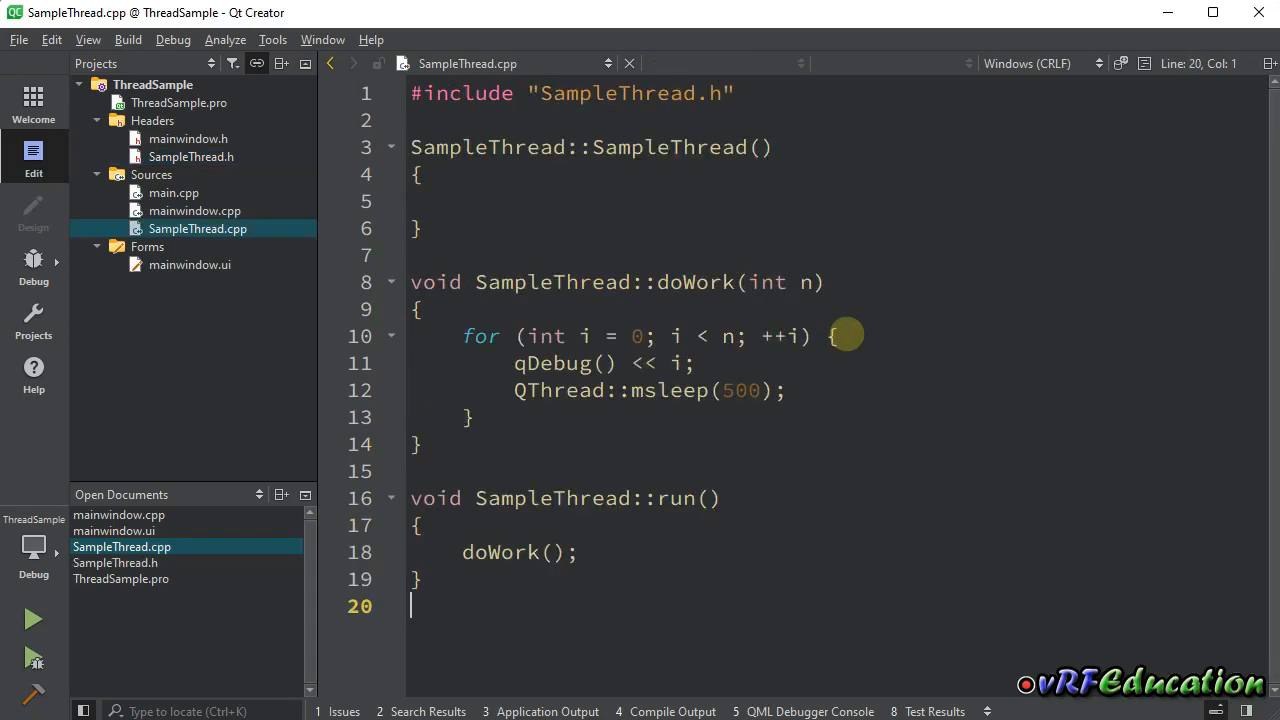
key(ctrl+slash)
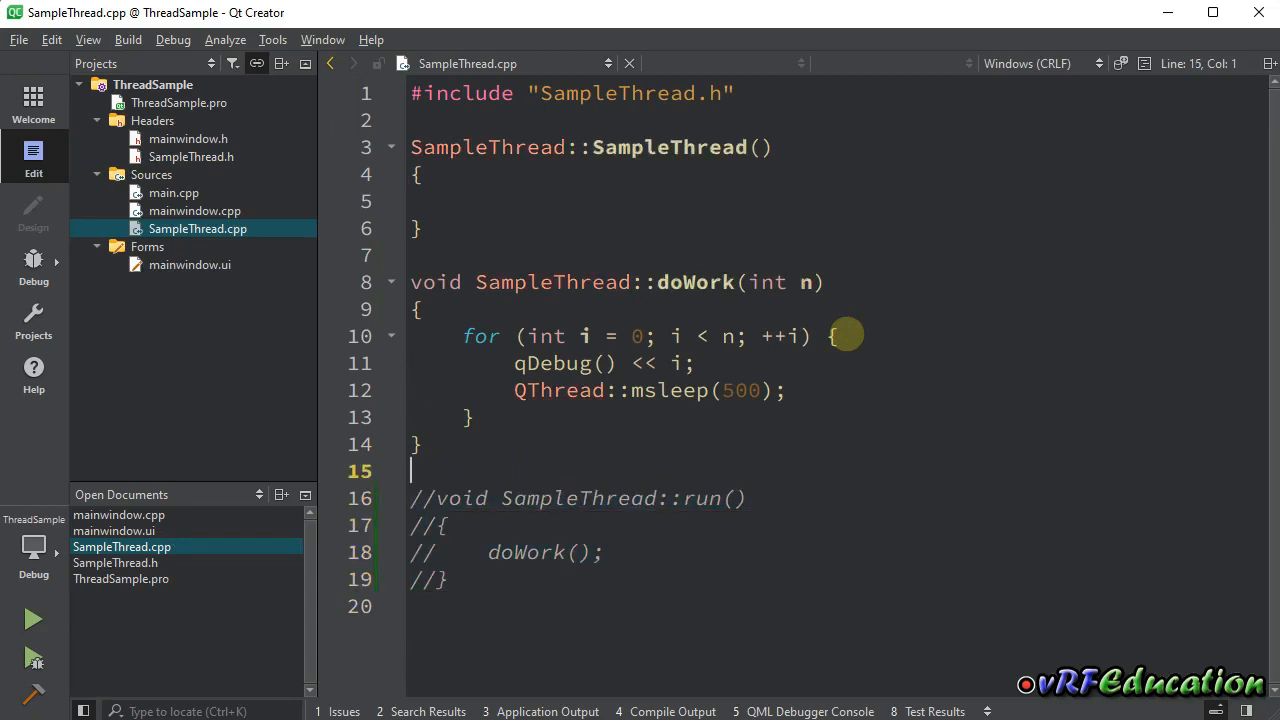
click(411, 255)
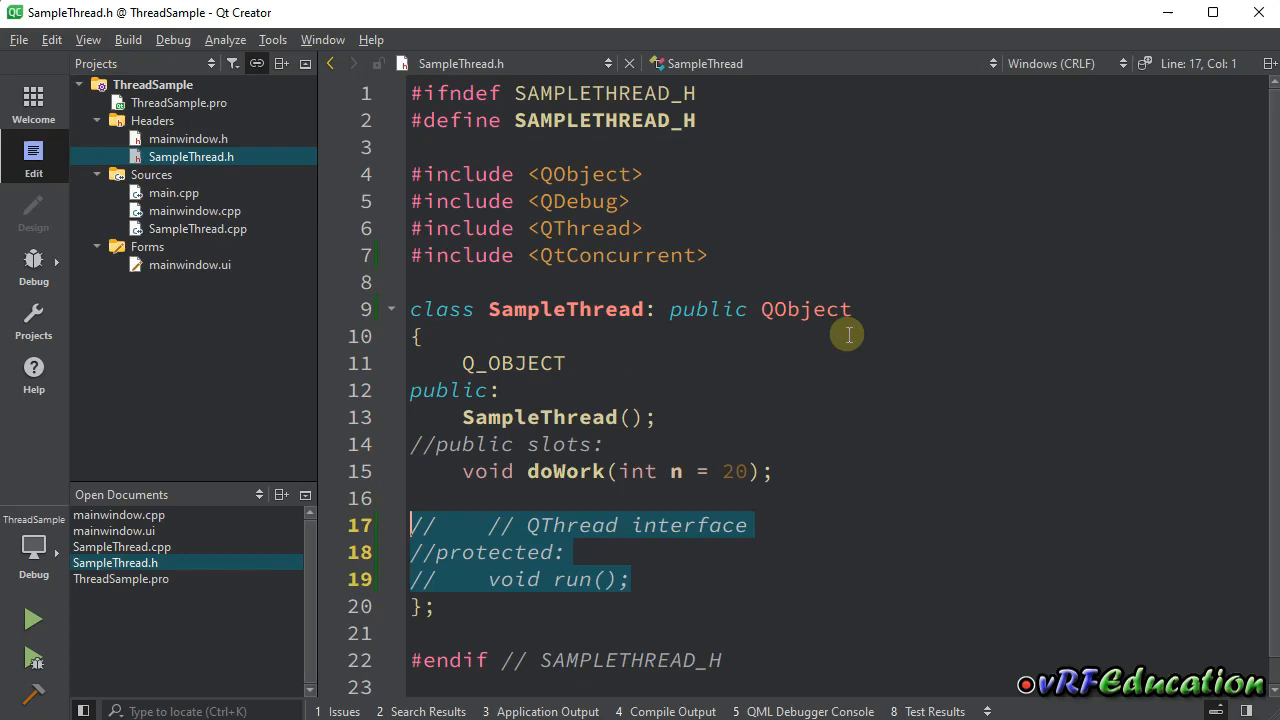
Type 'extern void helperFunction();' on a new line above the SampleThread class.
click(418, 336)
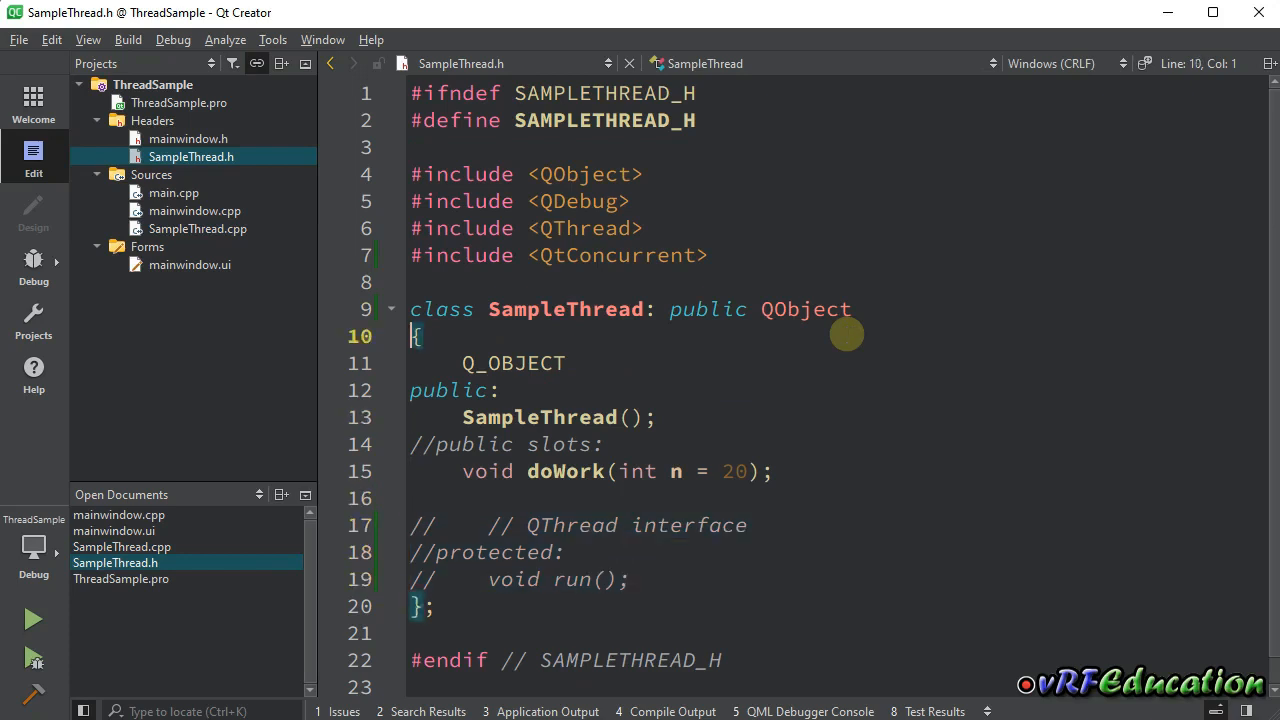
text(exter)
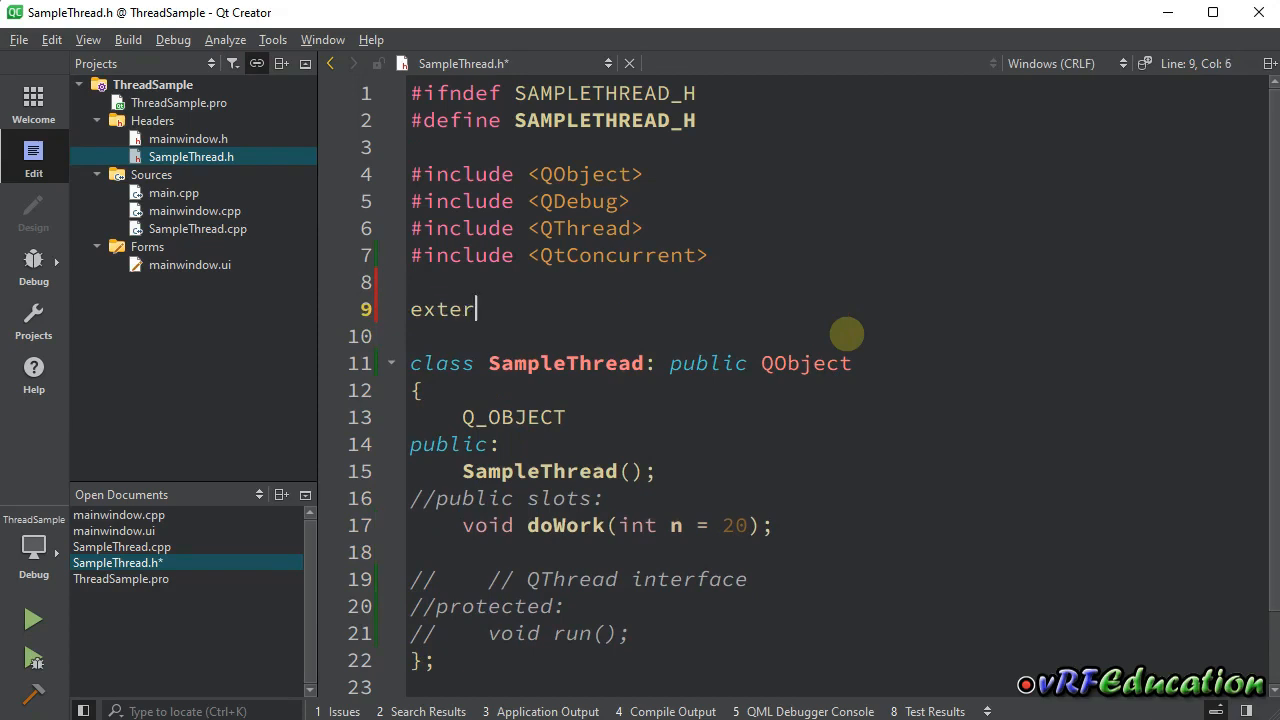
text(n void)
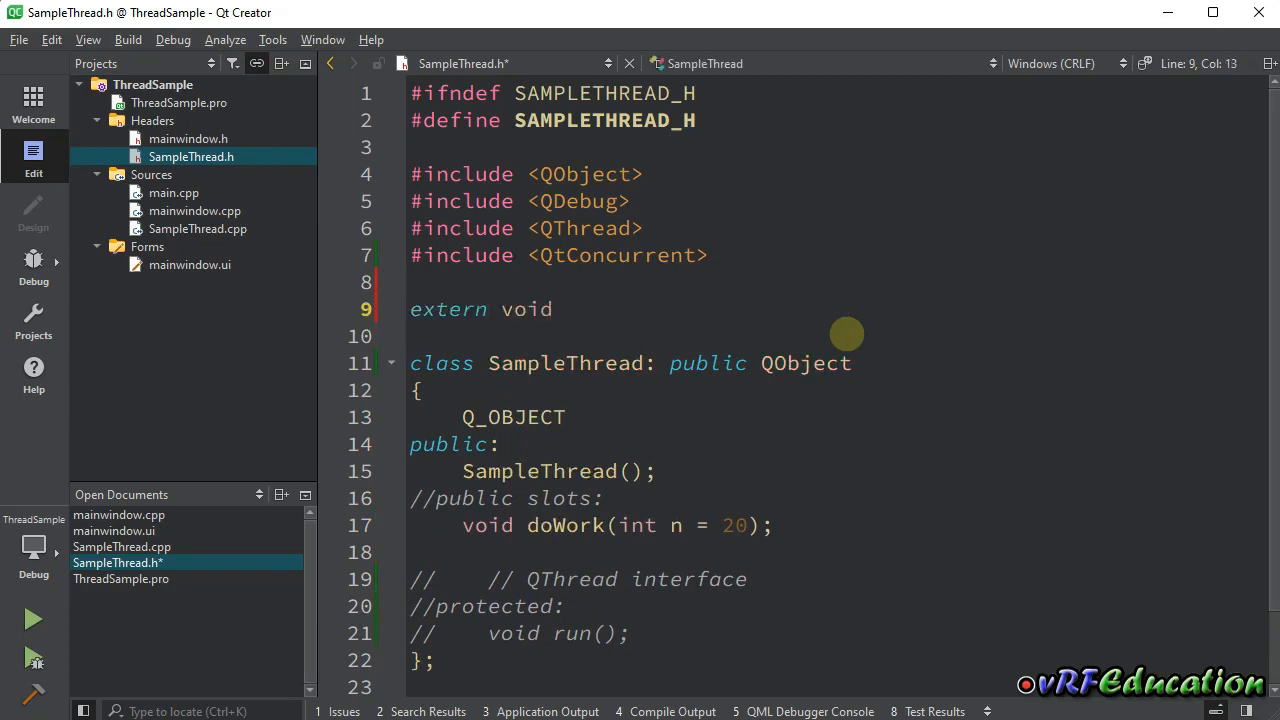
text(helperFunction()
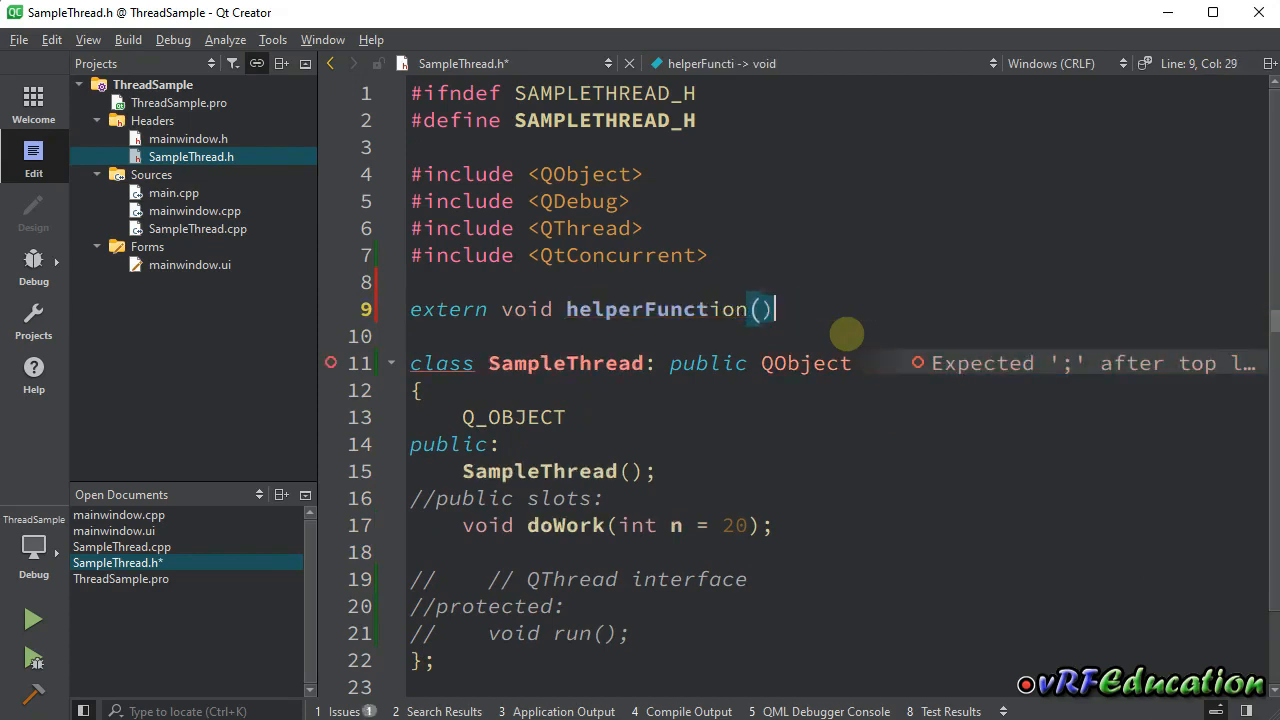
text(;)
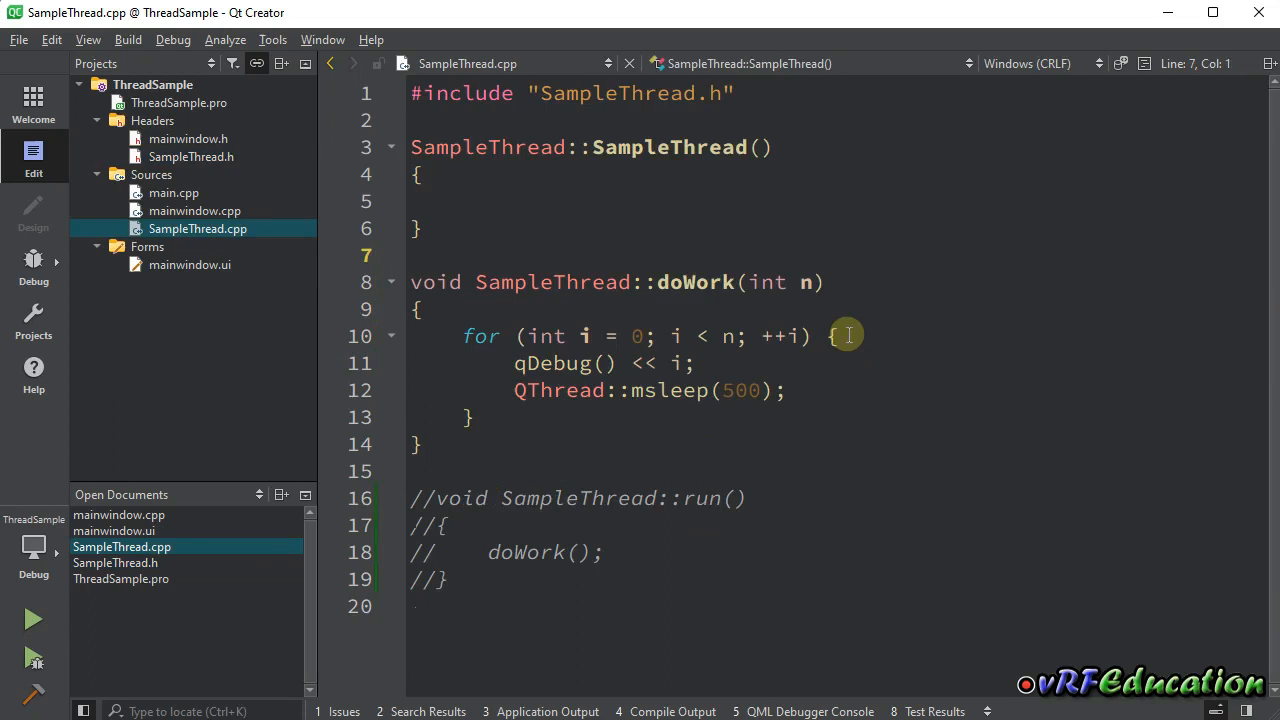
Write the void helperFunction() definition signature in SampleThread.cpp.
text(voiid)
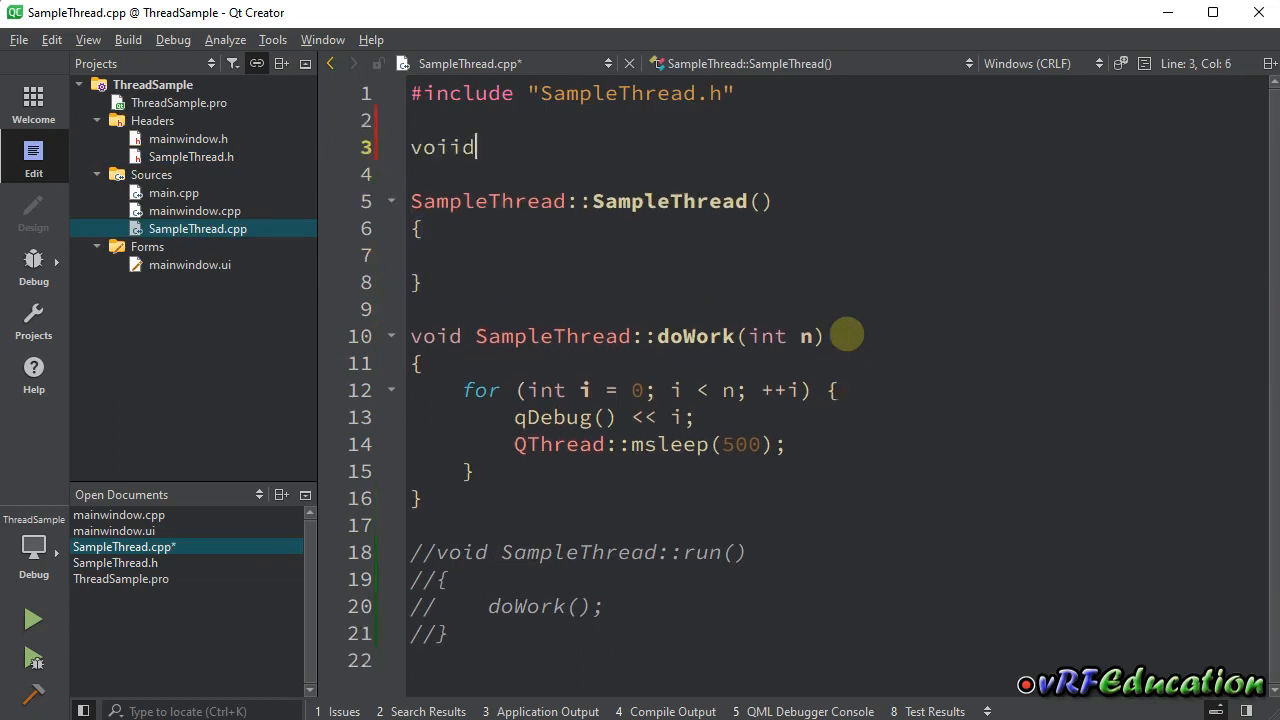
key(Backspace)
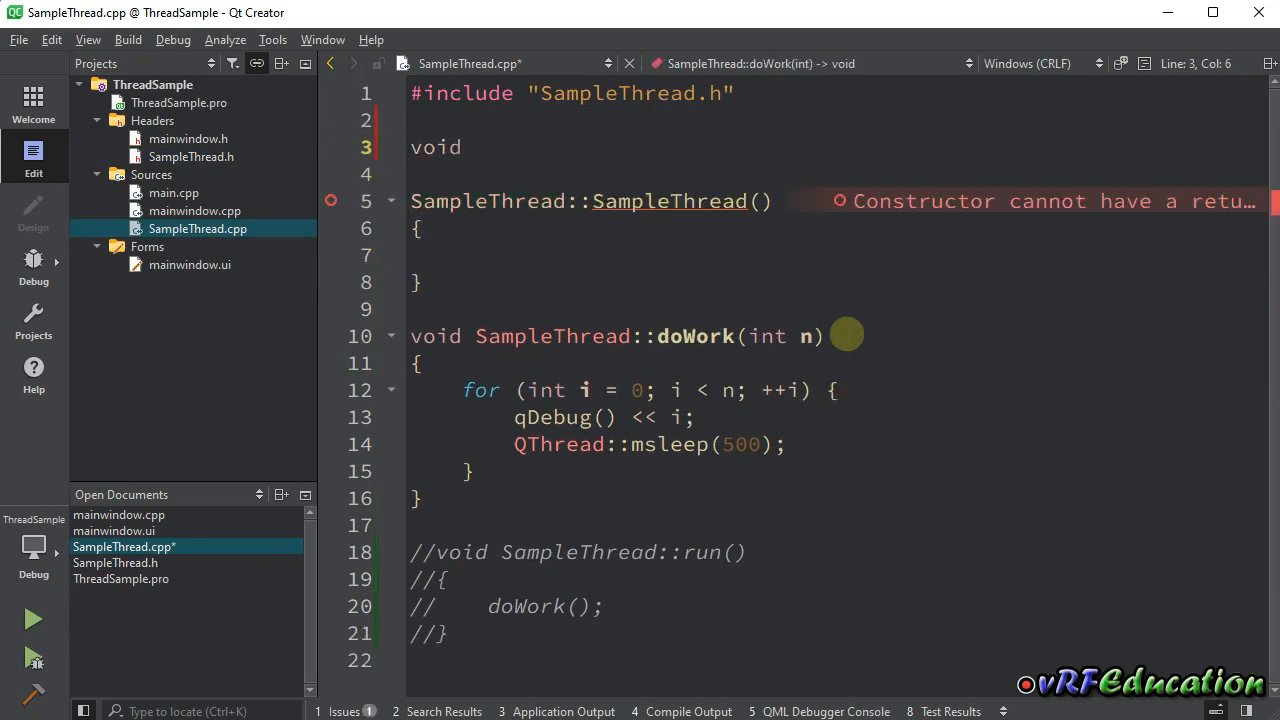
text(helper)
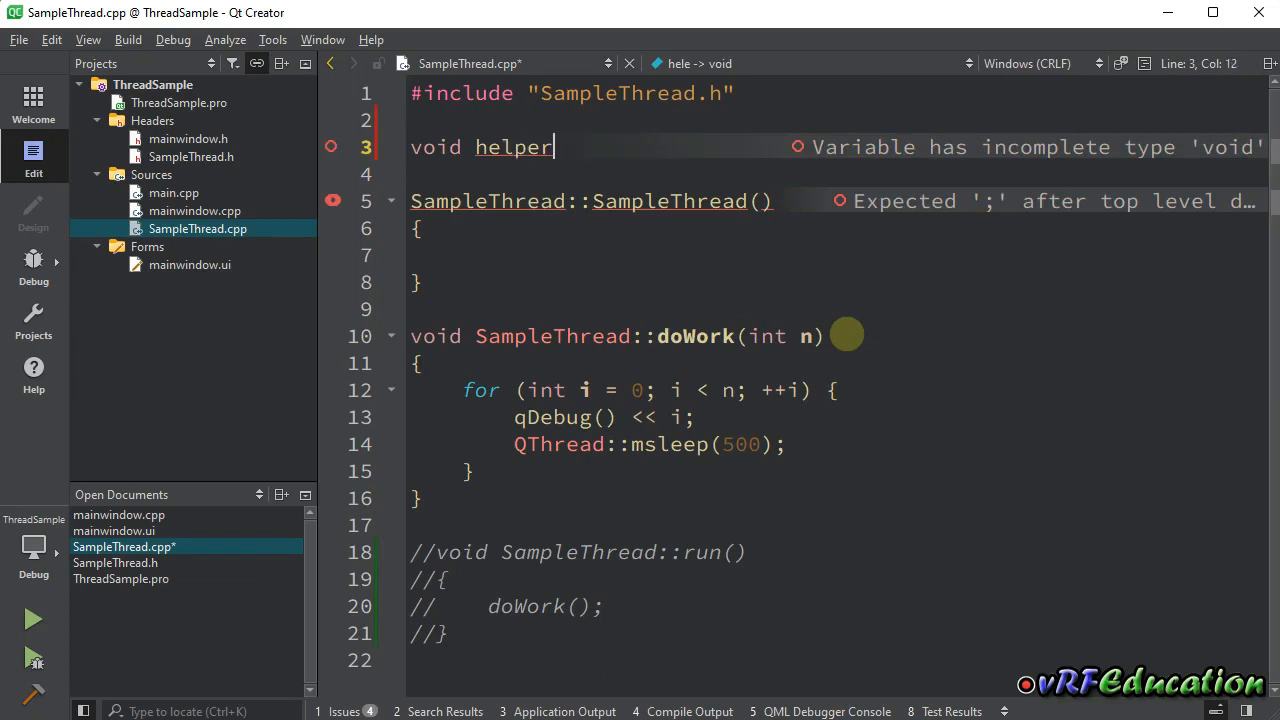
text(Function(){)
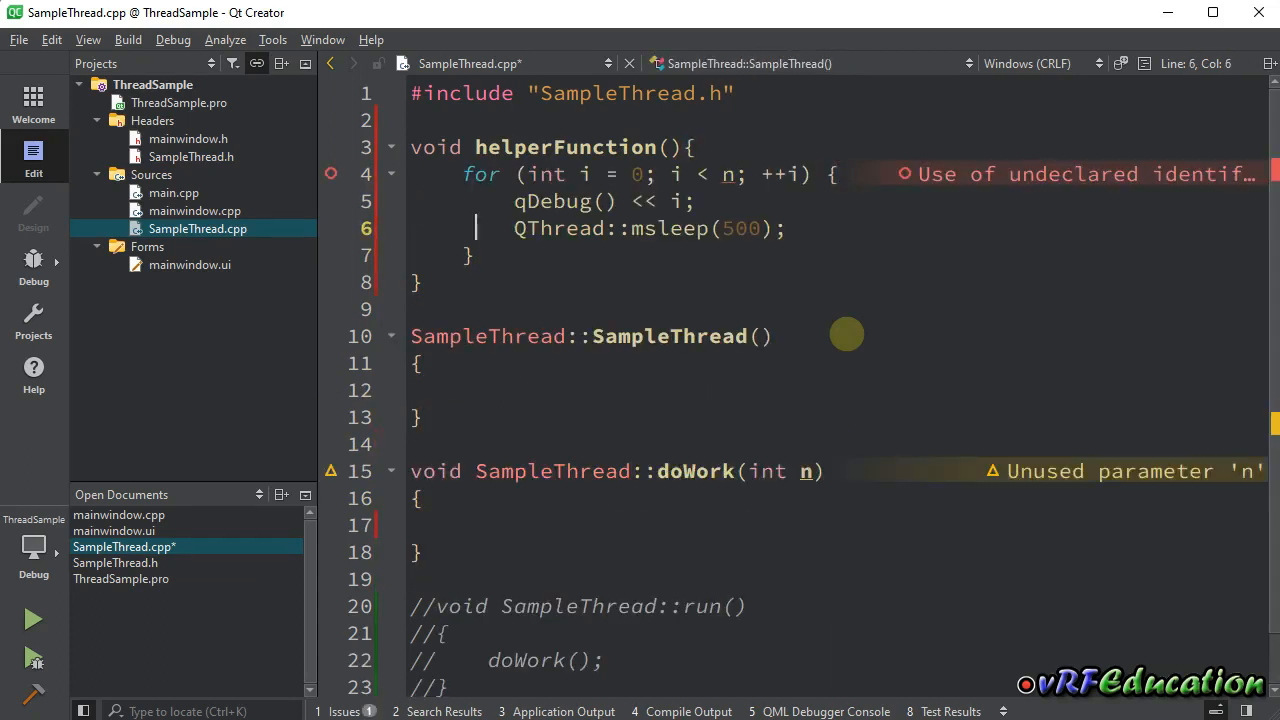
Change helperFunction's QThread::msleep argument from 500 to 200.
click(693, 173)
text(20)
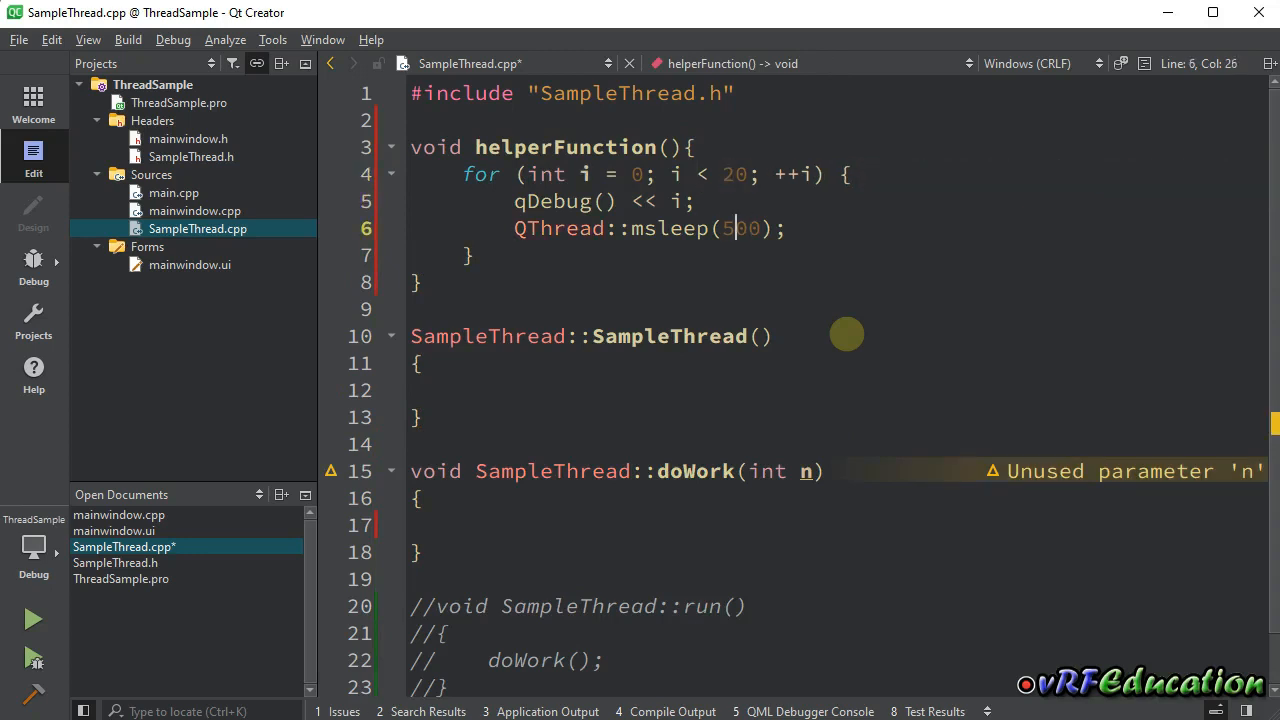
text(2)
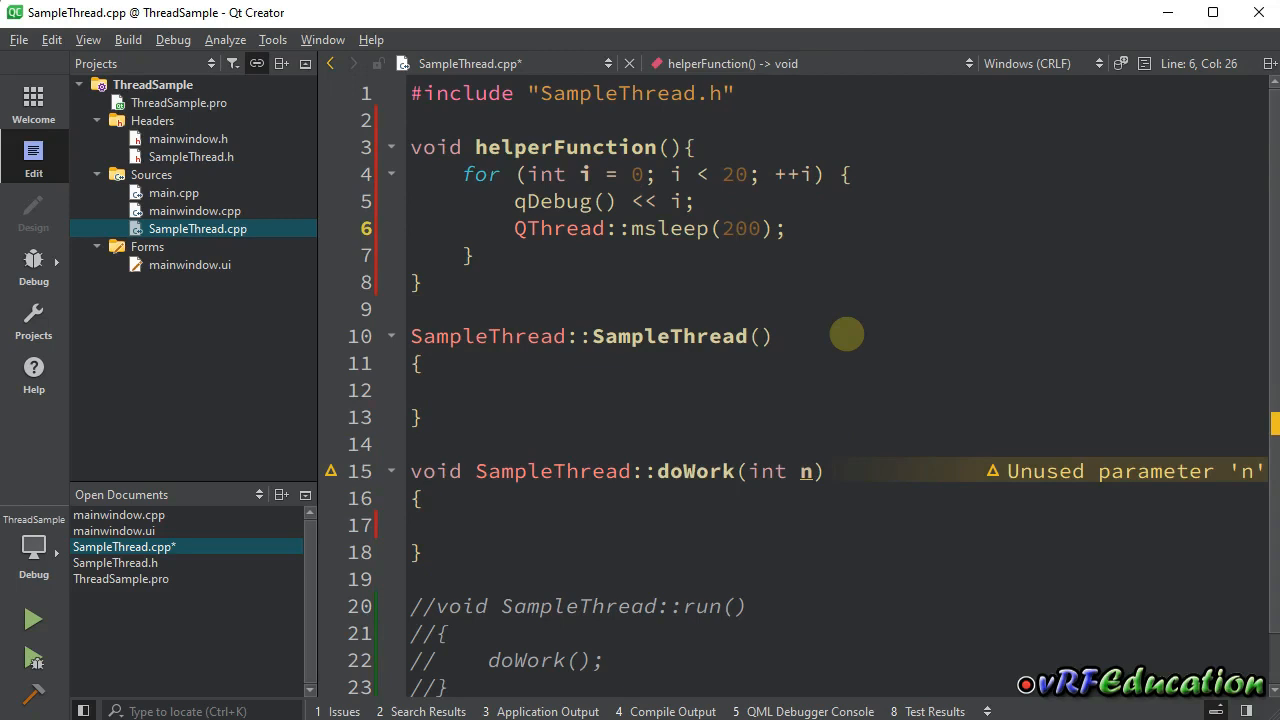
click(420, 417)
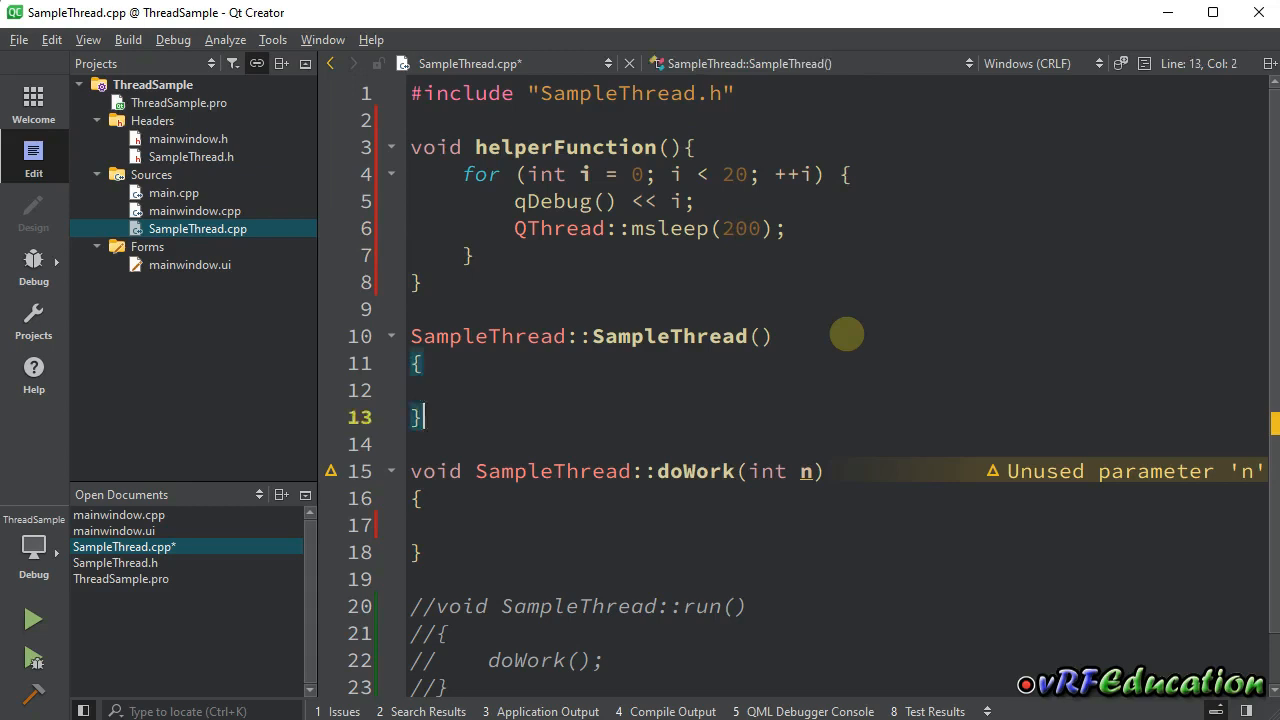
Type QtConcurrent::run(helperFunction); into doWork's empty body and save SampleThread.cpp.
click(462, 525)
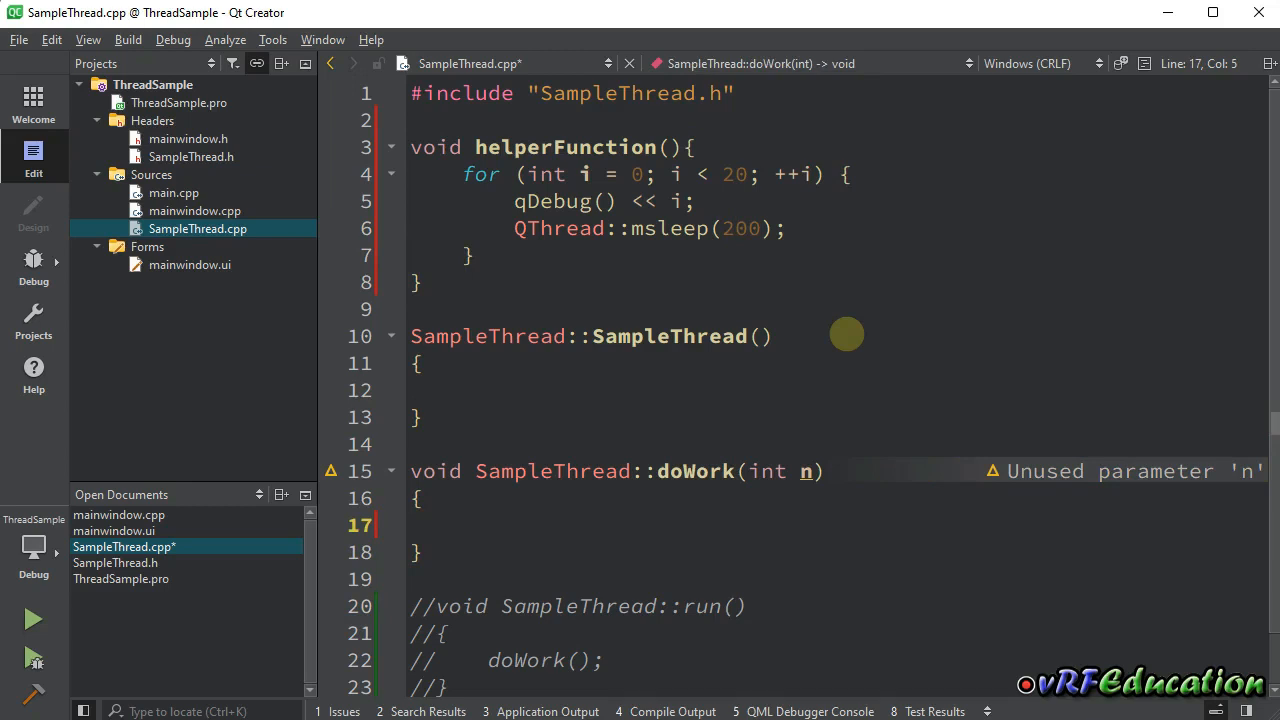
text(Qtconcurrent::run()
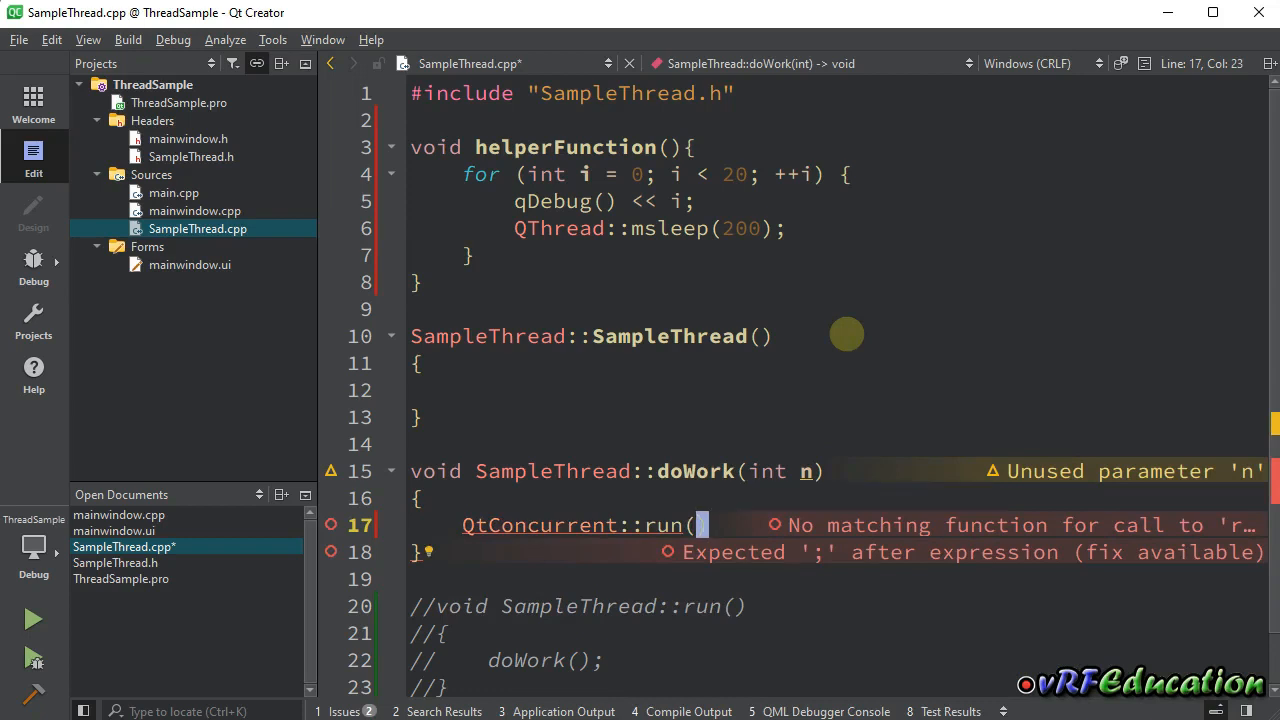
text(h)
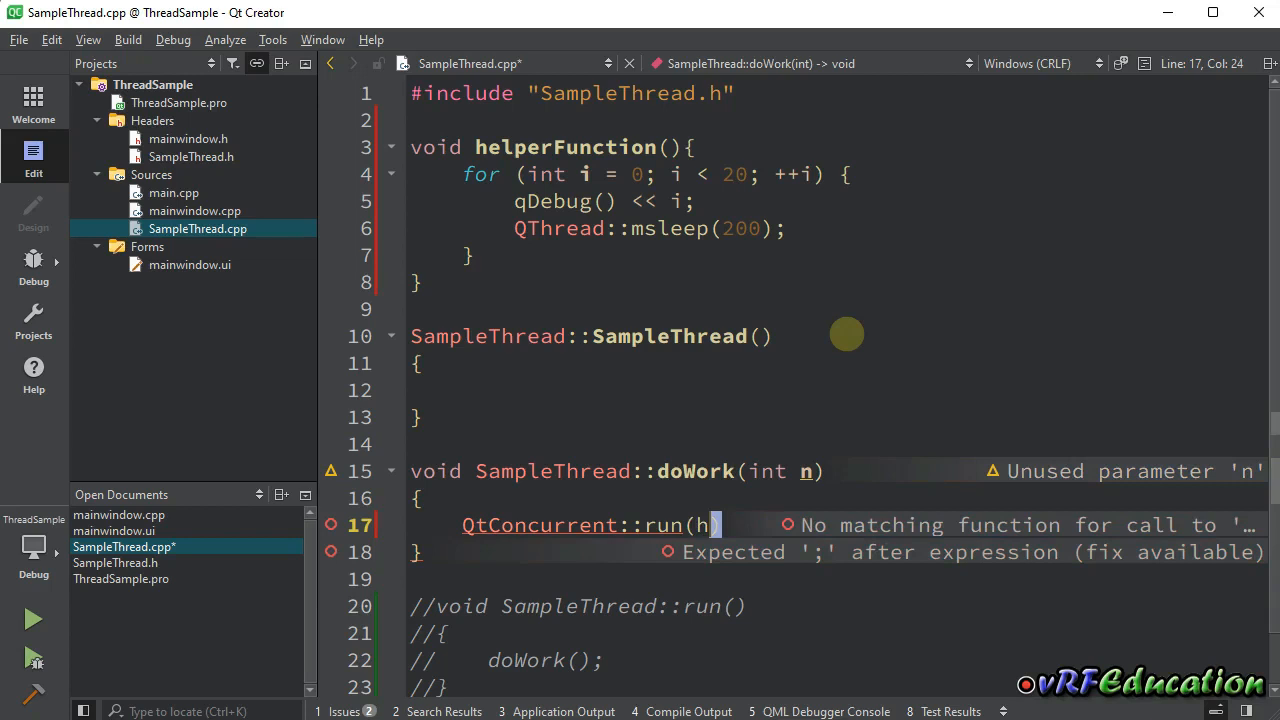
text(elperFunction)
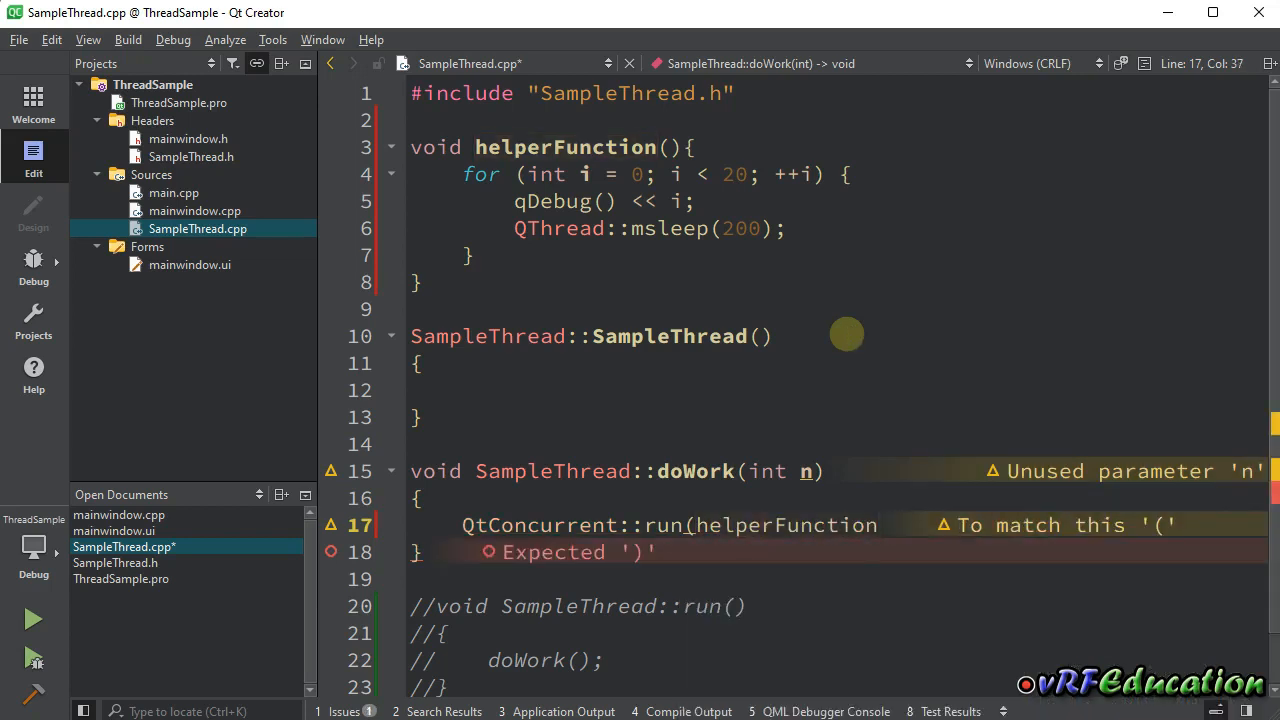
text();)
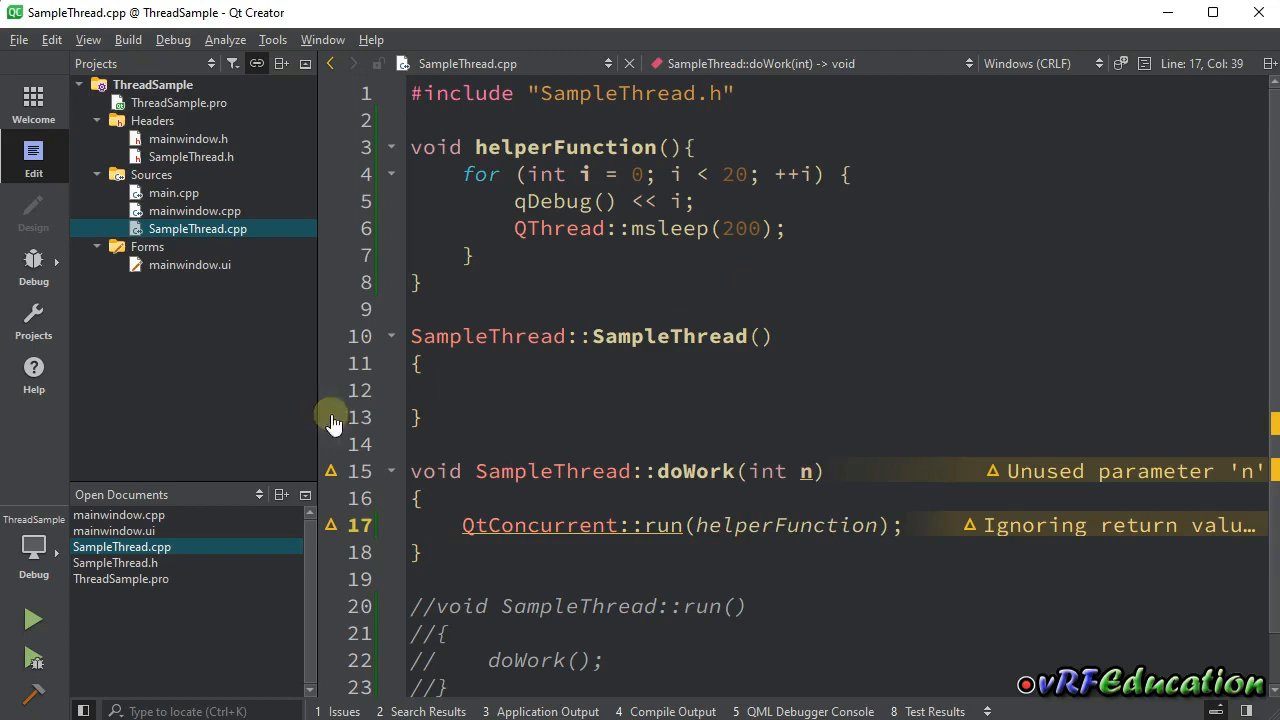
In mainwindow.cpp, comment out _sample.wait(3000) in the Message 2 handler and scroll through.
click(119, 514)
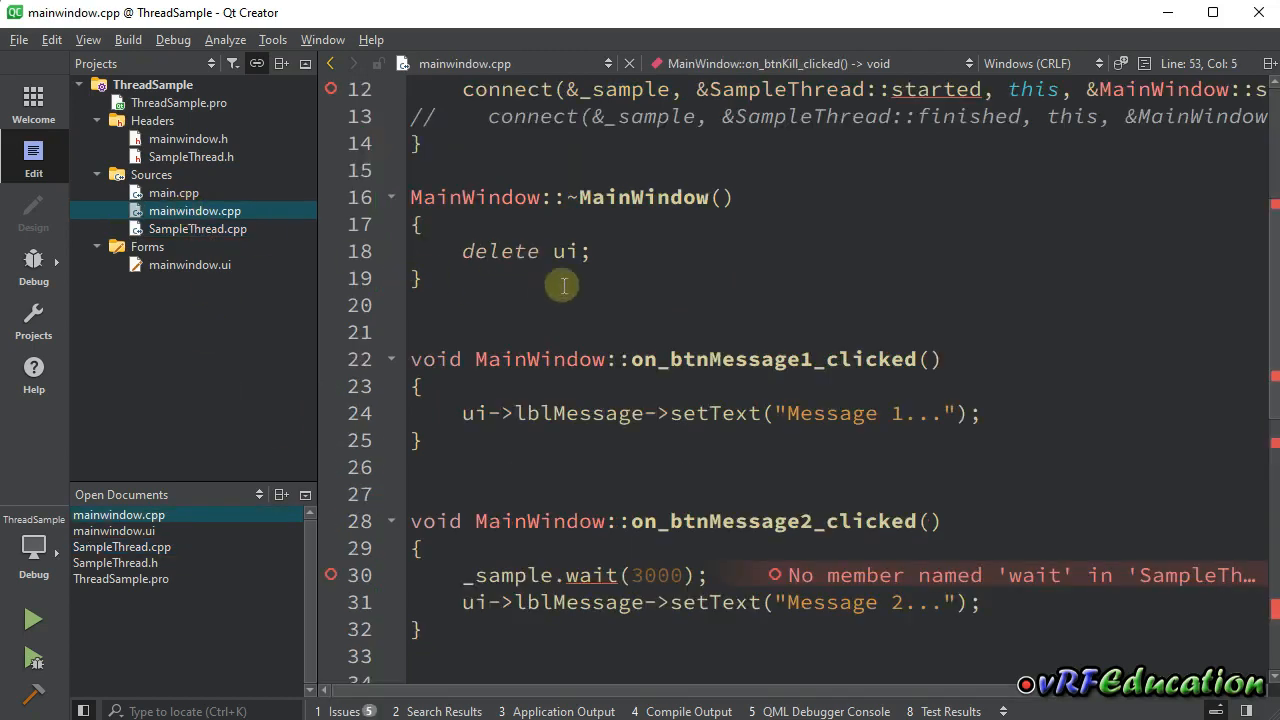
mouse_move(585, 581)
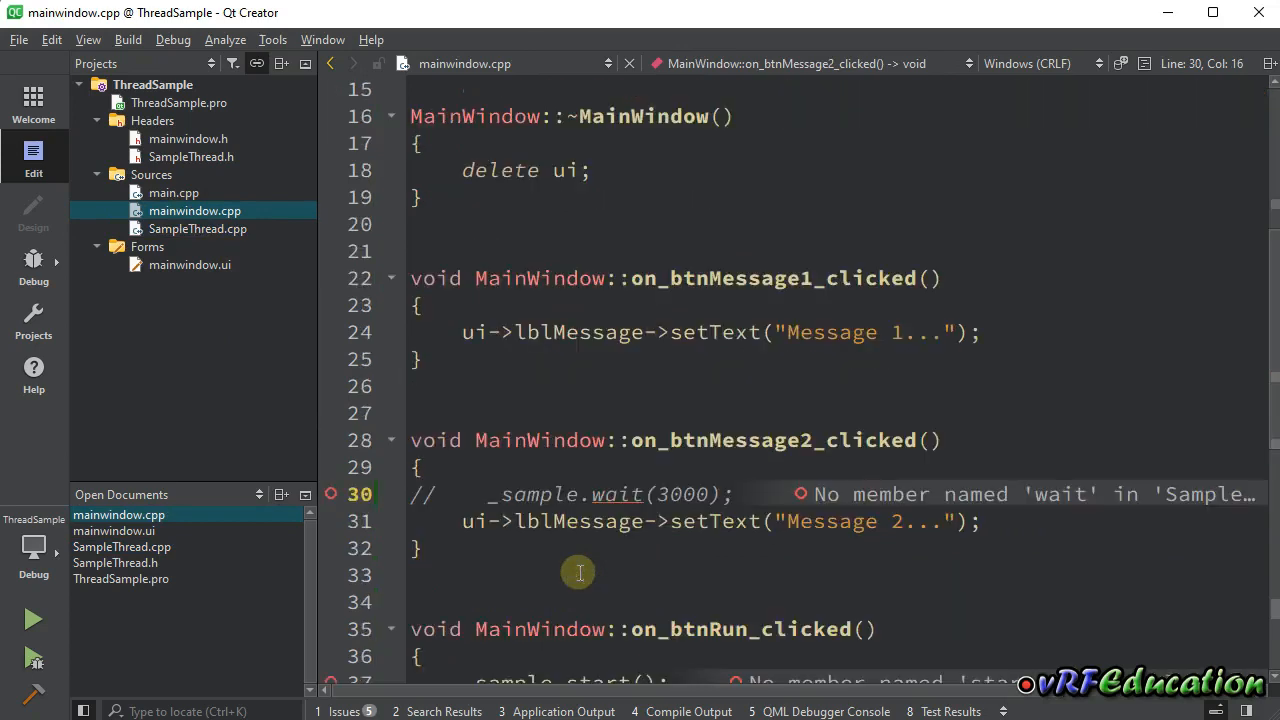
scroll(down, 3)
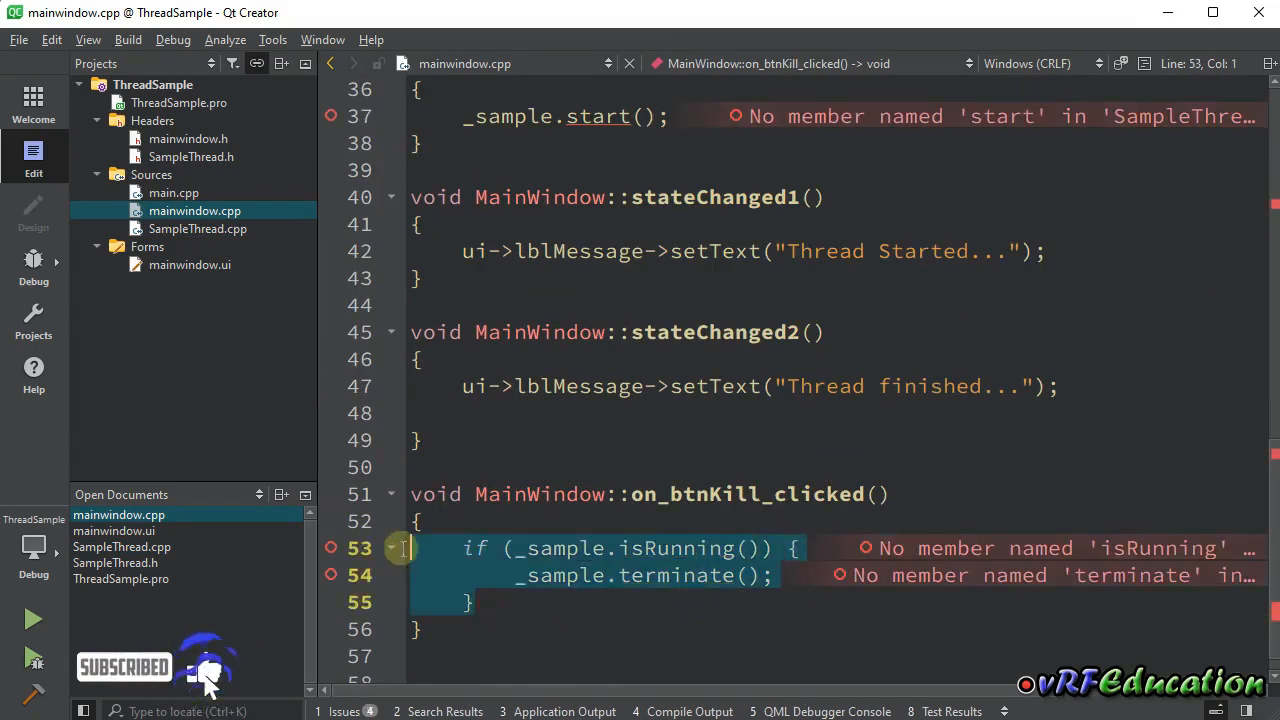
scroll(up, 3)
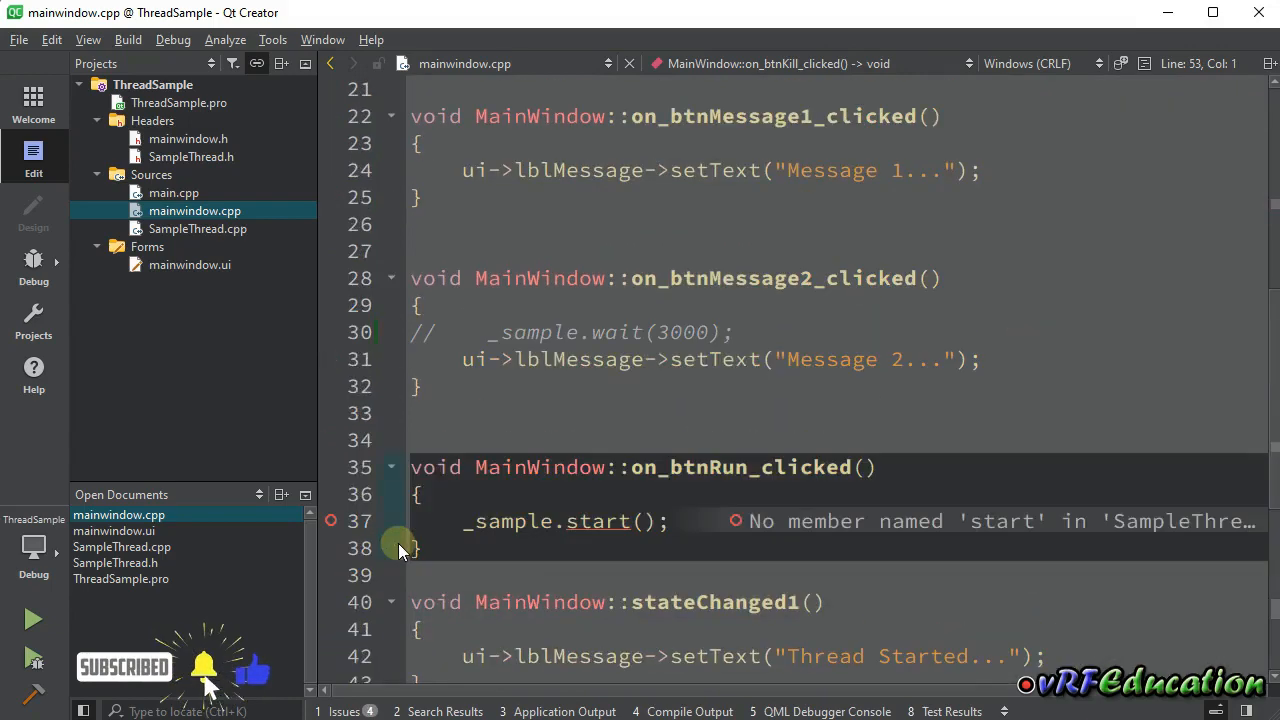
click(113, 530)
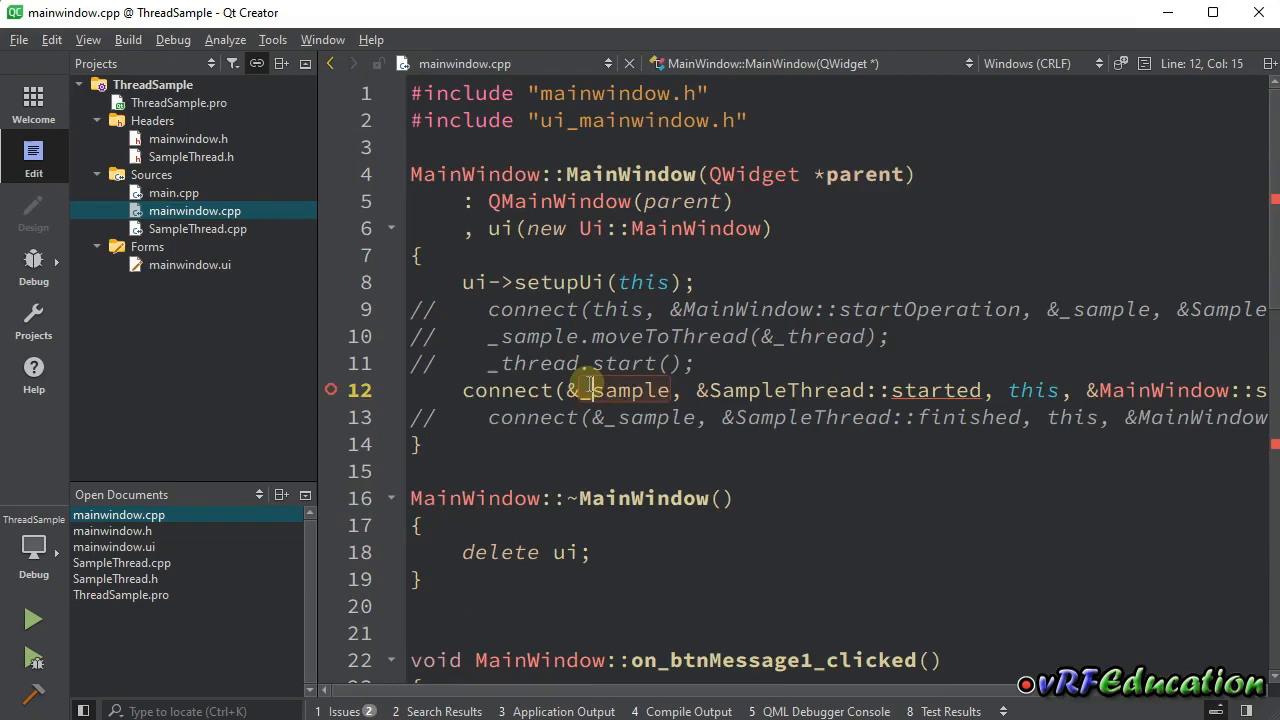
scroll(down, 3)
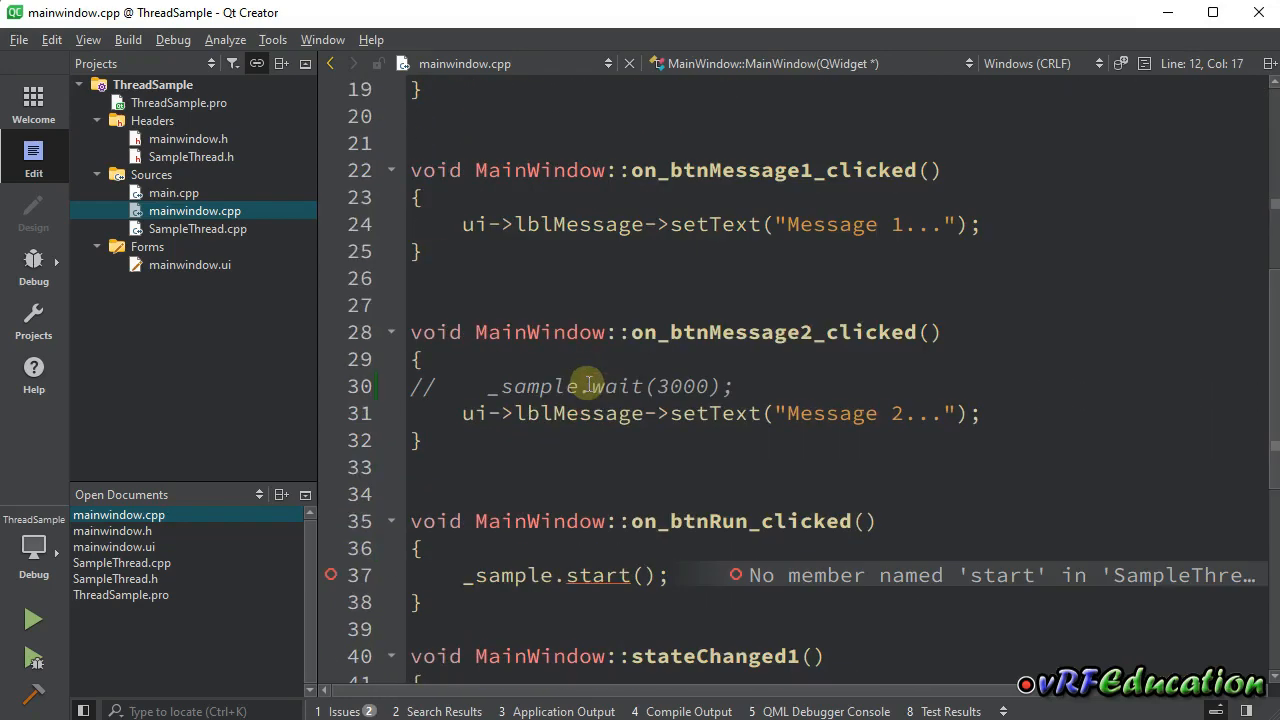
scroll(down, 3)
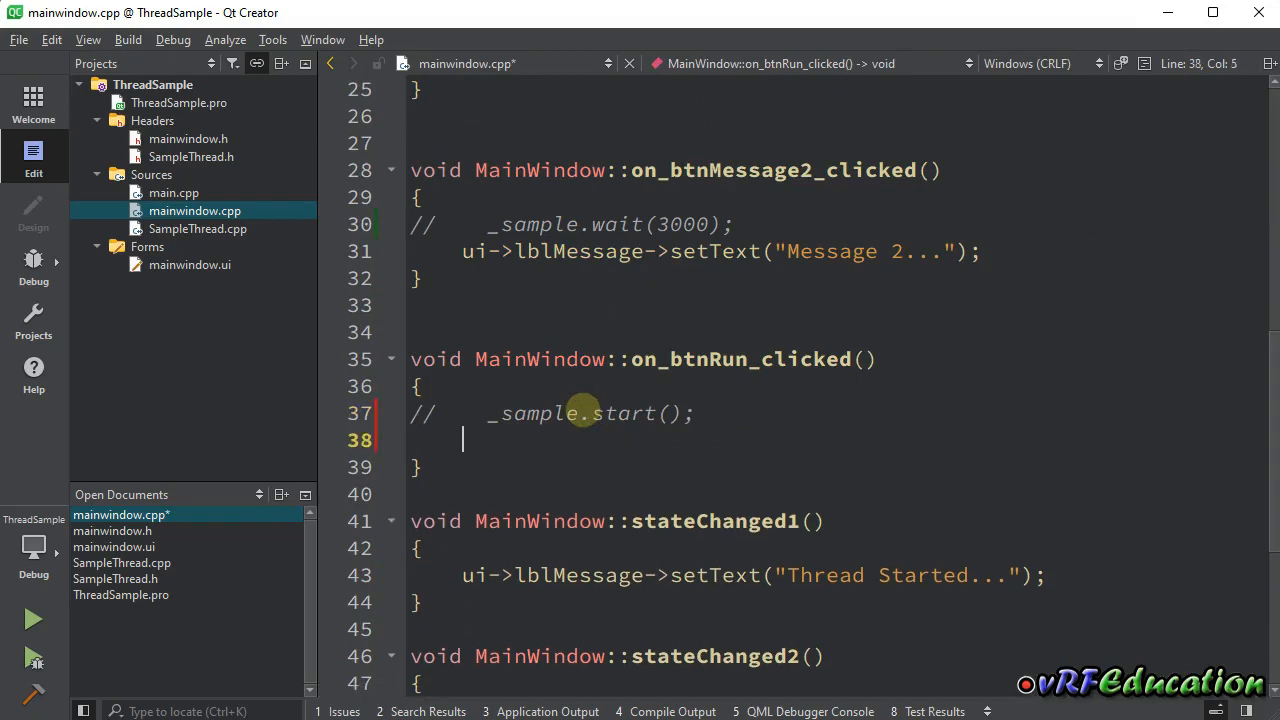
Call _sample.doWork() in on_btnRun_clicked, cancel the wait prompt, and rebuild and run.
text(_sample.)
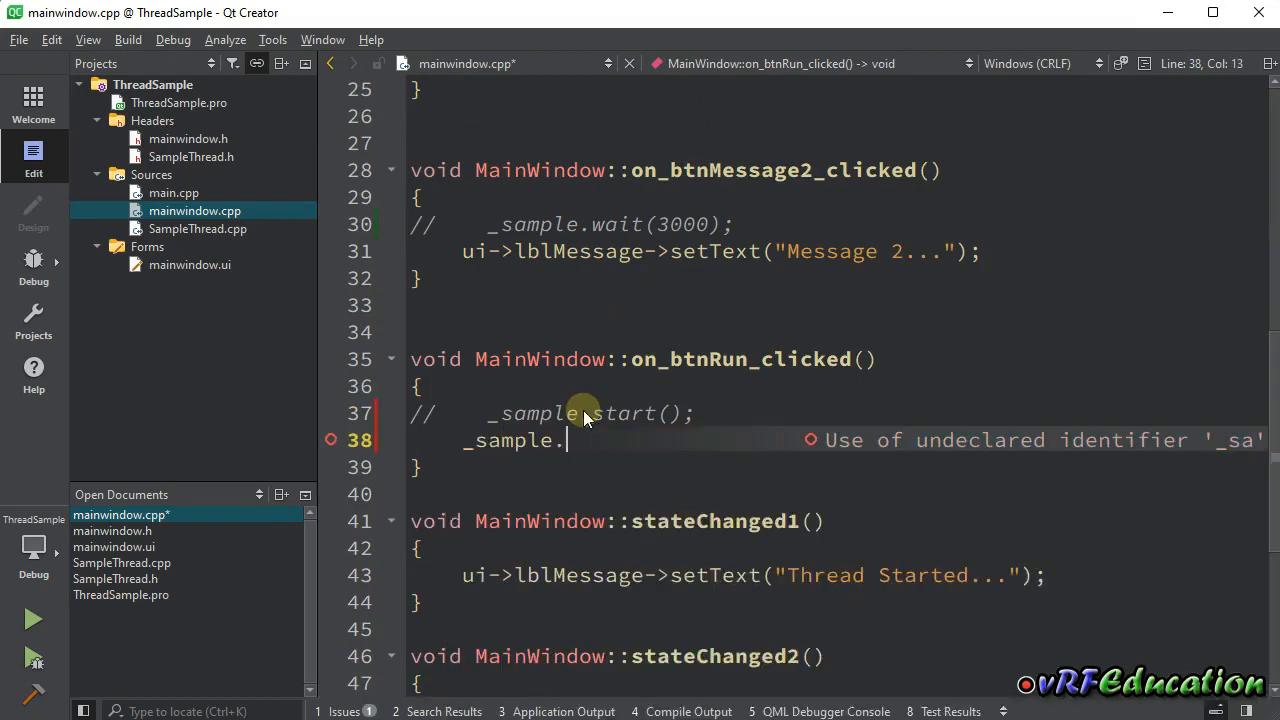
text(doWork();)
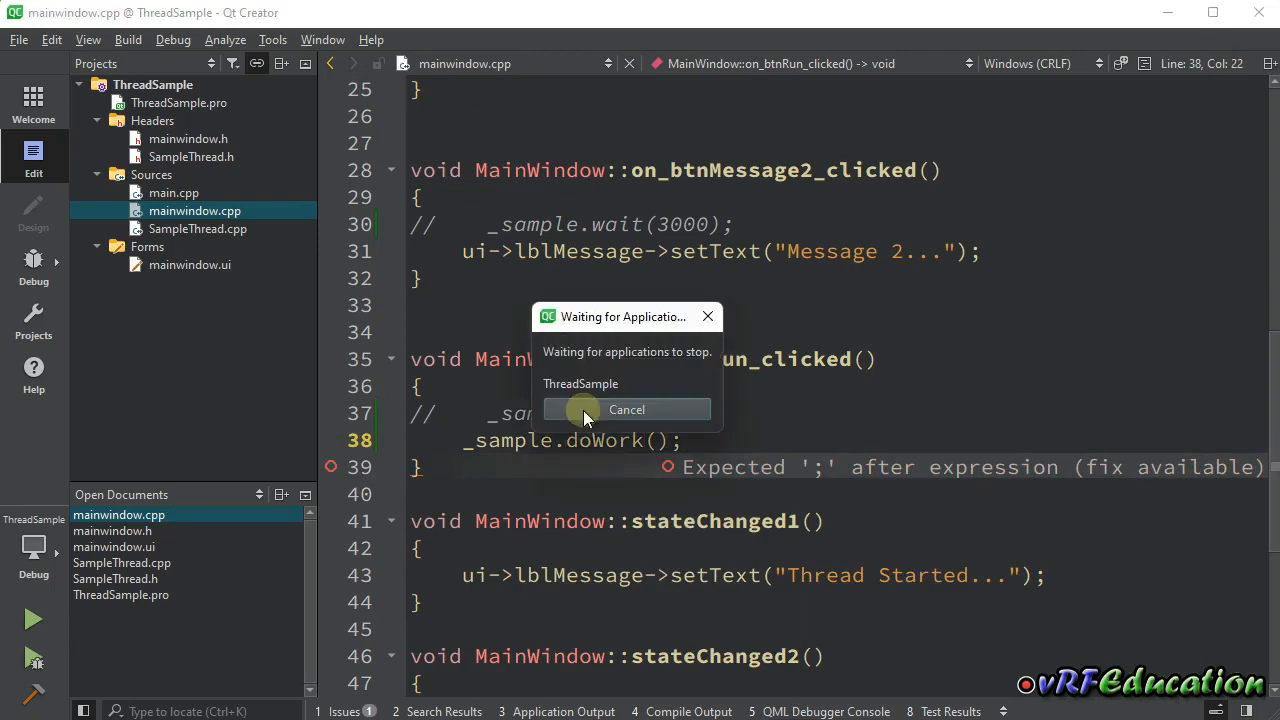
click(626, 409)
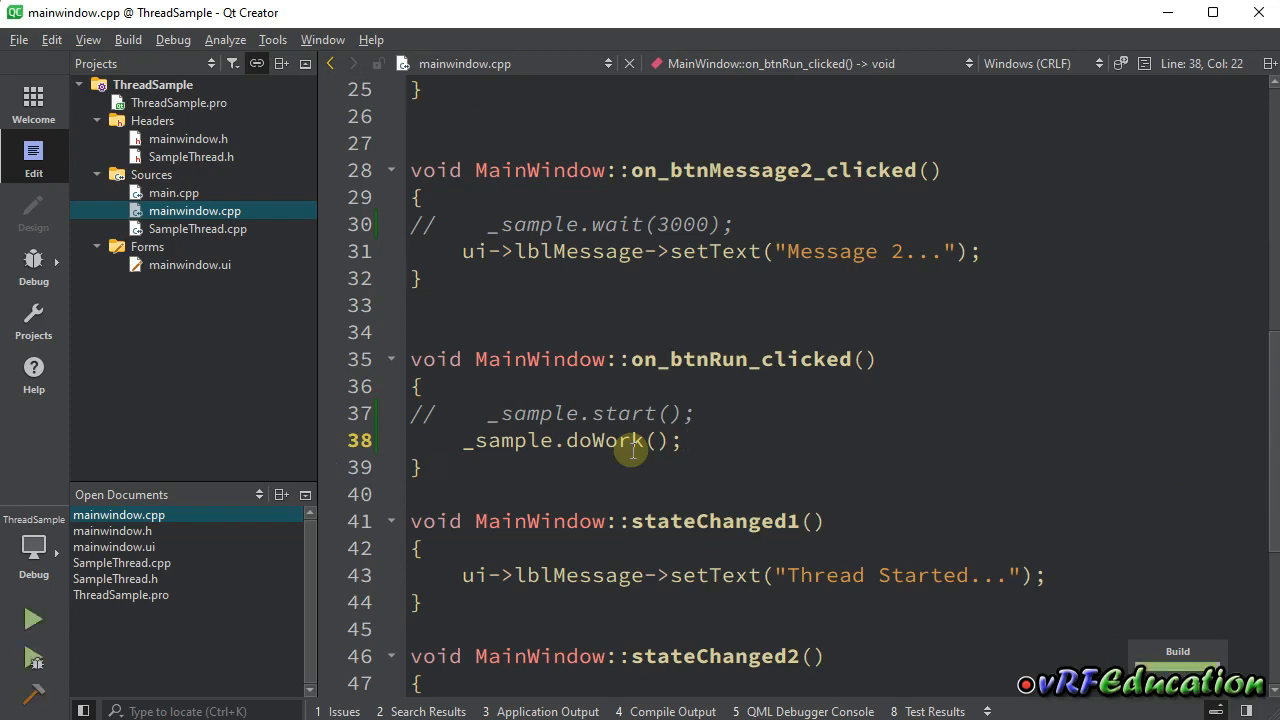
click(33, 619)
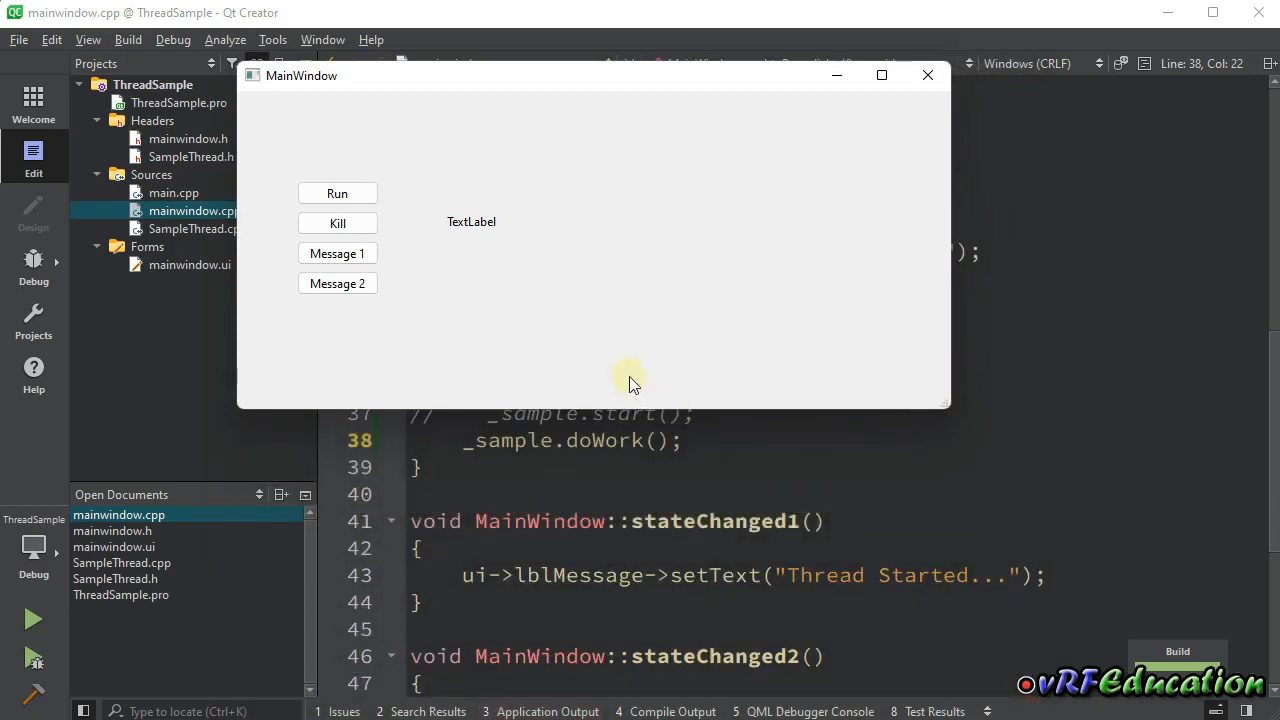
Click Run in the ThreadSample window, then Message 2, while output counts 0–19.
click(547, 711)
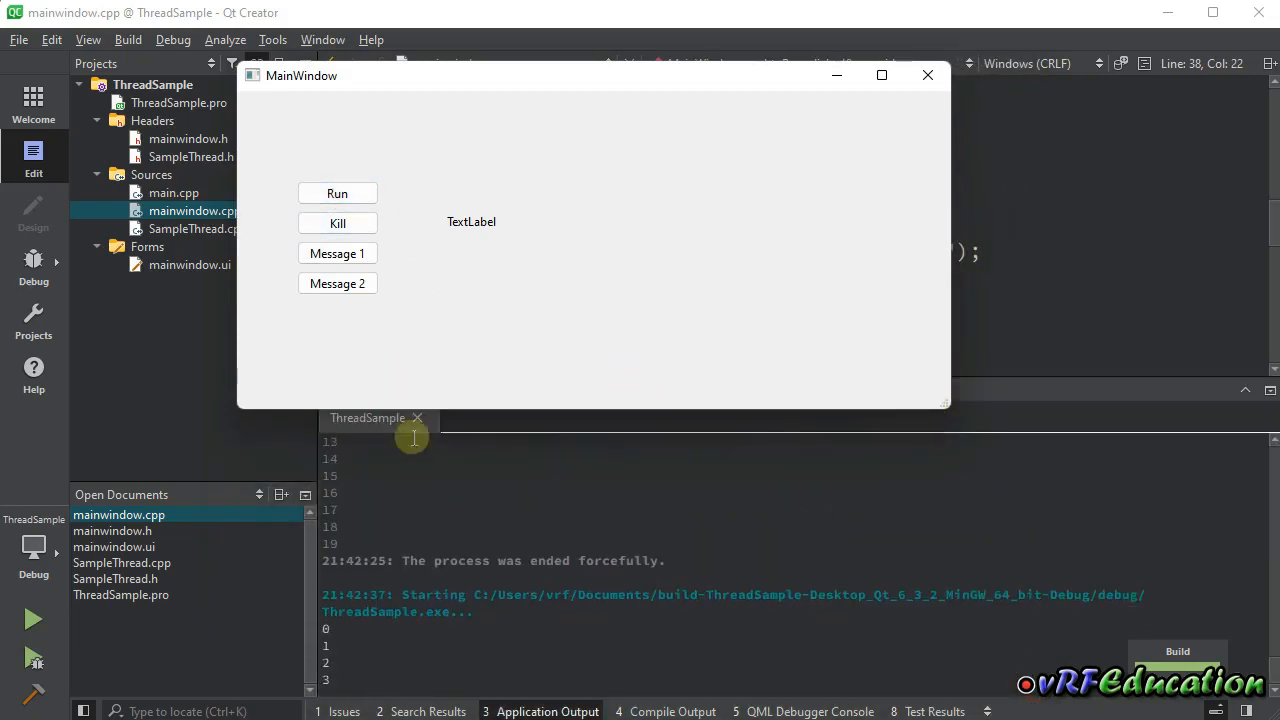
click(337, 283)
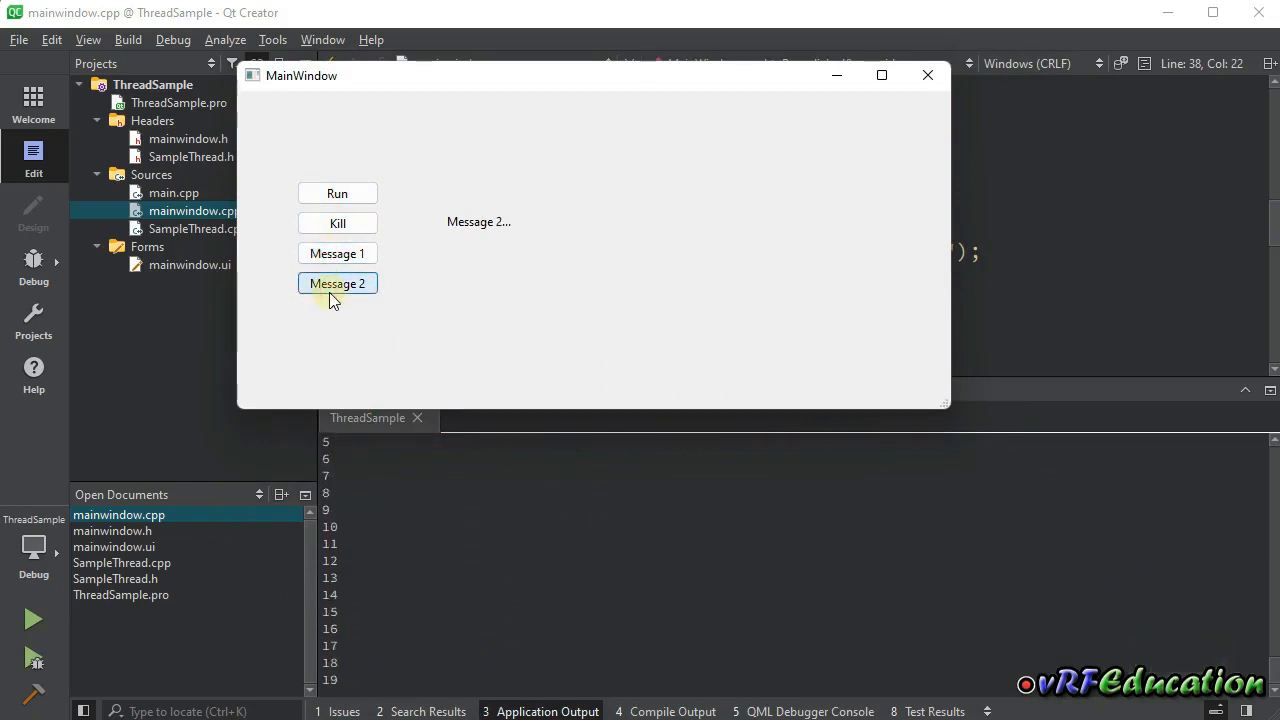
mouse_move(338, 193)
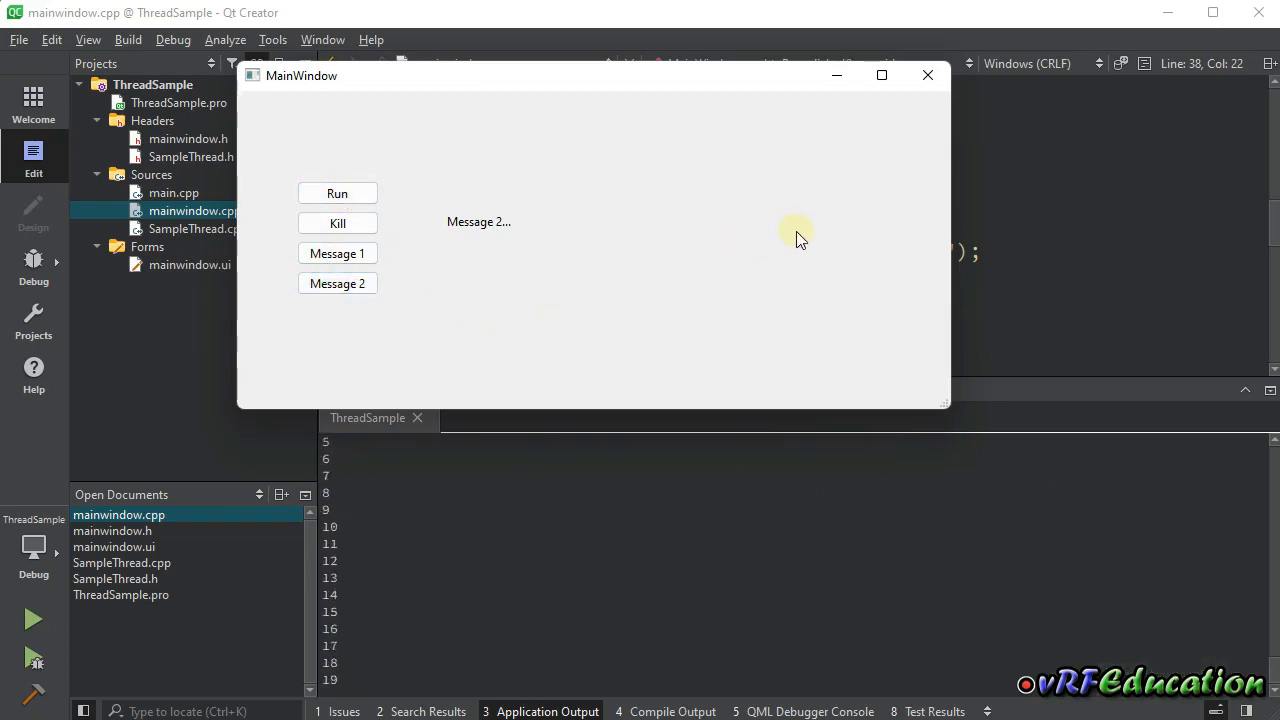
click(926, 75)
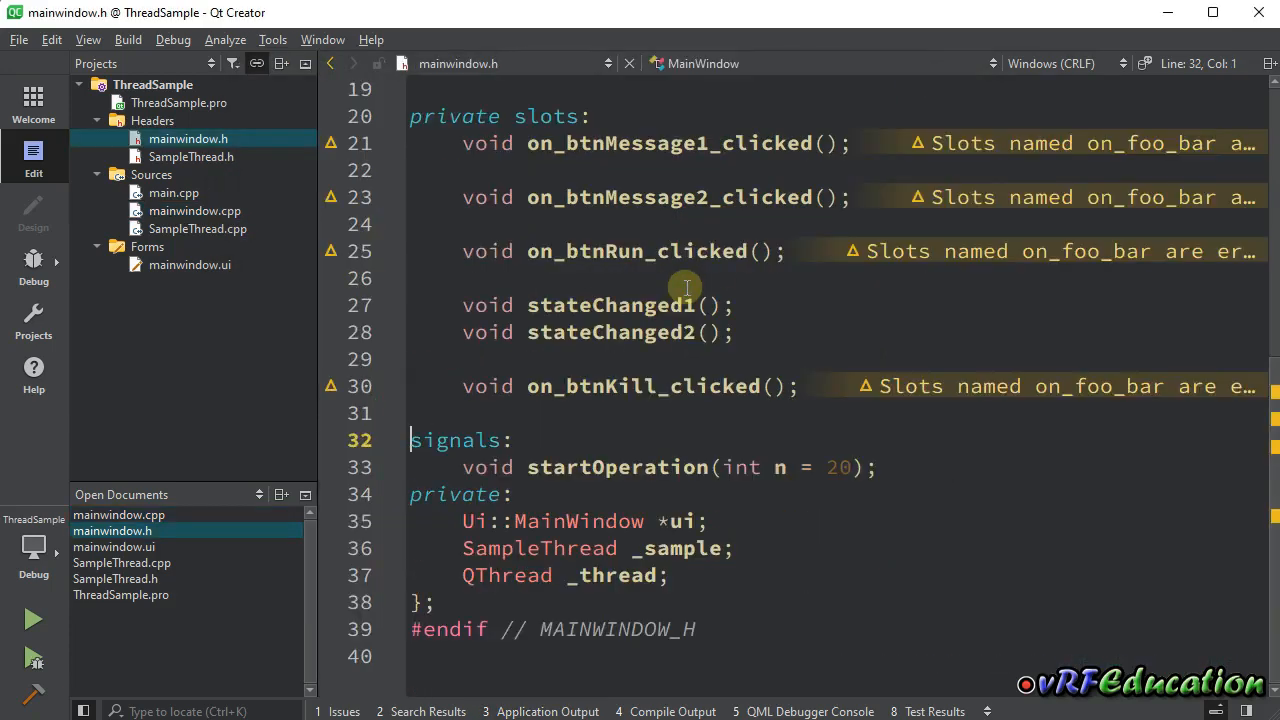
In SampleThread.h, redeclare extern helperFunction above the class with an int n = 20 parameter.
click(194, 210)
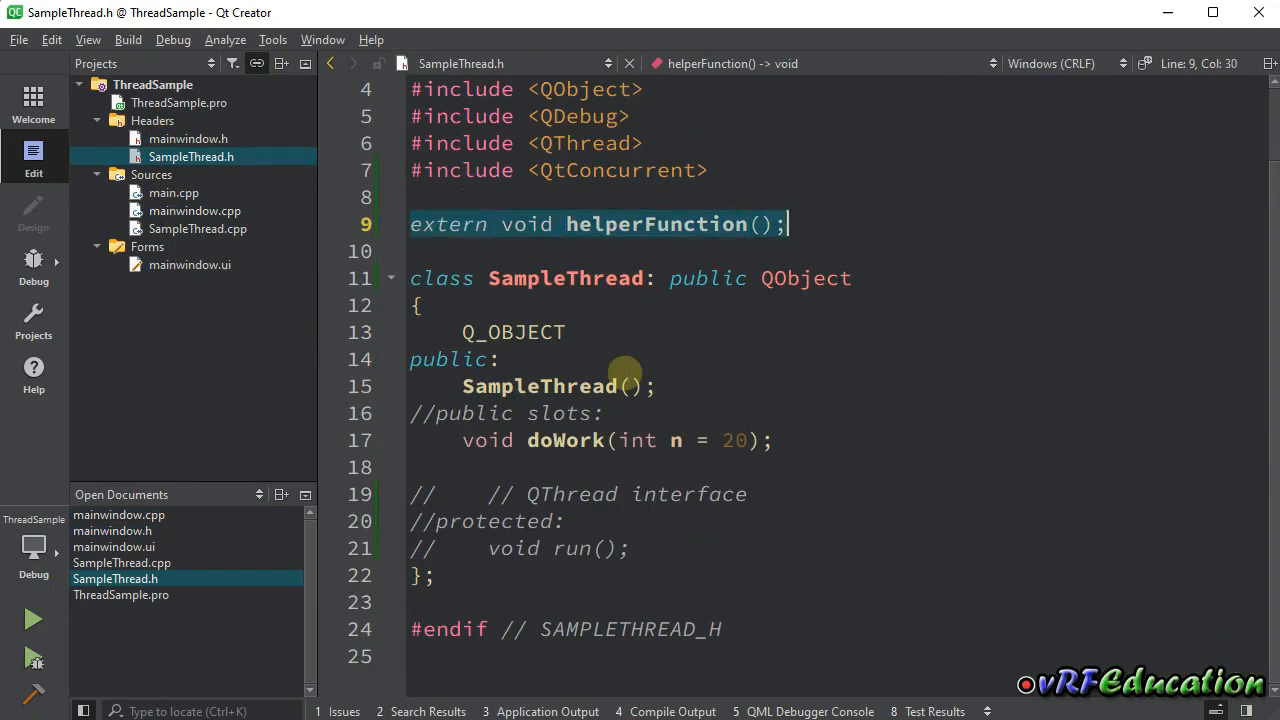
key(Delete)
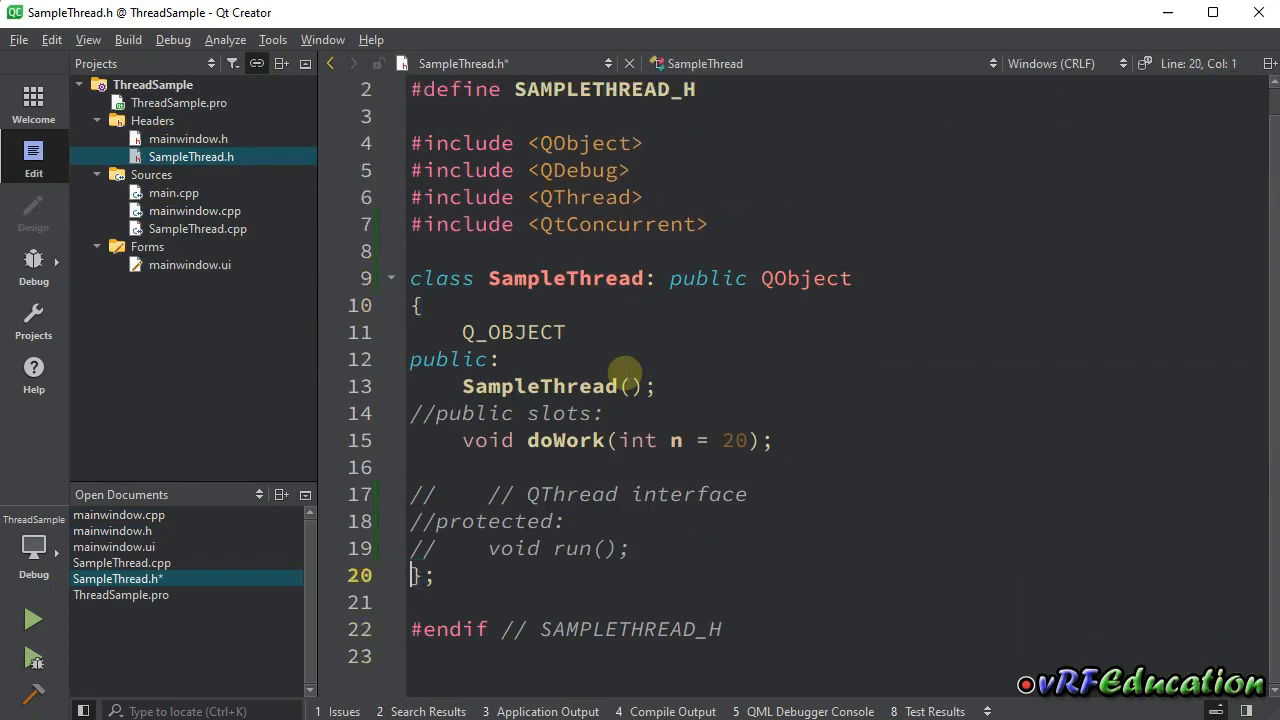
text(privatr)
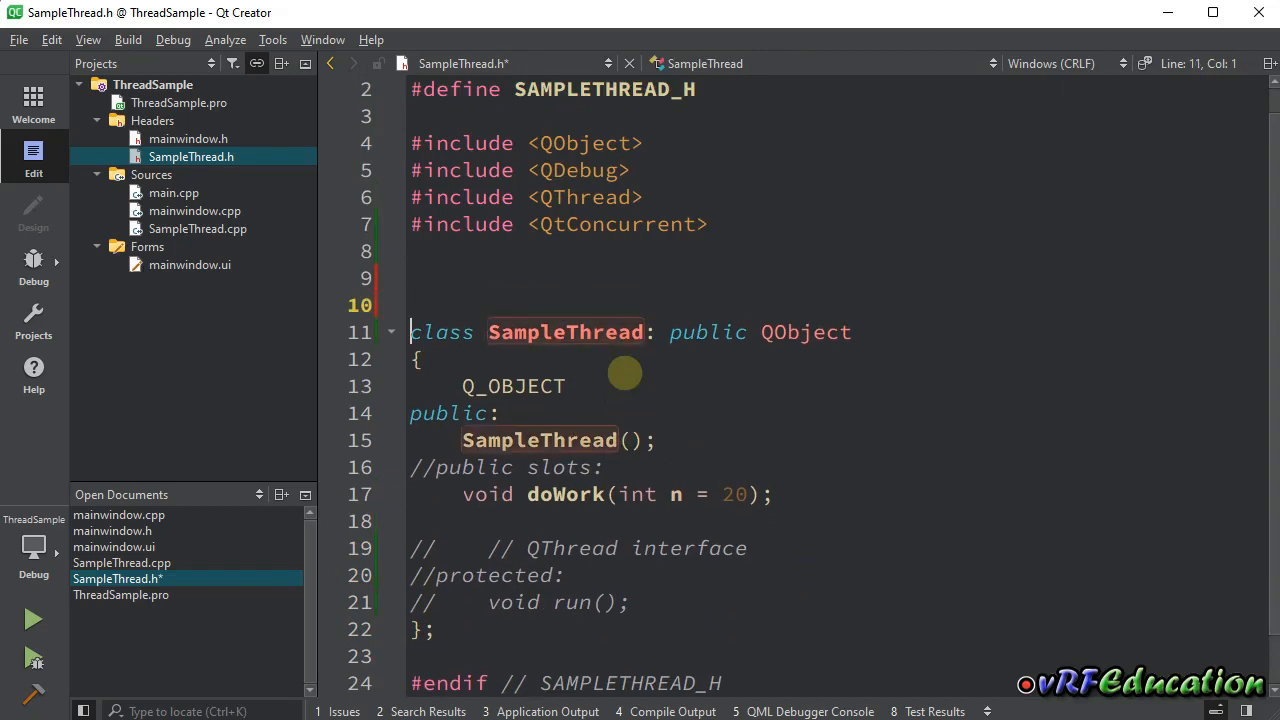
text(extern void helperFunction();)
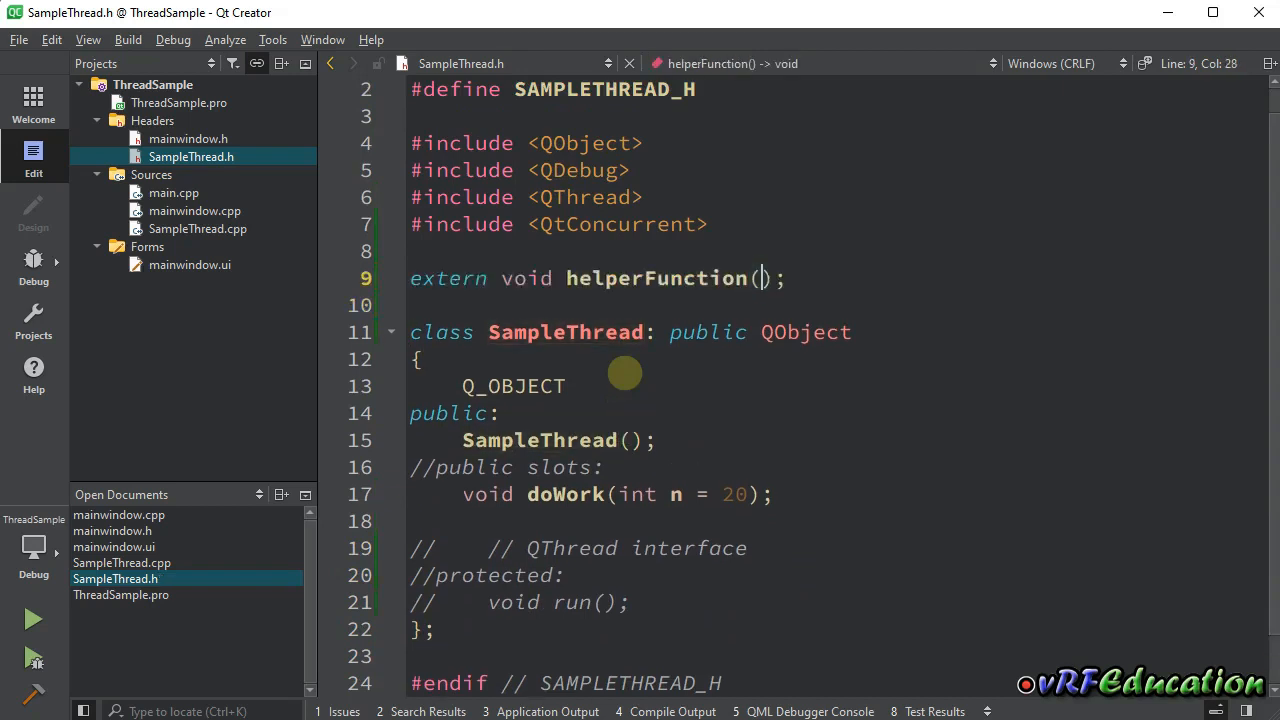
text(int)
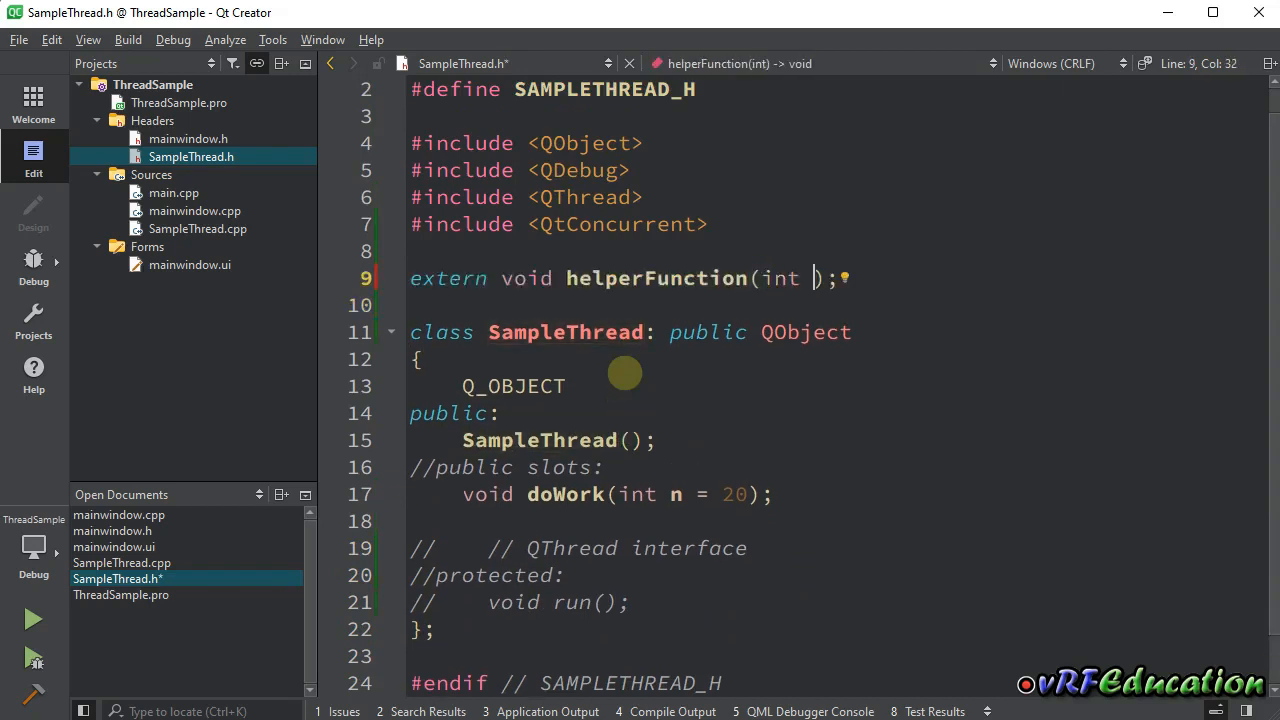
text(n)
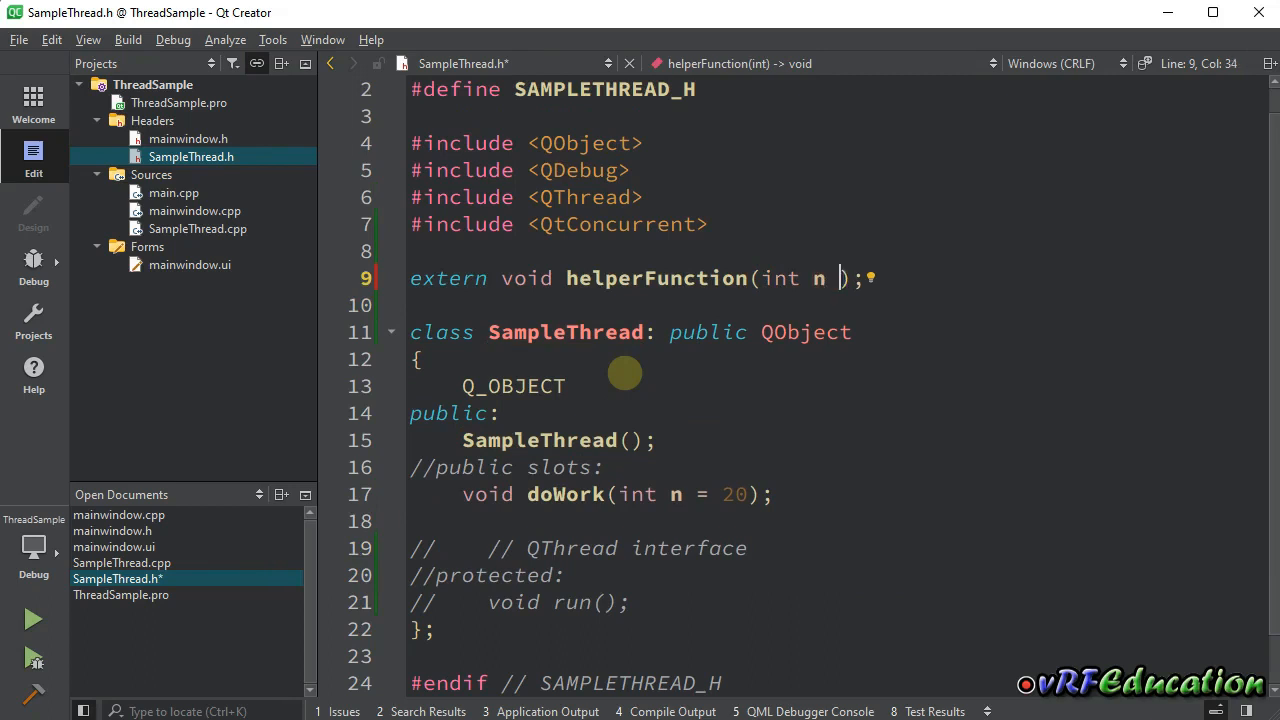
text(= 20)
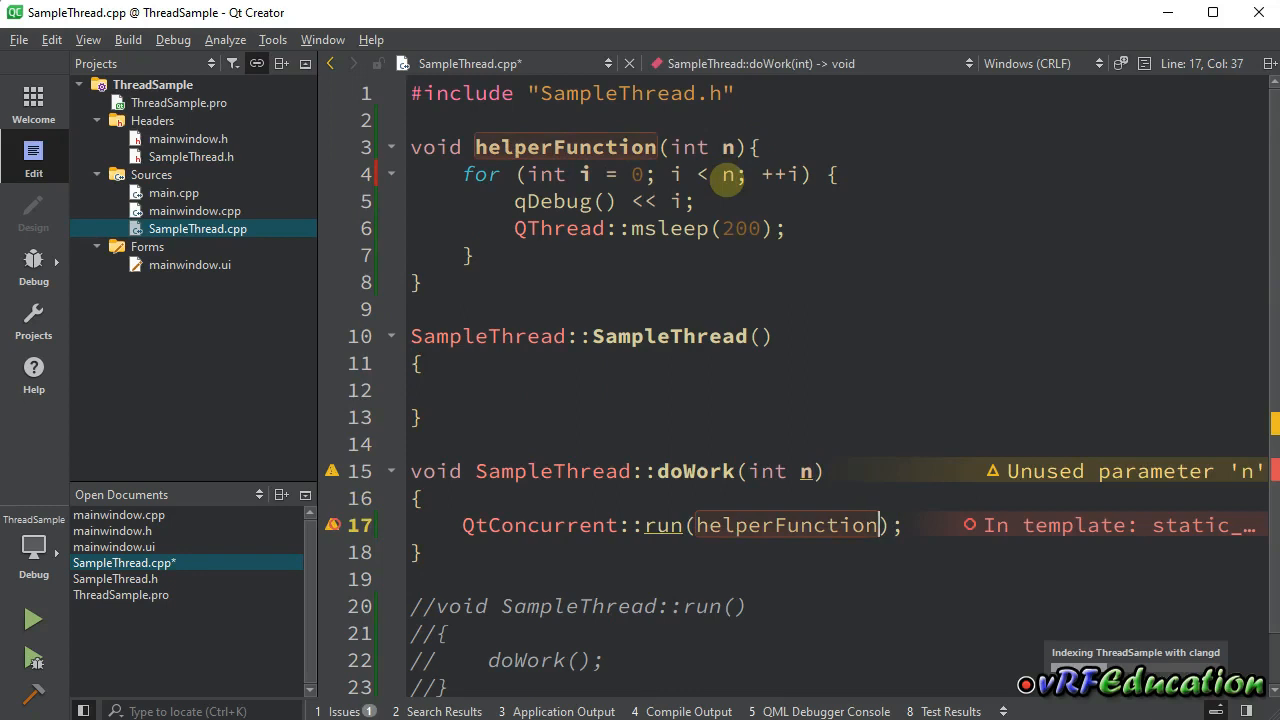
Add n as the second argument of doWork's QtConcurrent::run call, then switch to mainwindow.cpp.
text(,)
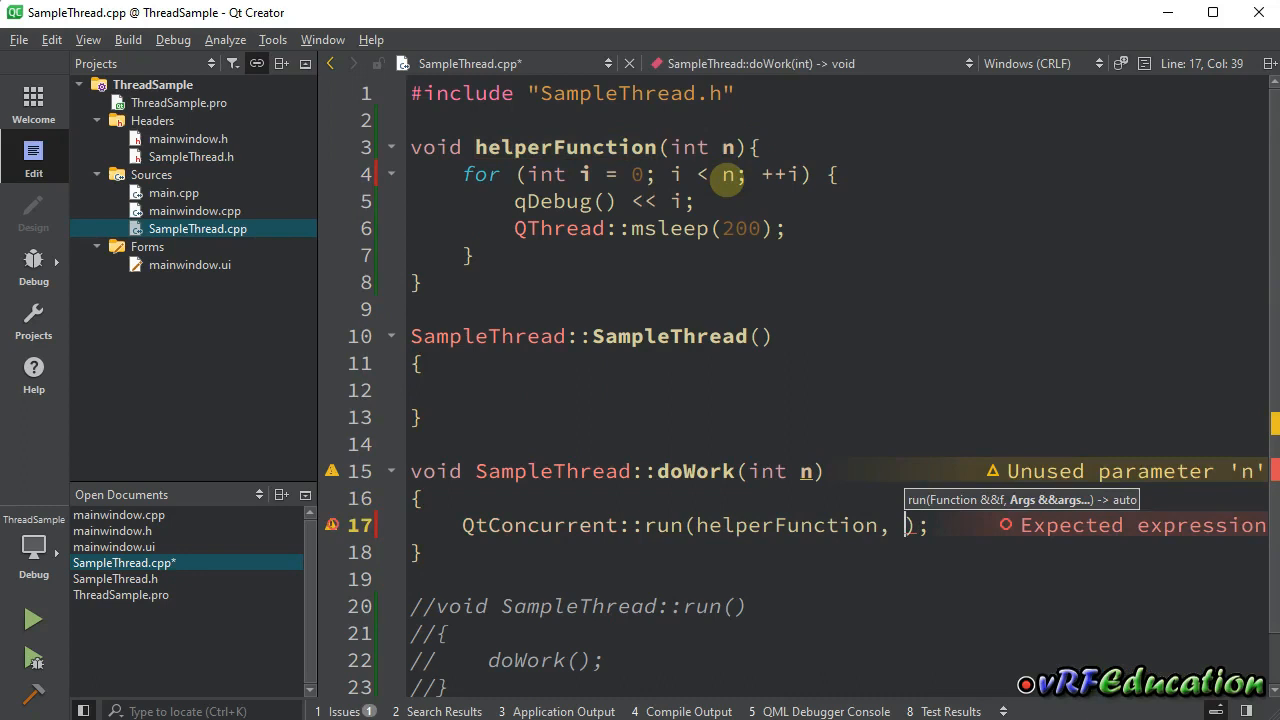
text(n)
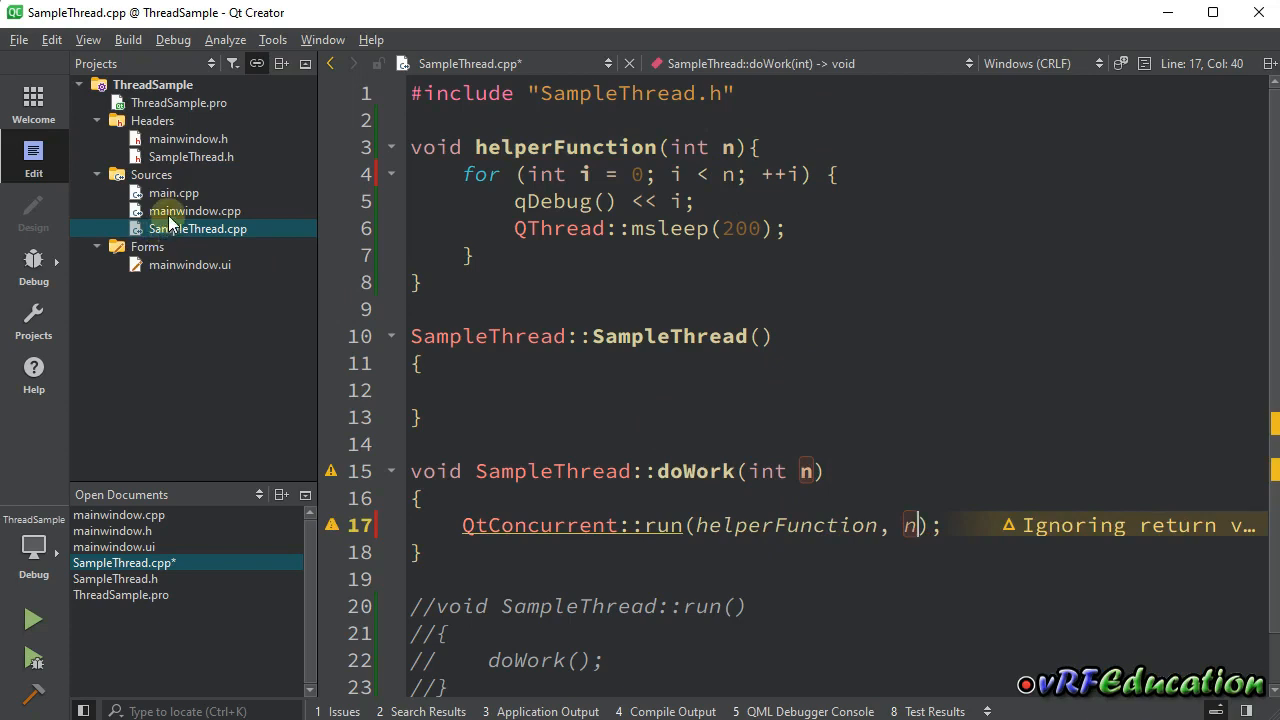
click(194, 210)
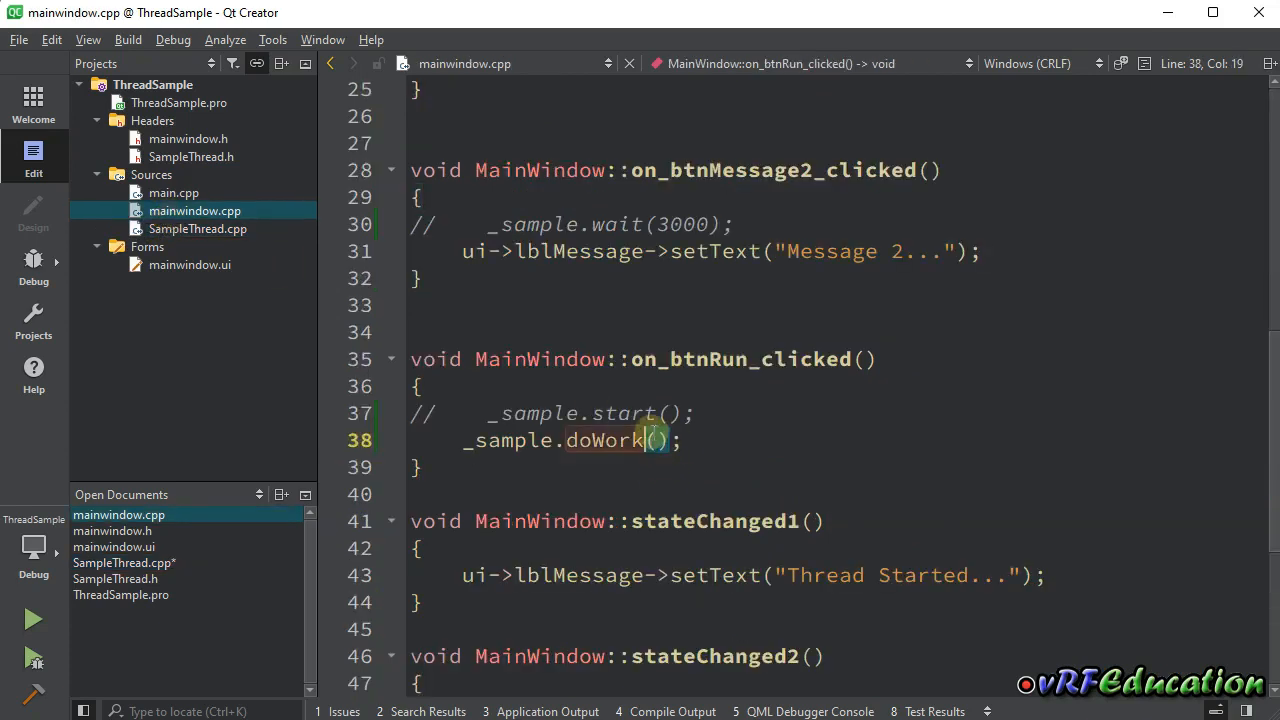
Change the Run handler to call doWork(10), run the app and confirm output 0 through 9.
text(10)
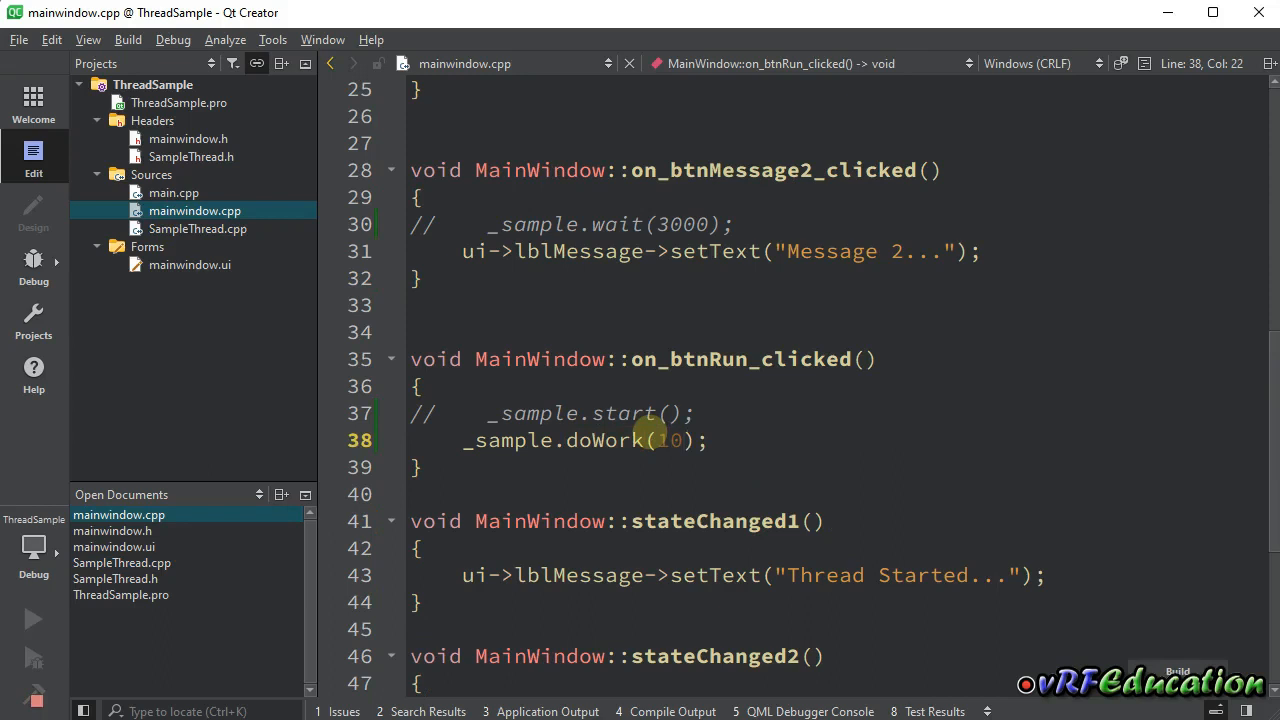
mouse_move(668, 412)
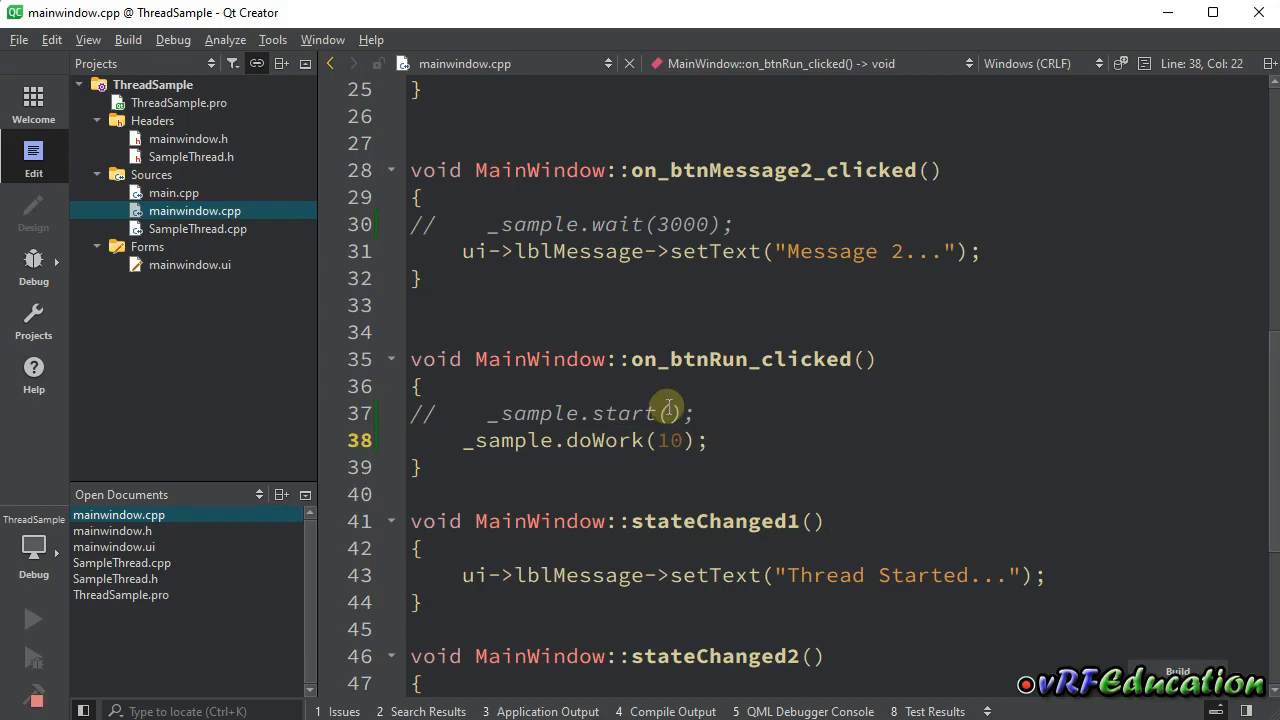
mouse_move(708, 385)
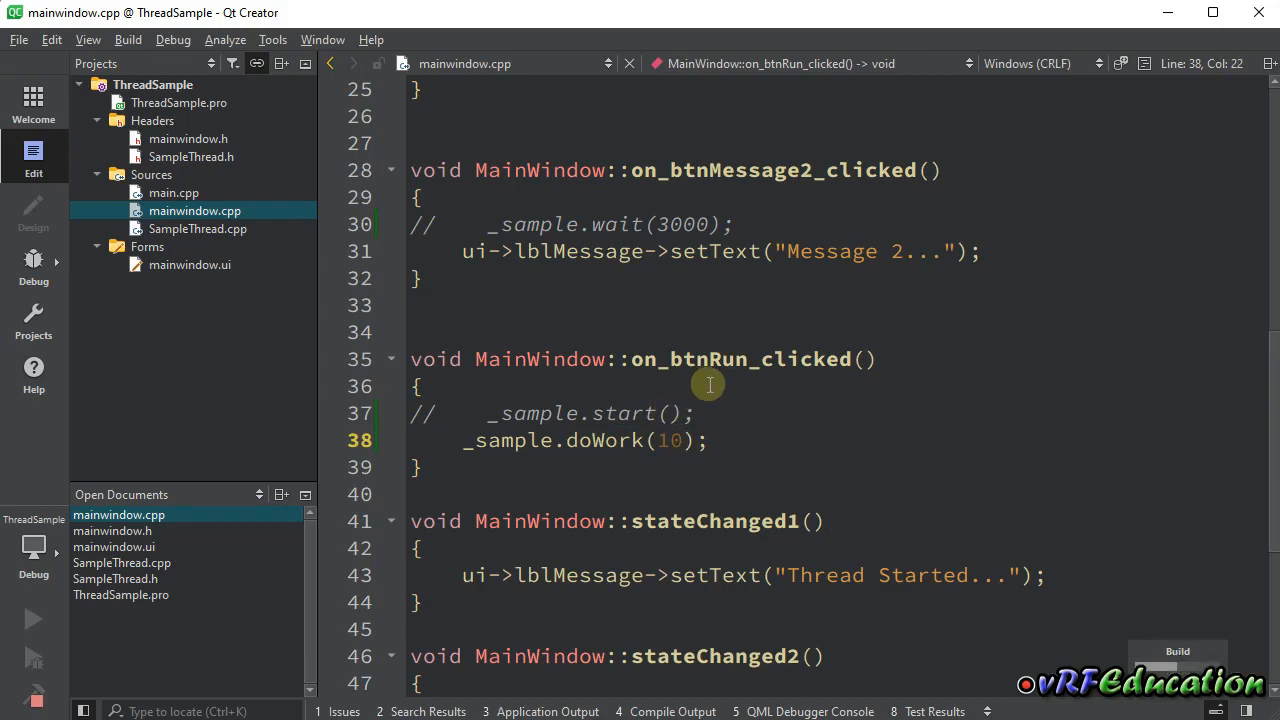
click(33, 619)
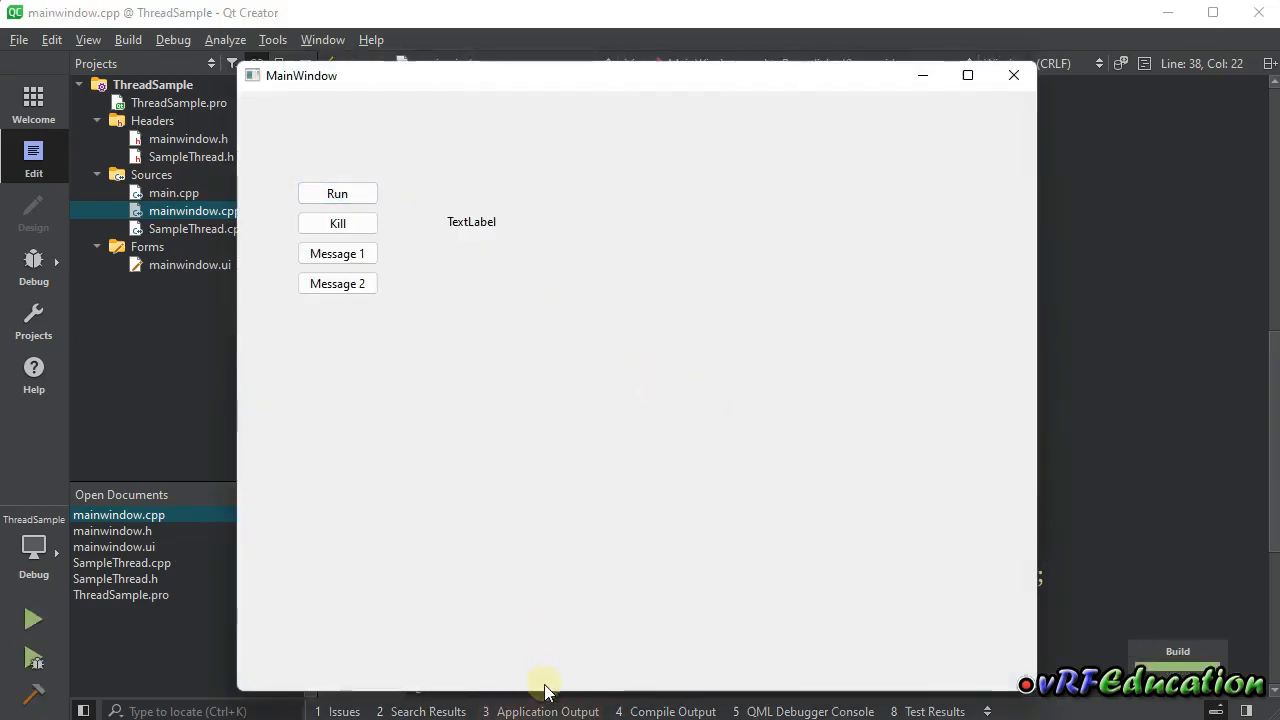
click(337, 193)
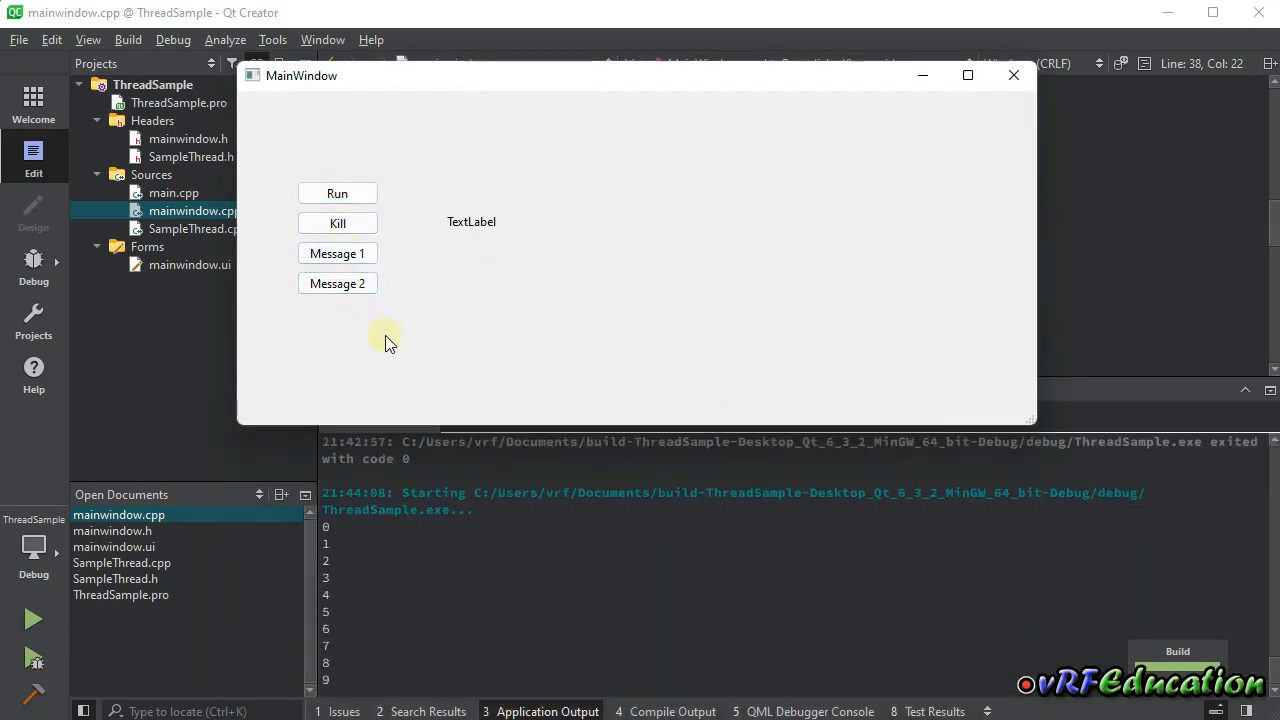
click(1013, 75)
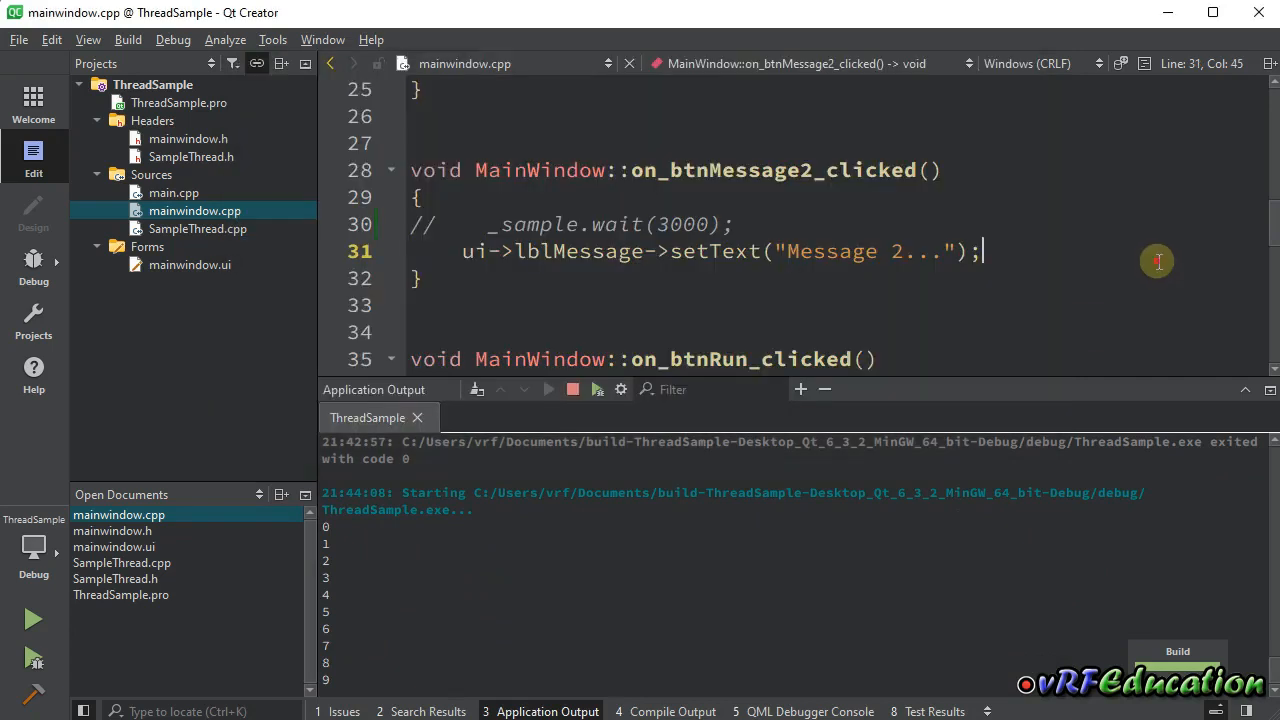
scroll(down, 3)
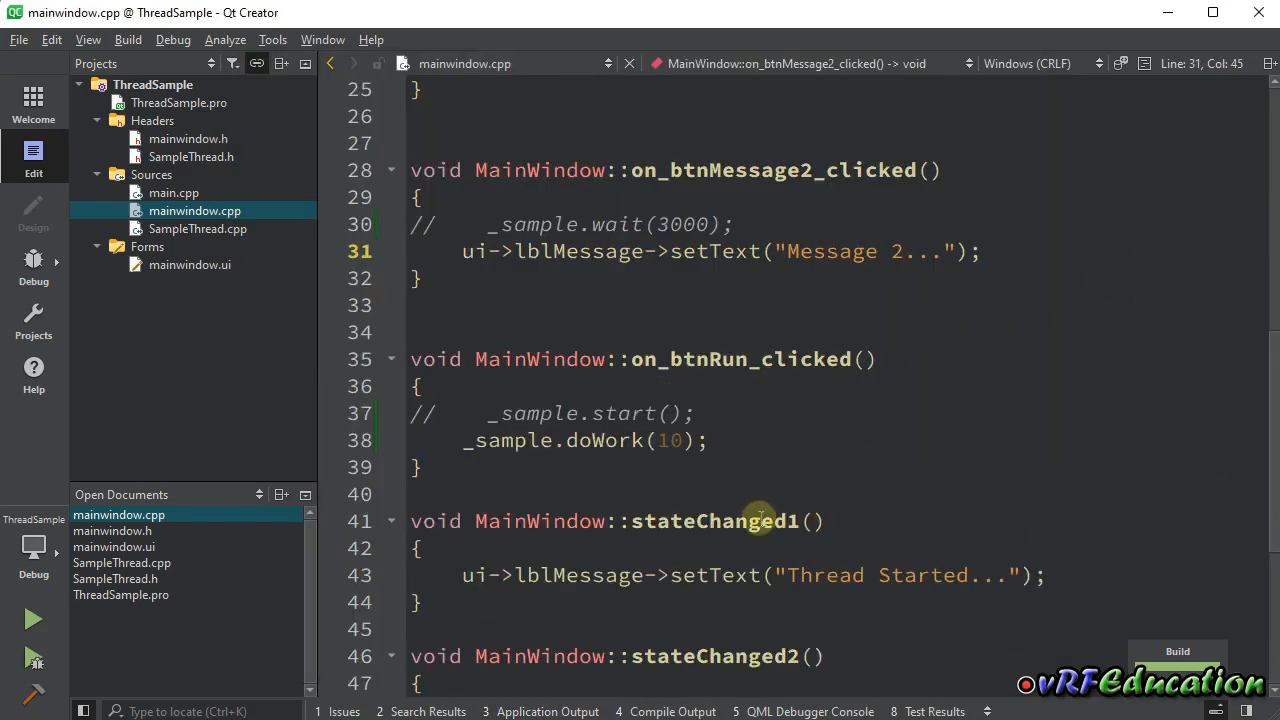
click(122, 562)
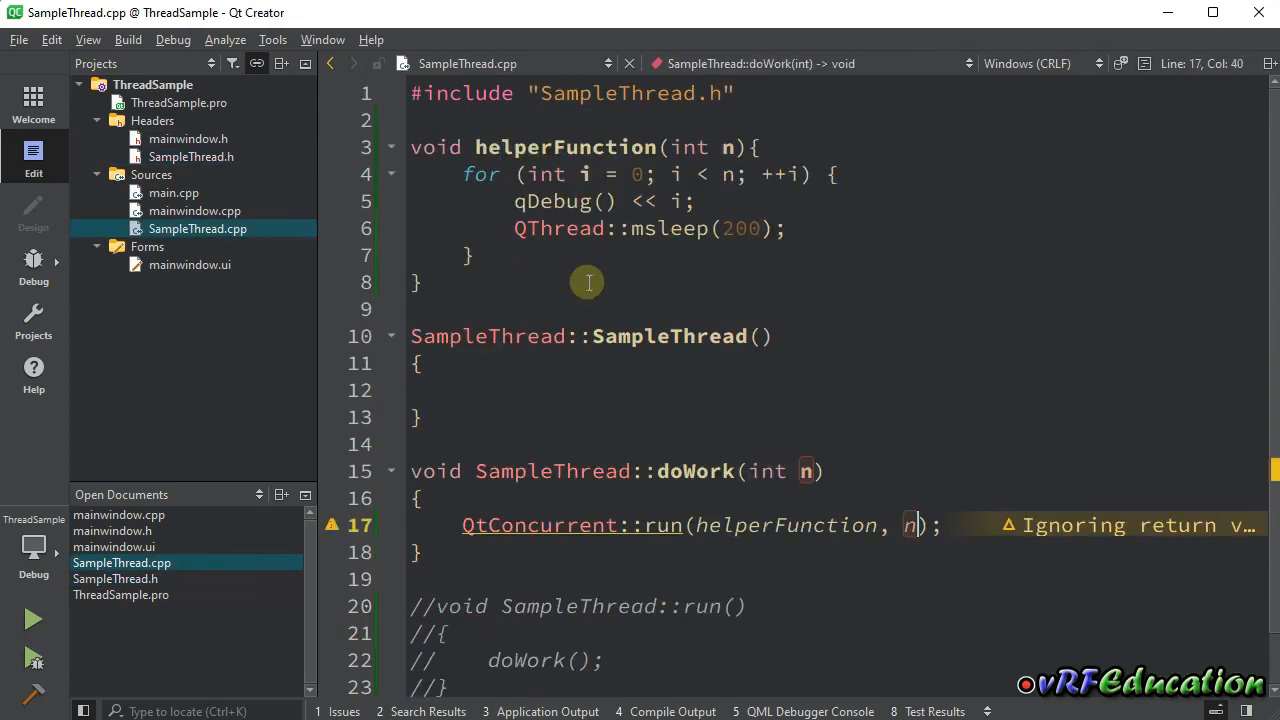
Rewrite the call as QtConcurrent::run(&SampleThread::helperFunction, this, n) and save SampleThread.cpp.
click(500, 336)
text(SampleThread::)
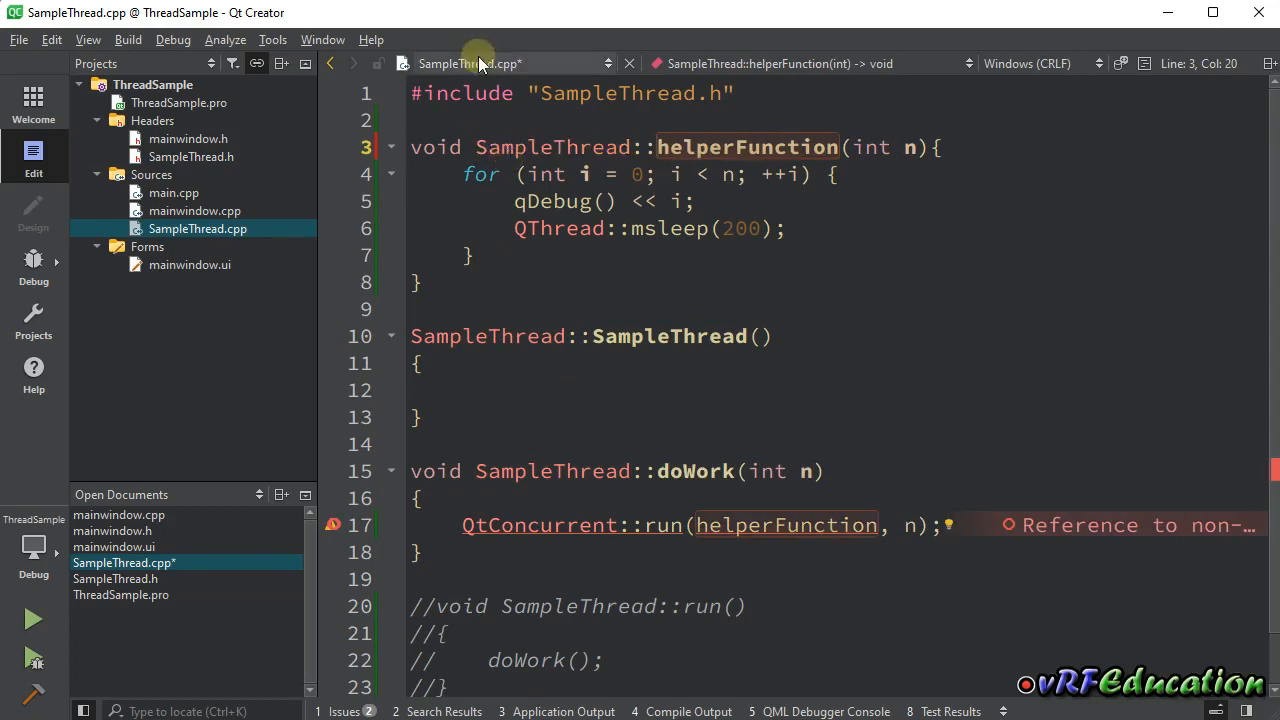
mouse_move(703, 269)
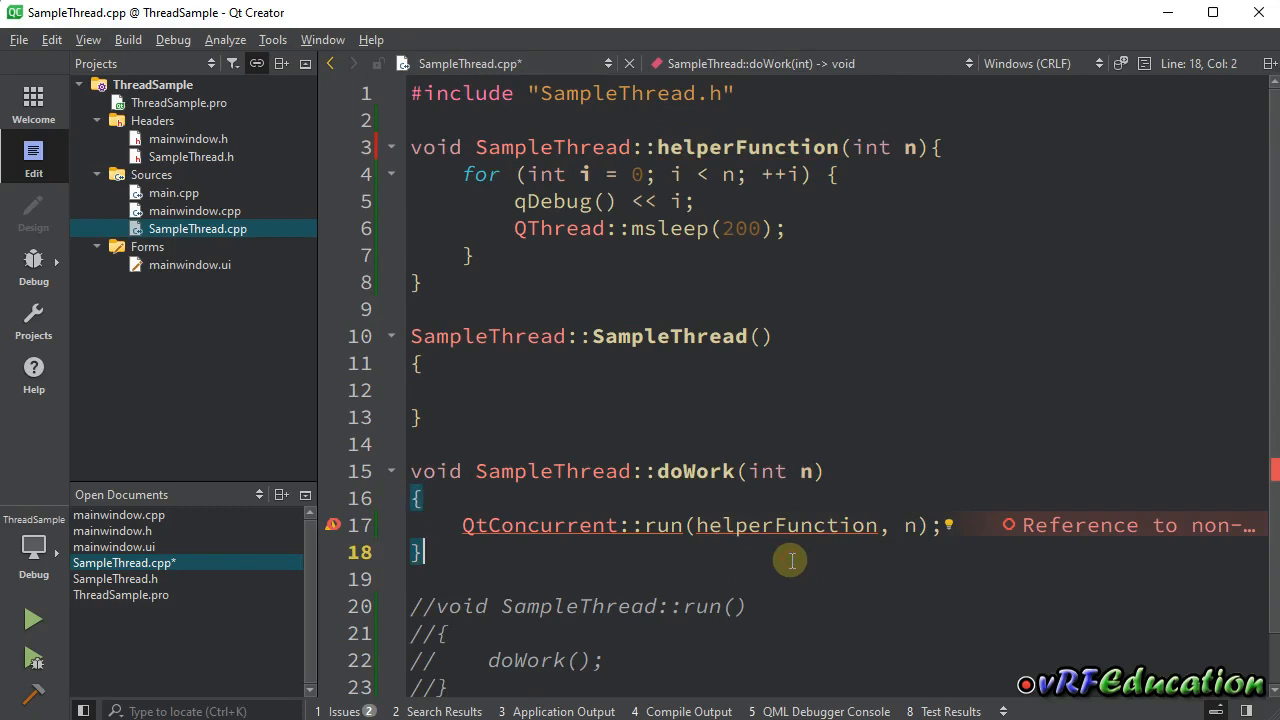
mouse_move(777, 564)
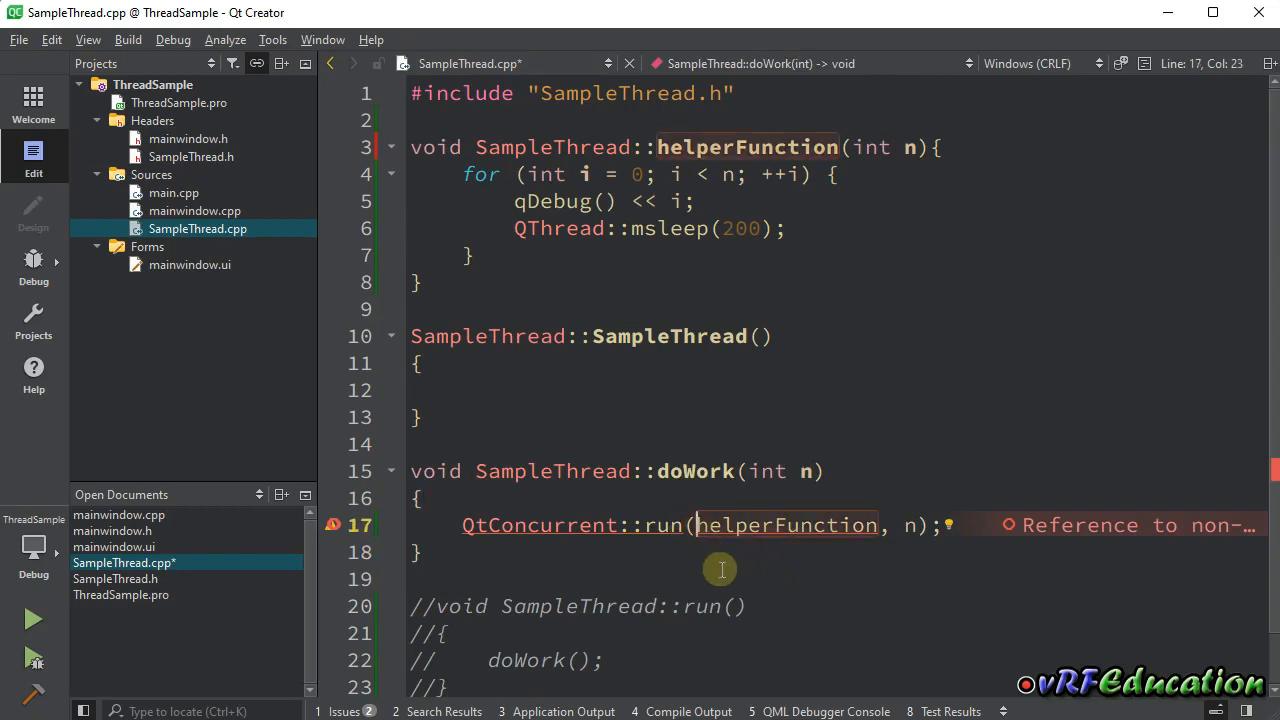
text(&)
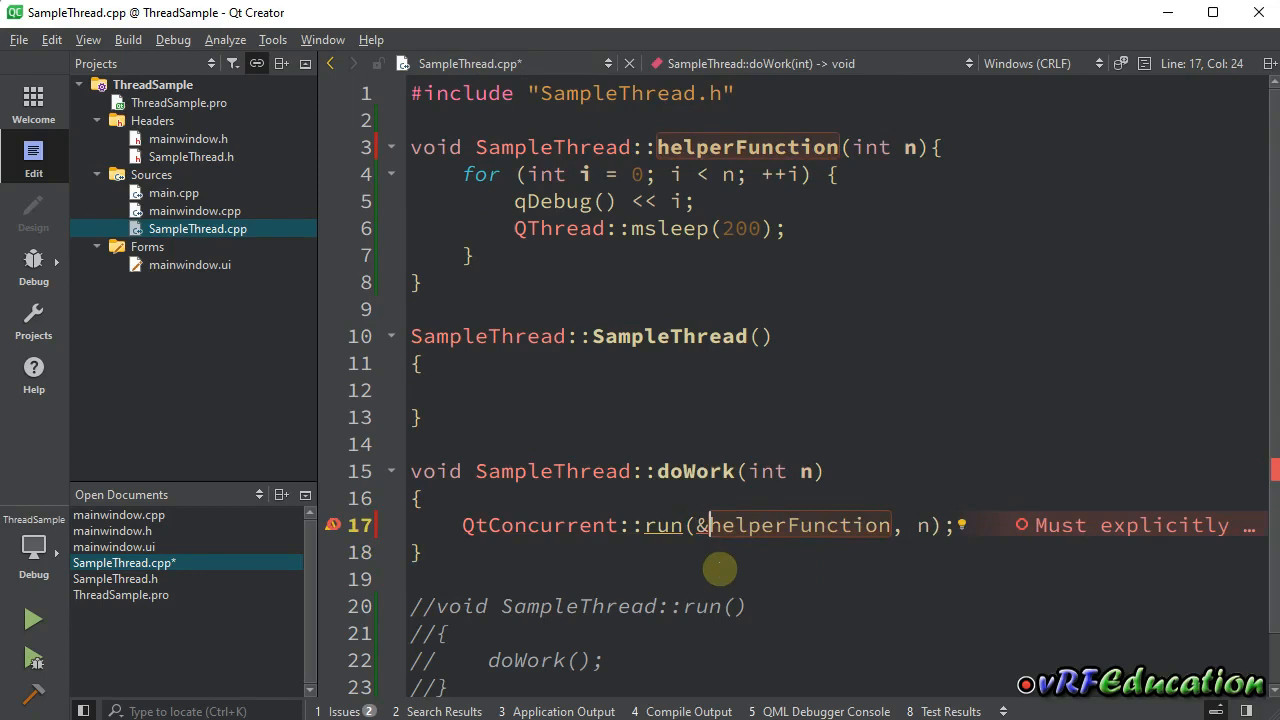
text(SampleThread::)
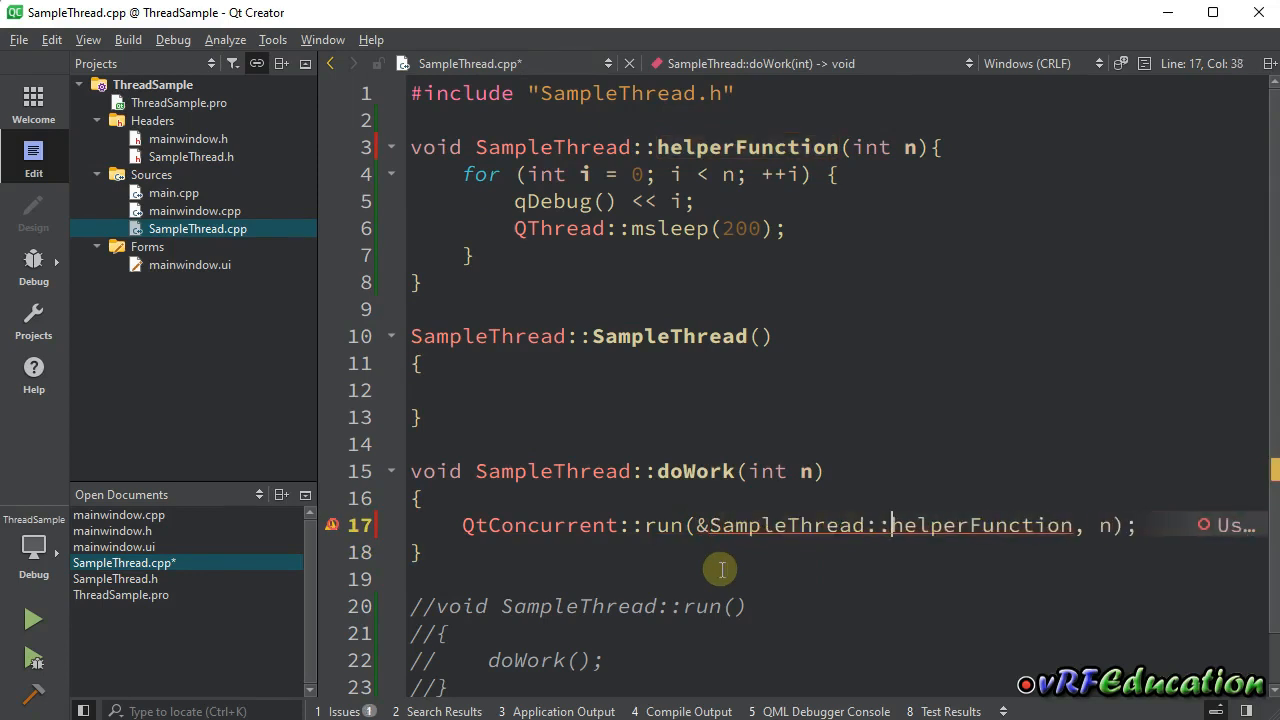
mouse_move(985, 525)
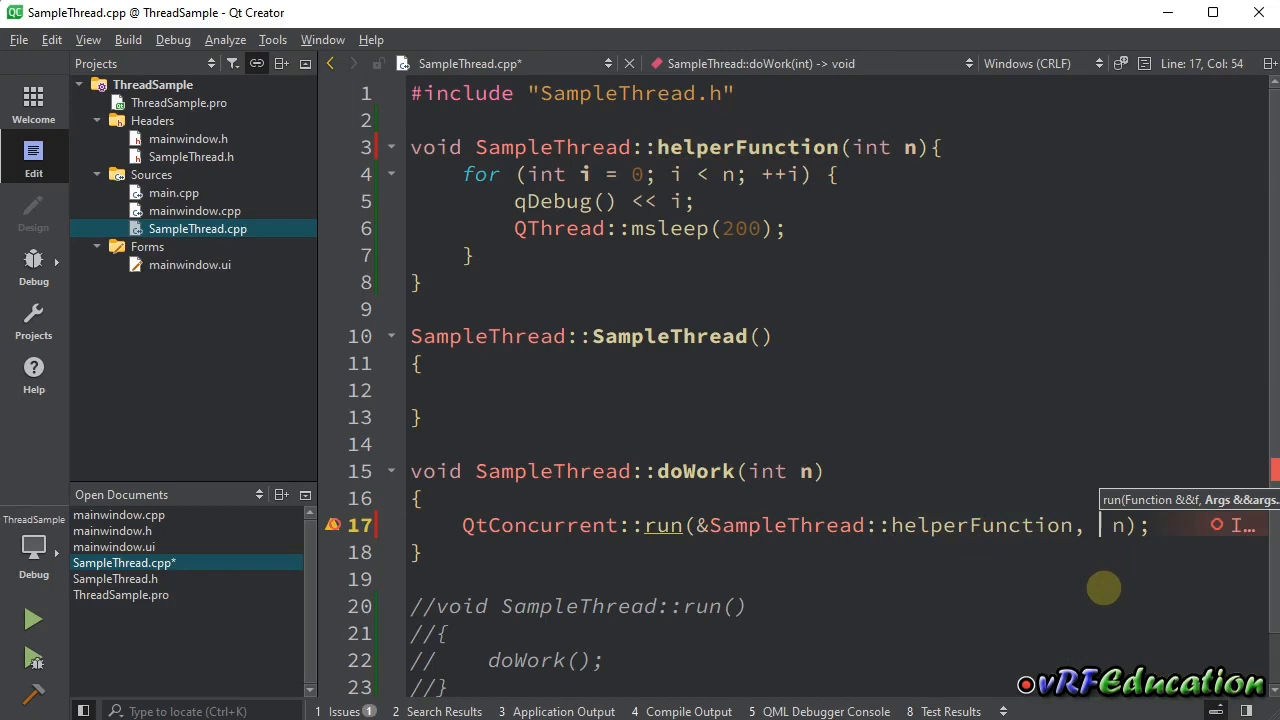
text(this)
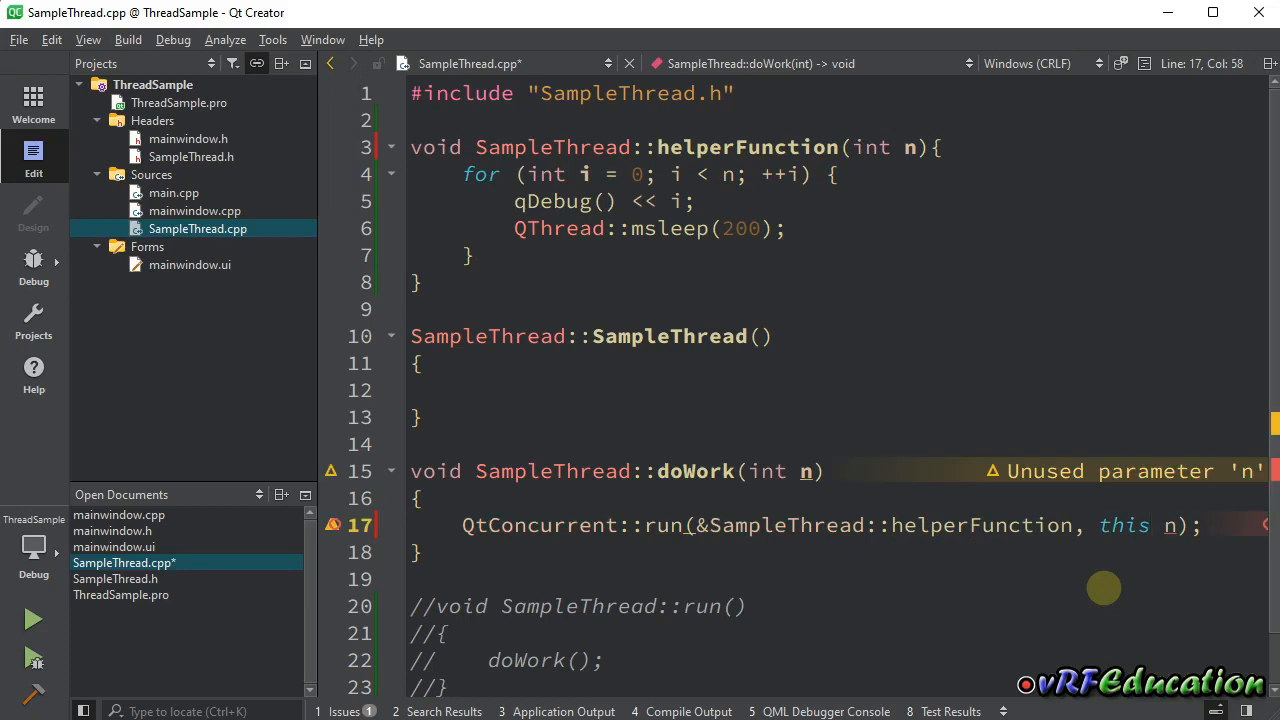
text(,)
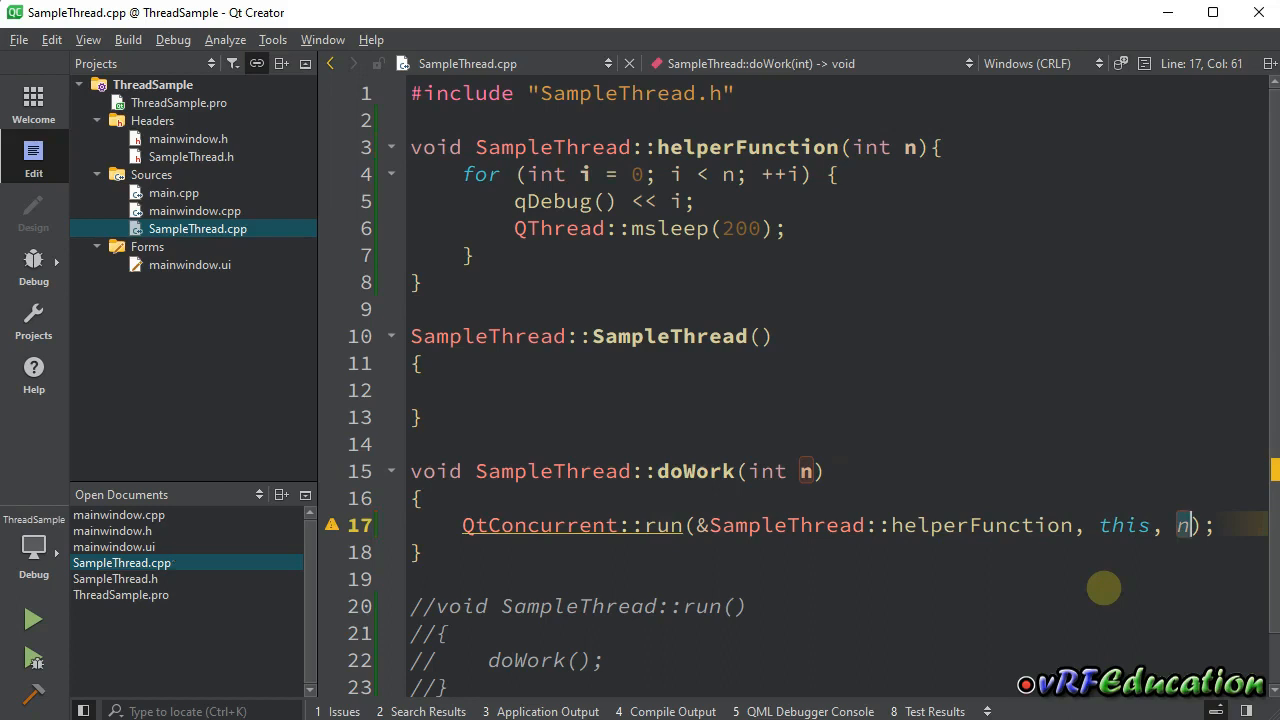
click(194, 210)
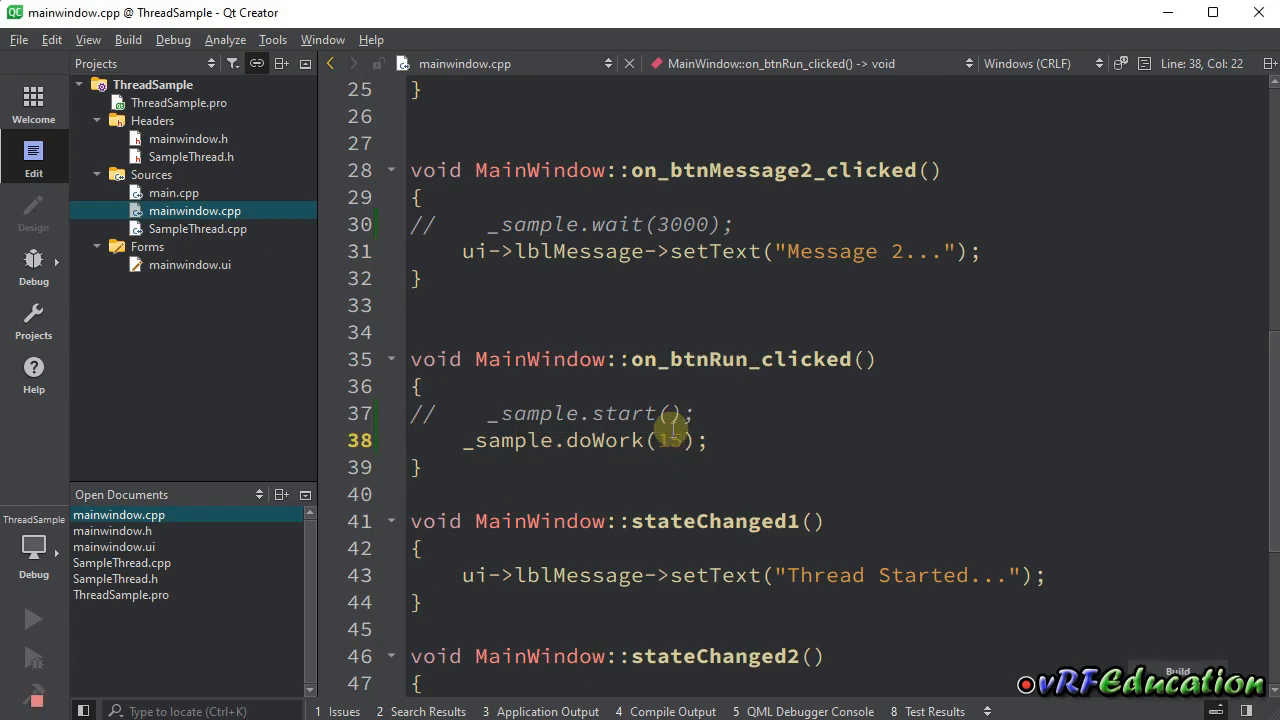
mouse_move(638, 405)
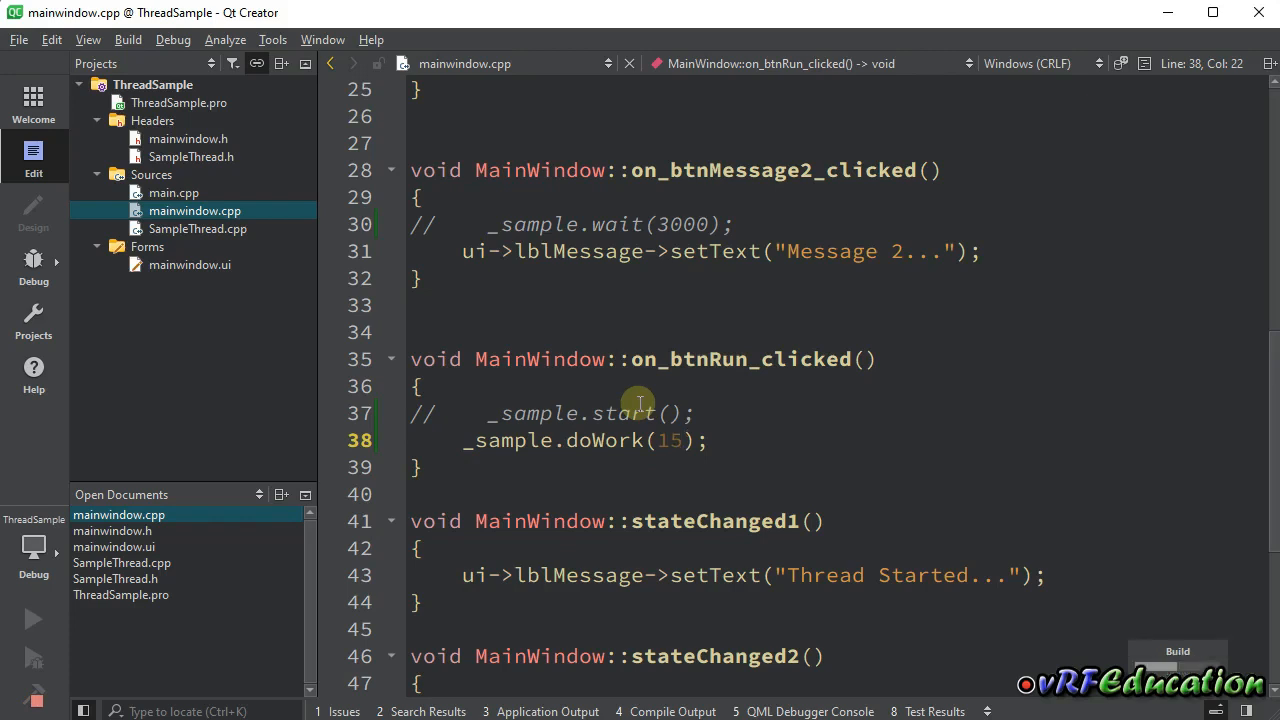
Run ThreadSample with doWork(15), pressing Run and Message to watch counting from 0.
click(33, 618)
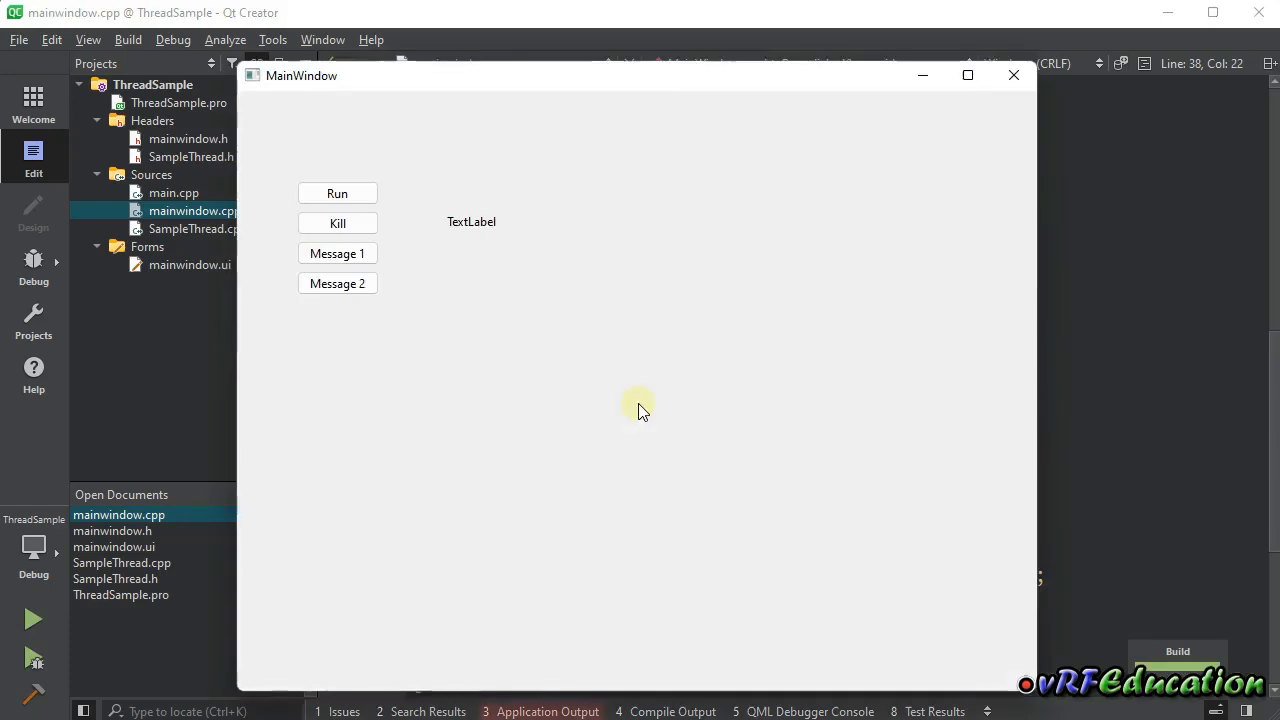
mouse_move(434, 695)
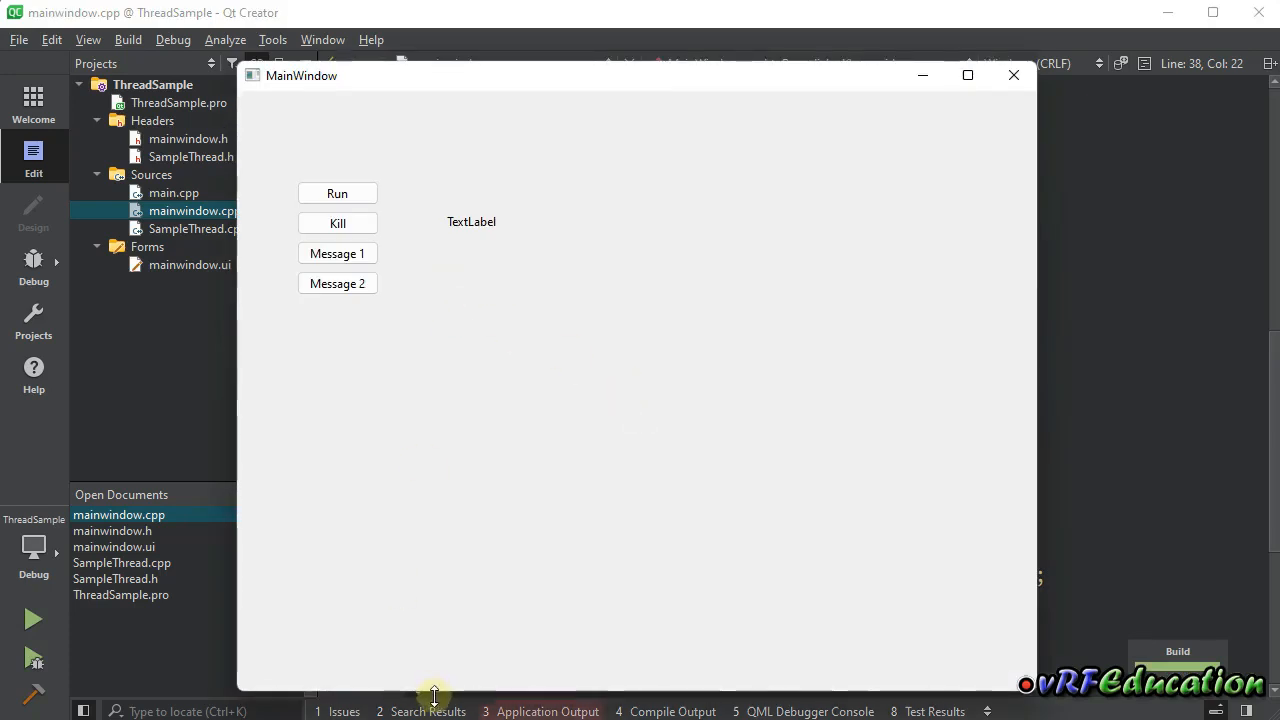
click(337, 193)
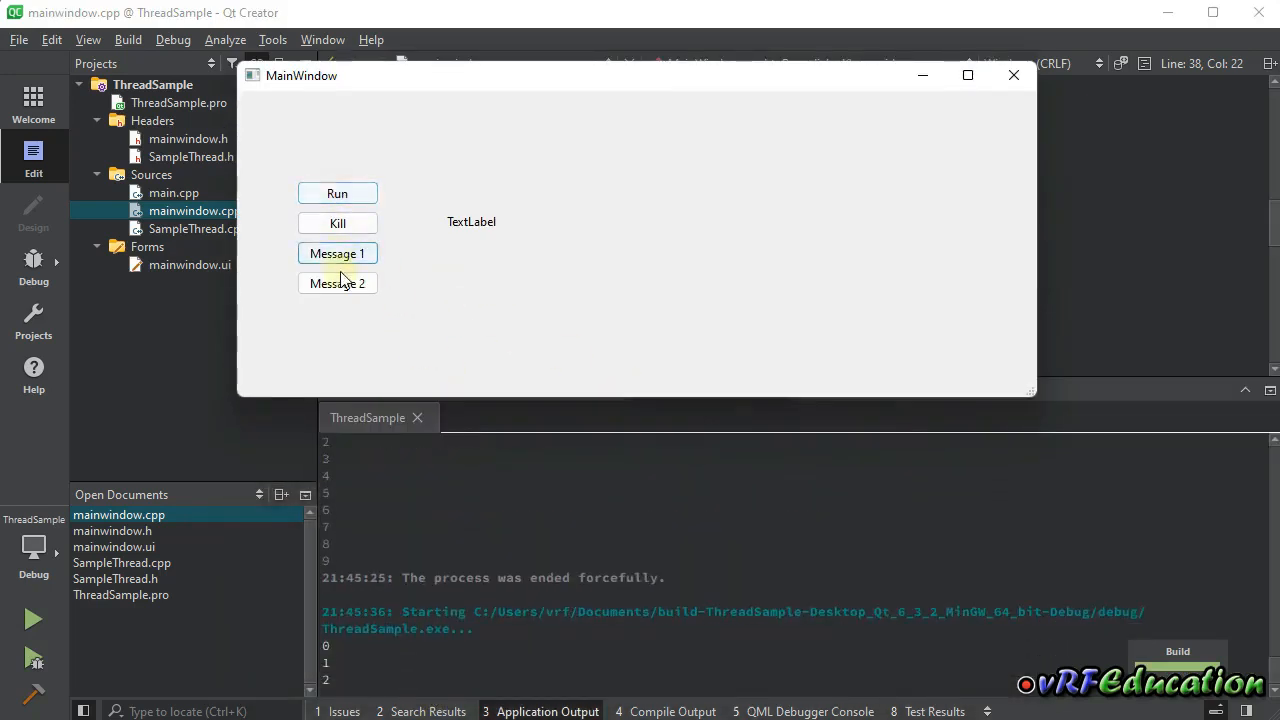
click(337, 253)
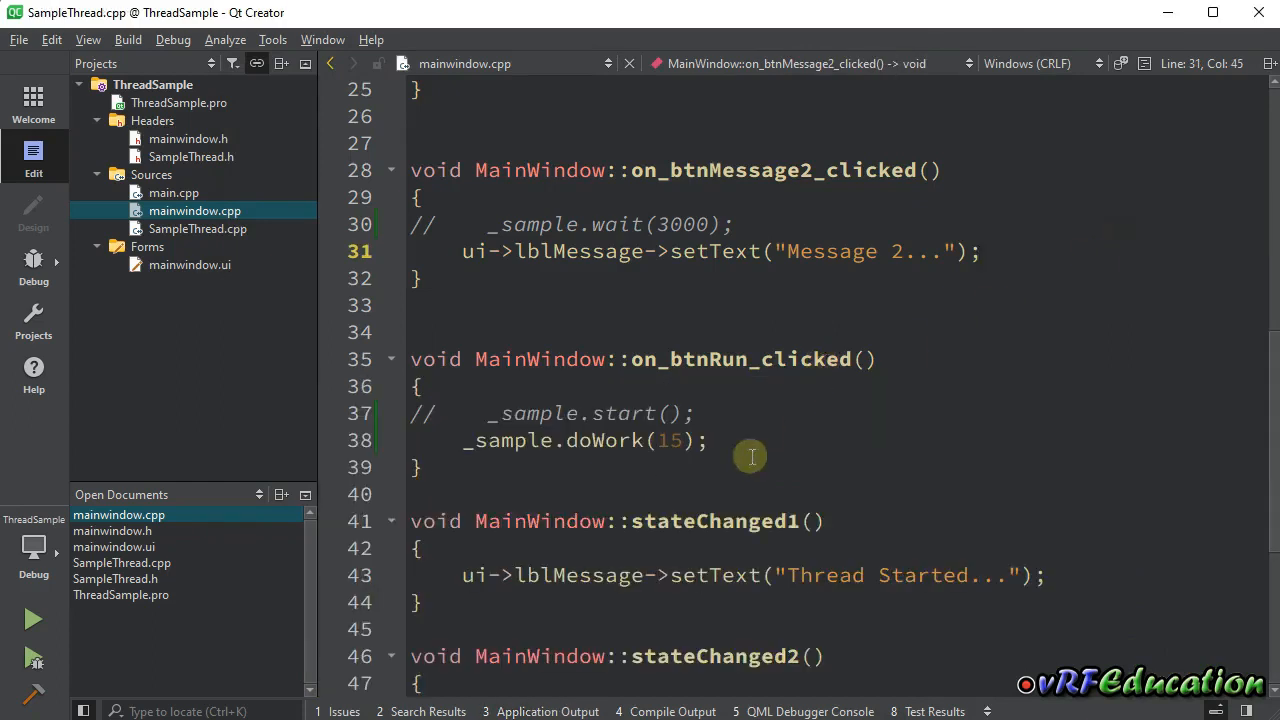
Comment out the original run call and rewrite the copy as run(this, &SampleThread::helperFunction, n).
click(197, 228)
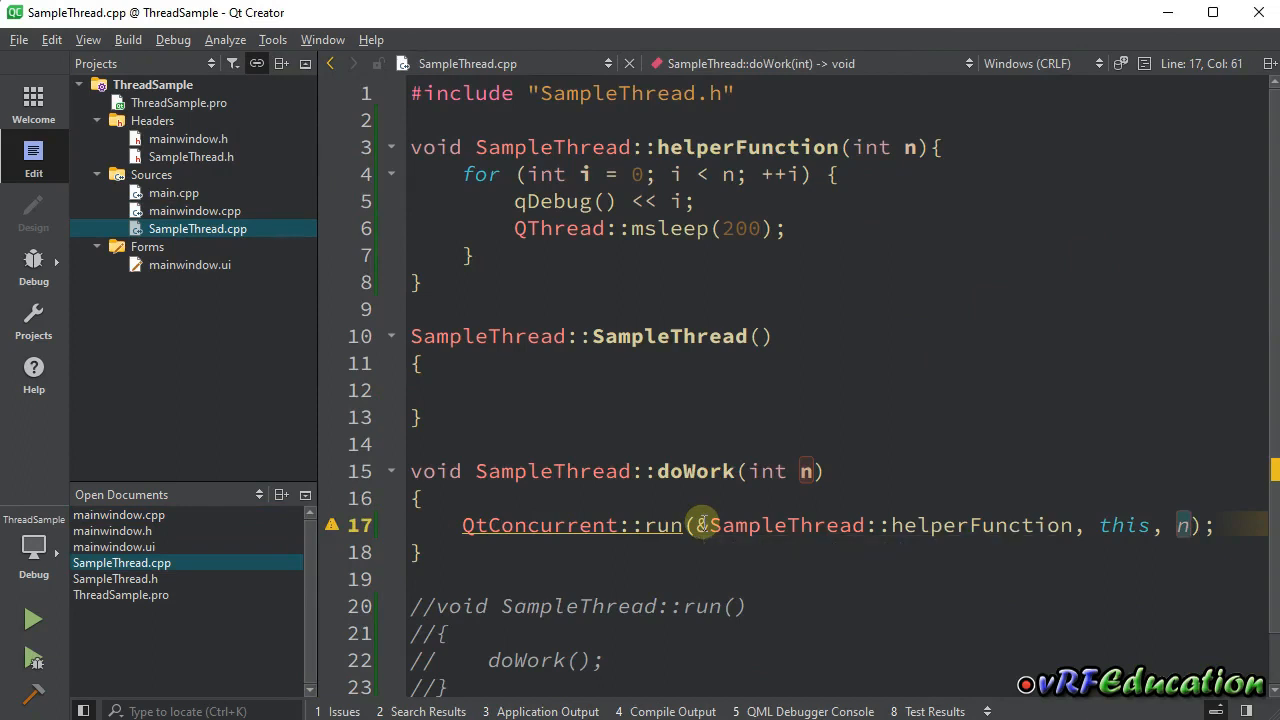
text(/**/)
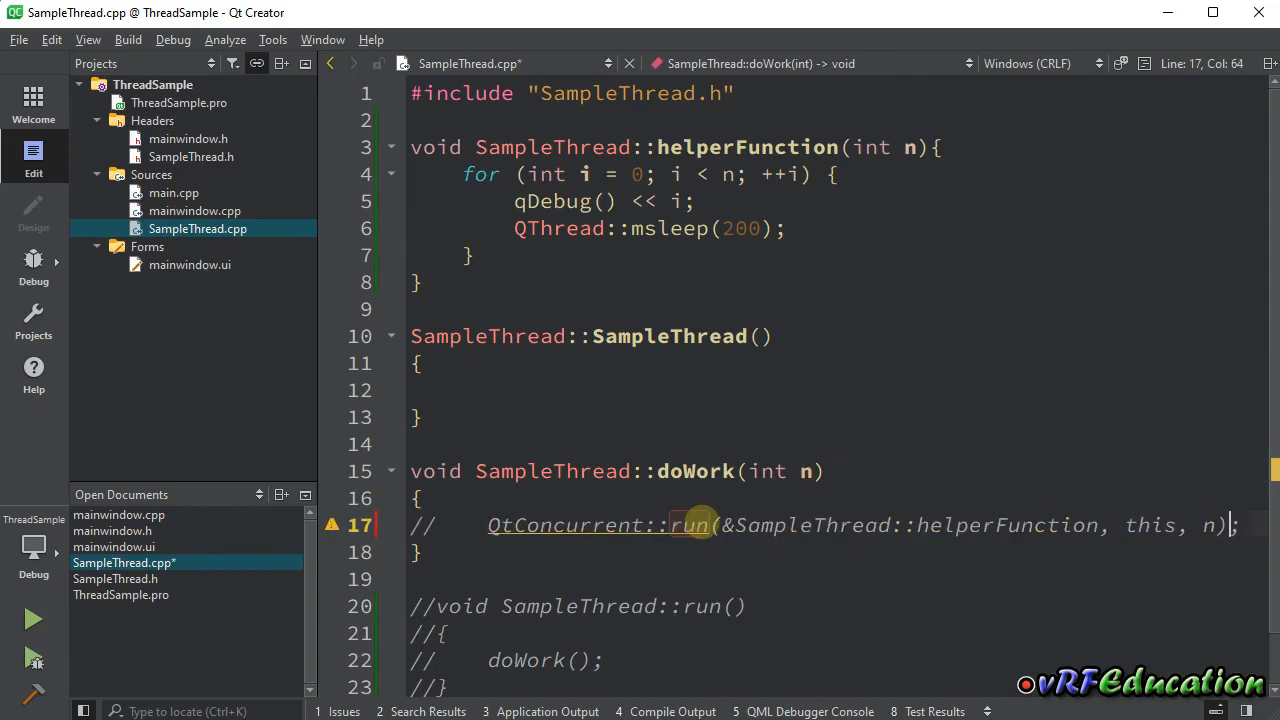
mouse_move(800, 471)
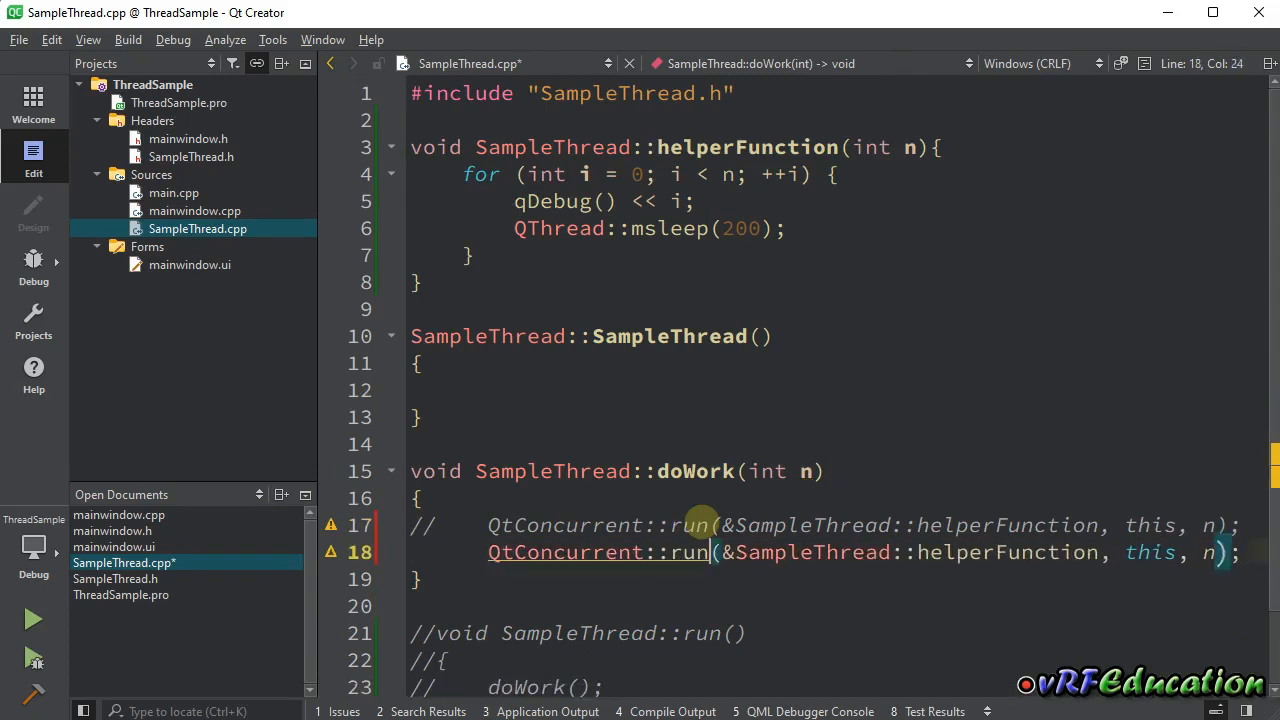
double_click(1150, 552)
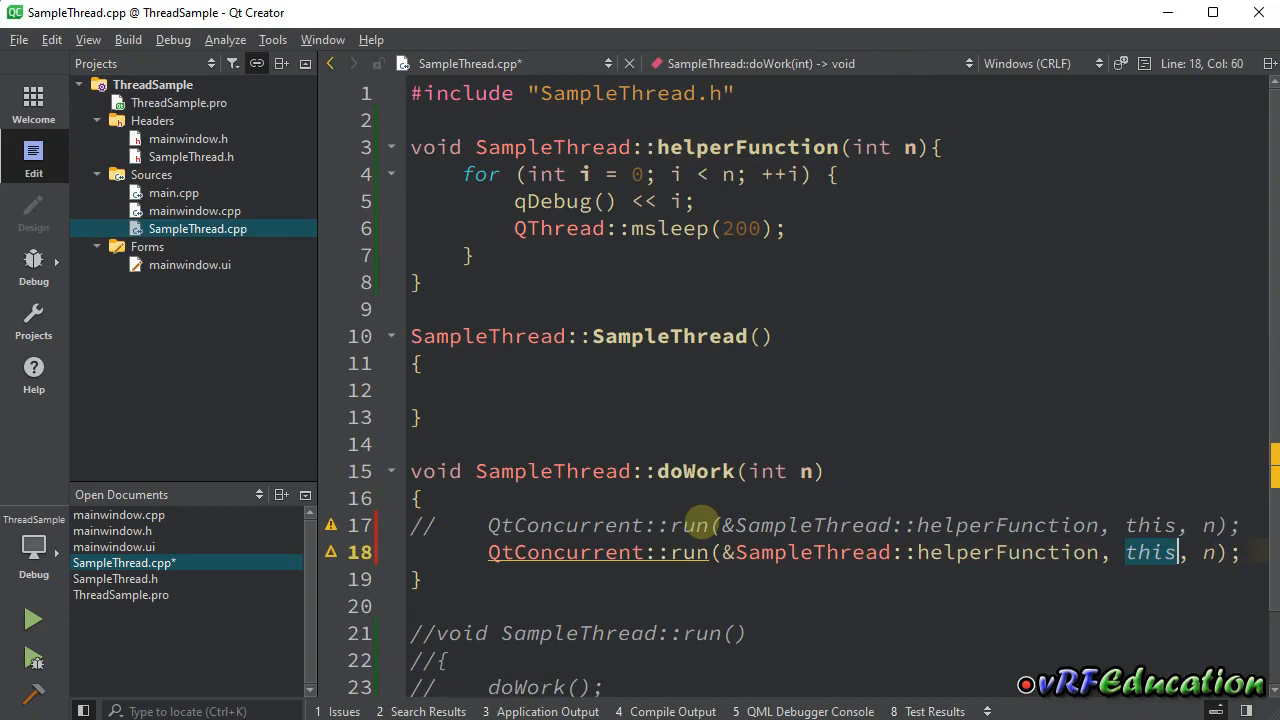
key(Delete)
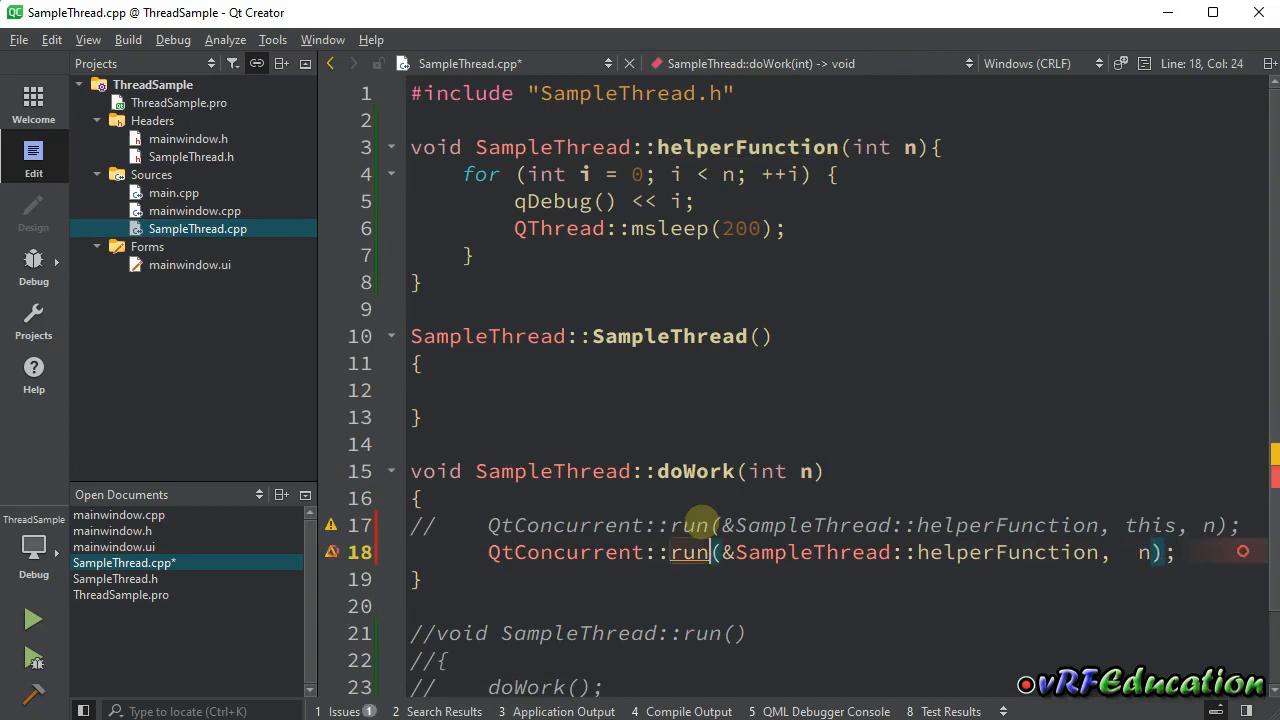
text(this,)
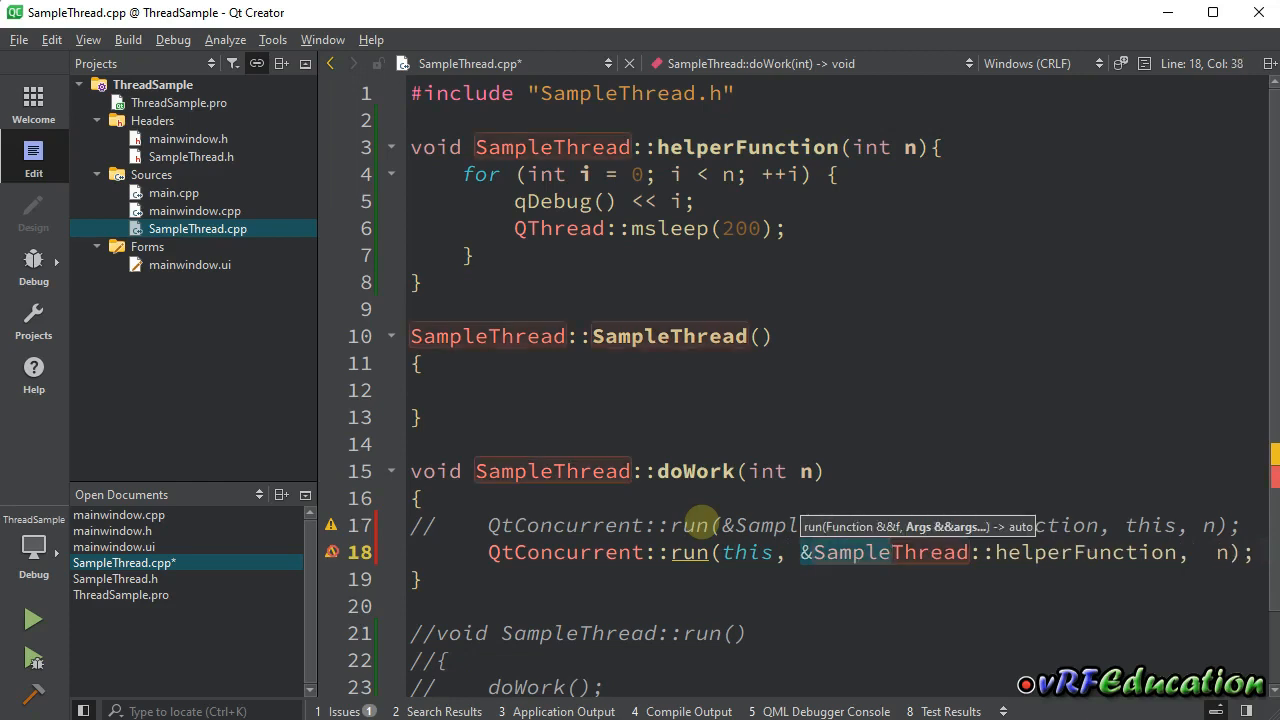
mouse_move(977, 583)
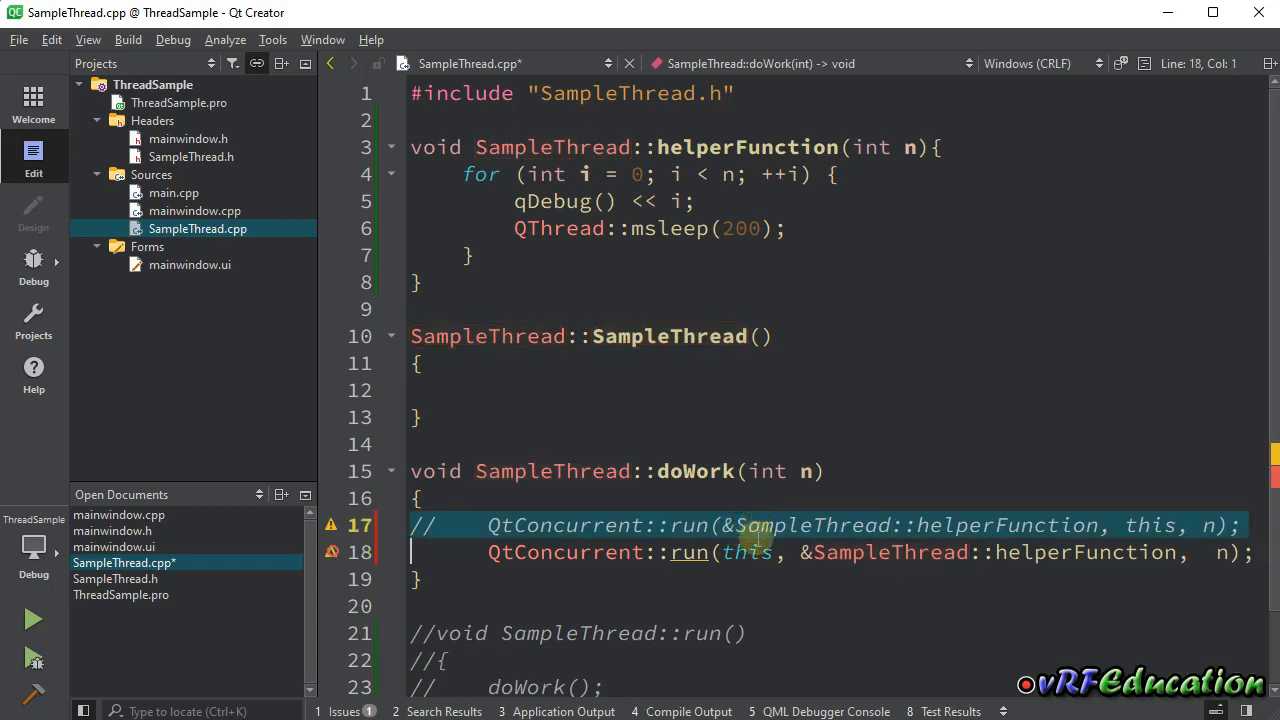
mouse_move(675, 530)
text(//      )
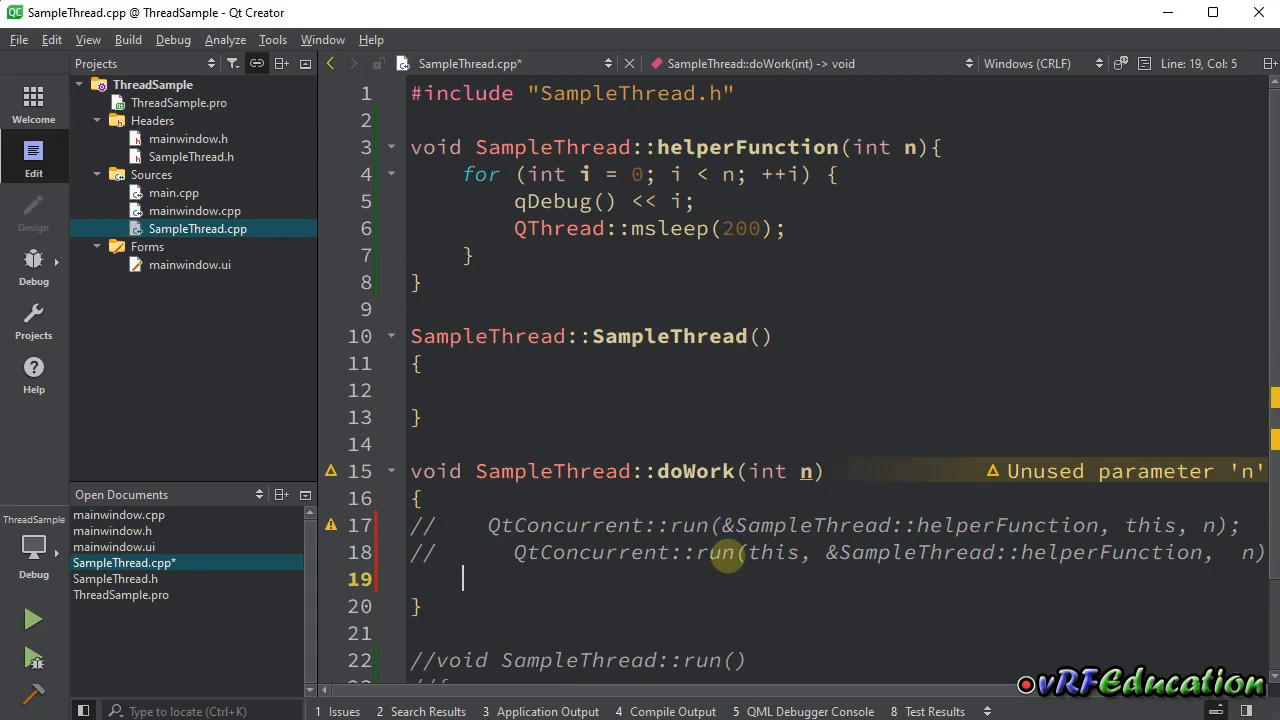
Add QtConcurrent::run([this]{return helperFunction(12);}); below the commented call, fix the :: typo, and save.
text(Qtc)
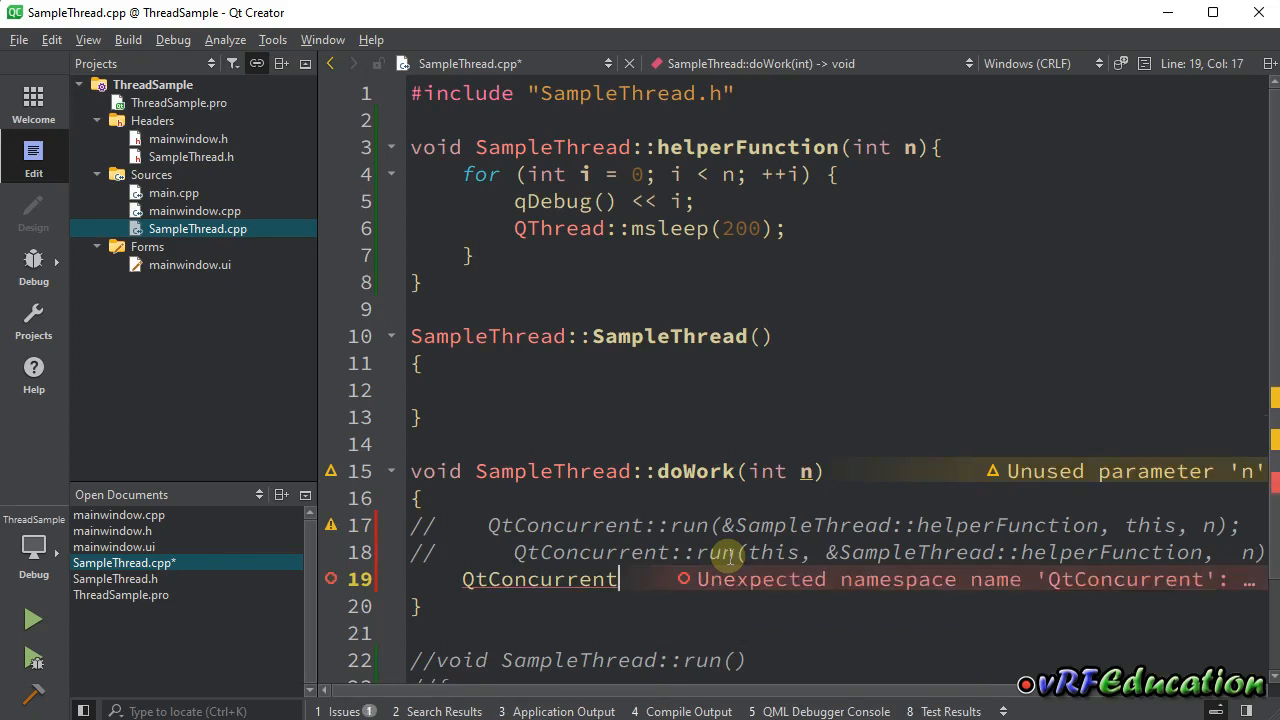
text(()
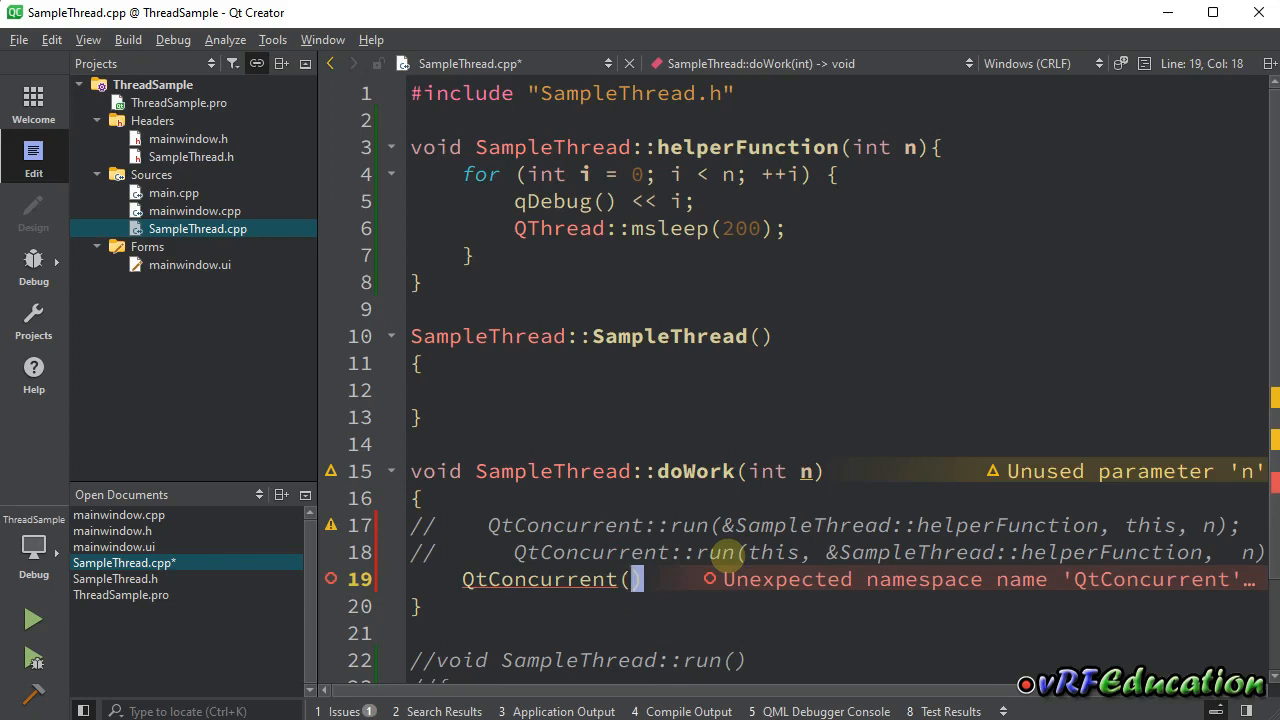
text([this])
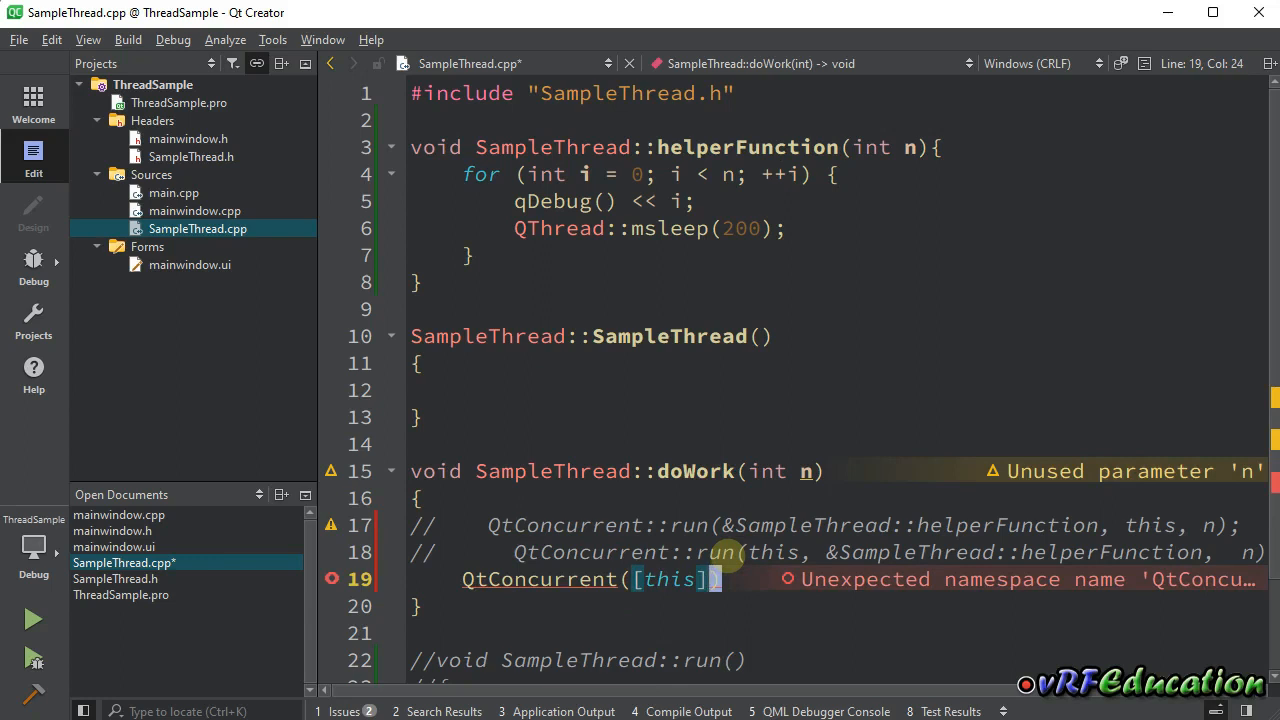
text({)
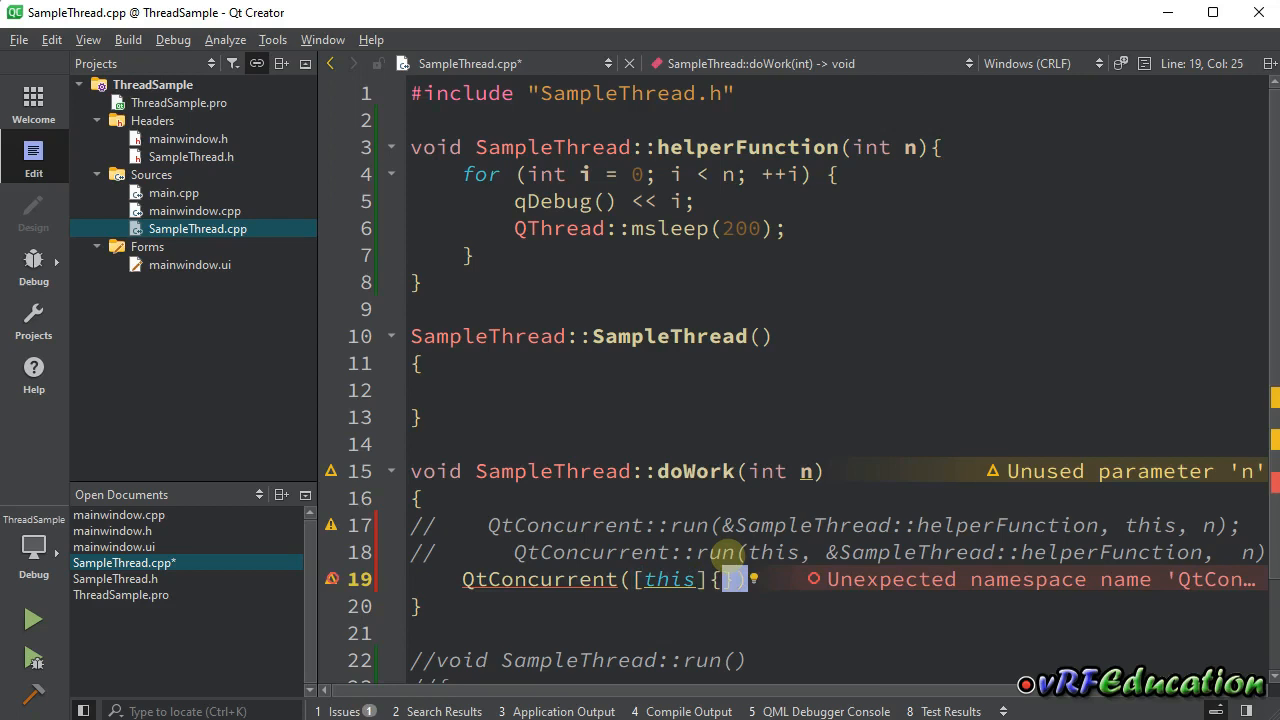
text(return helperFunction()
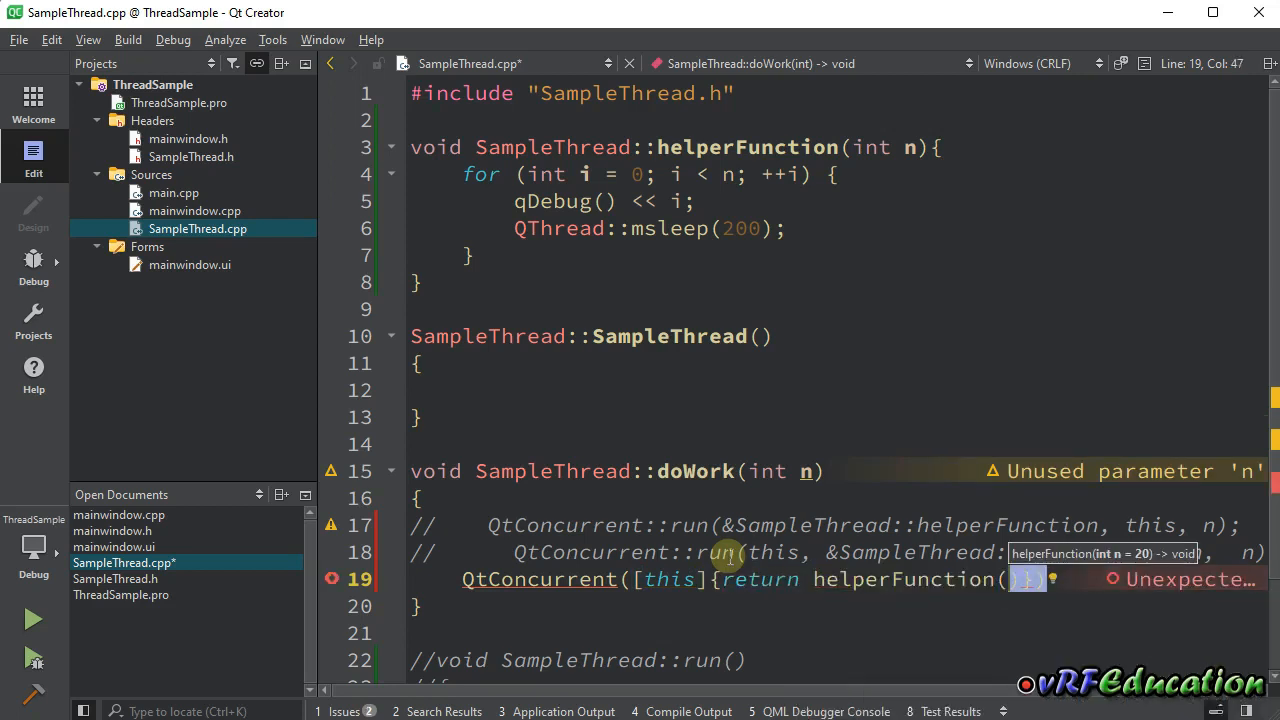
text(12)
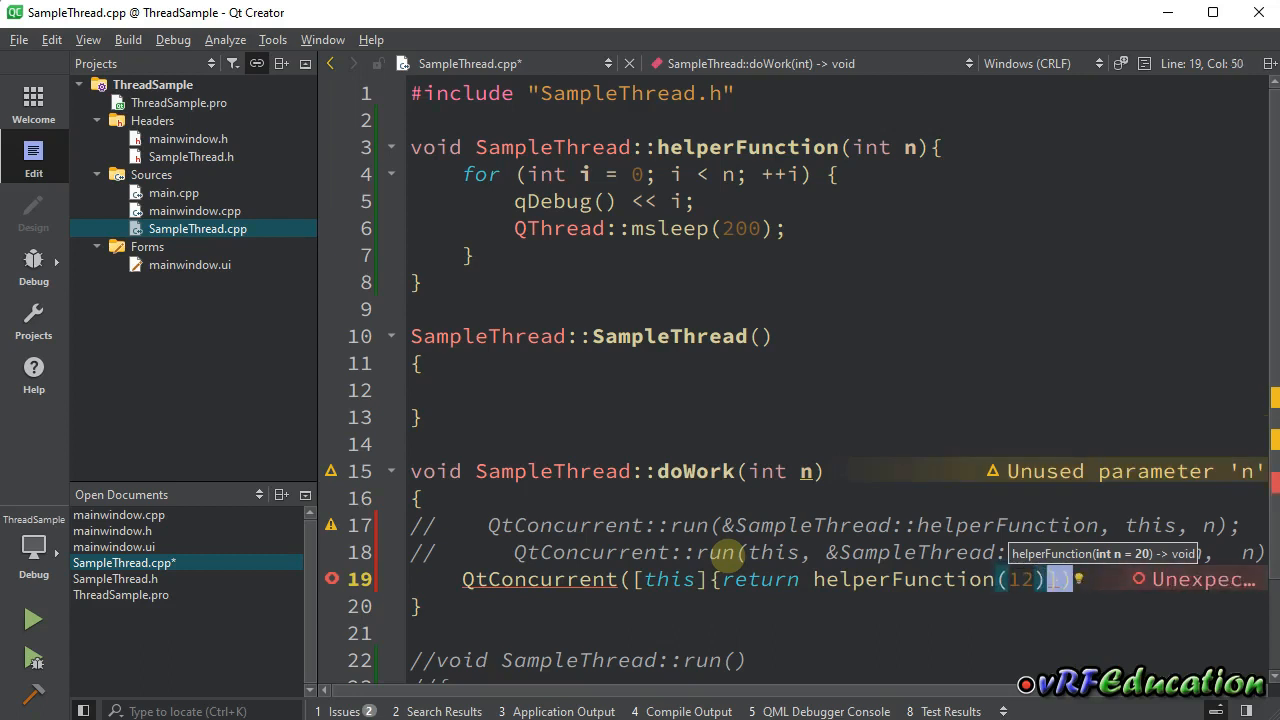
text(;});)
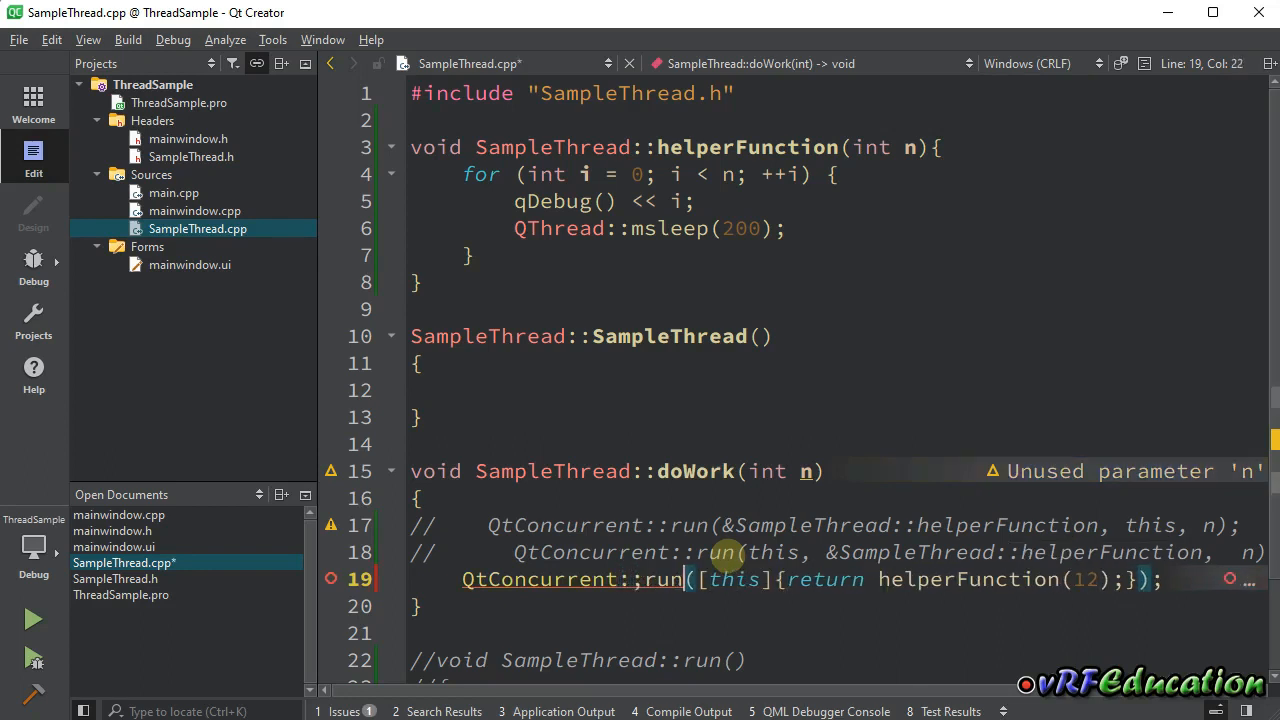
click(648, 579)
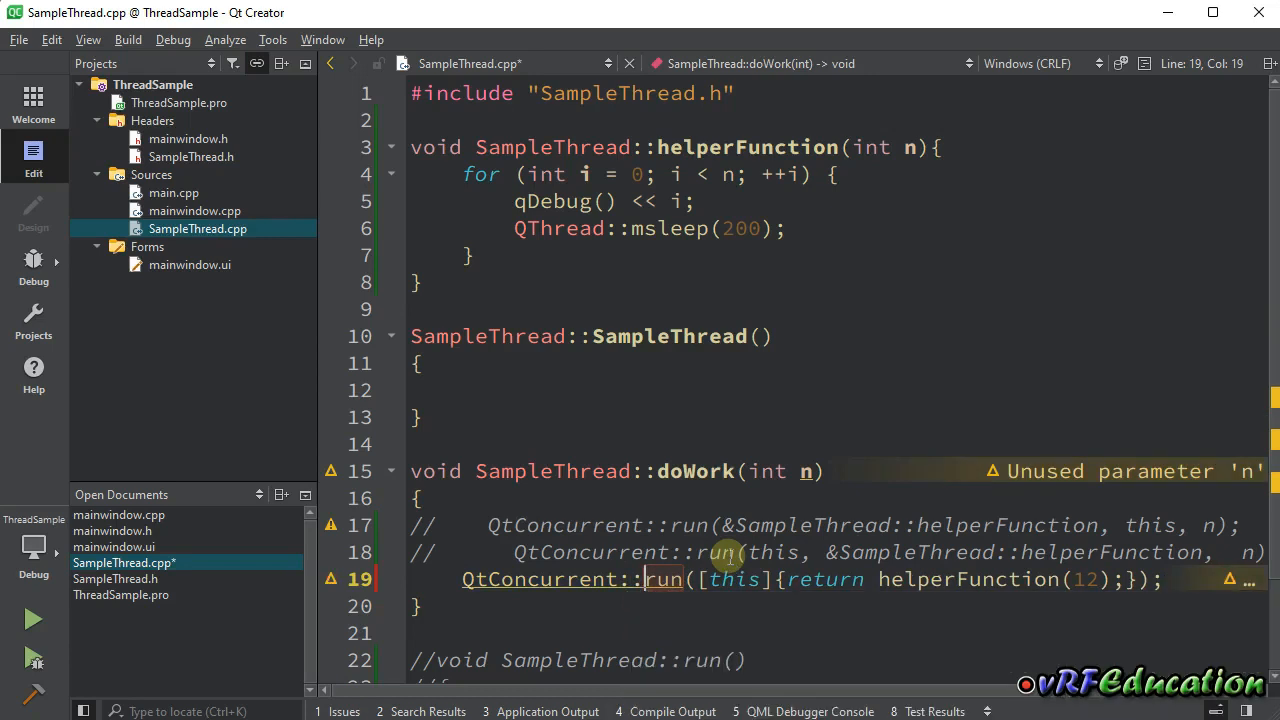
key(ctrl+s)
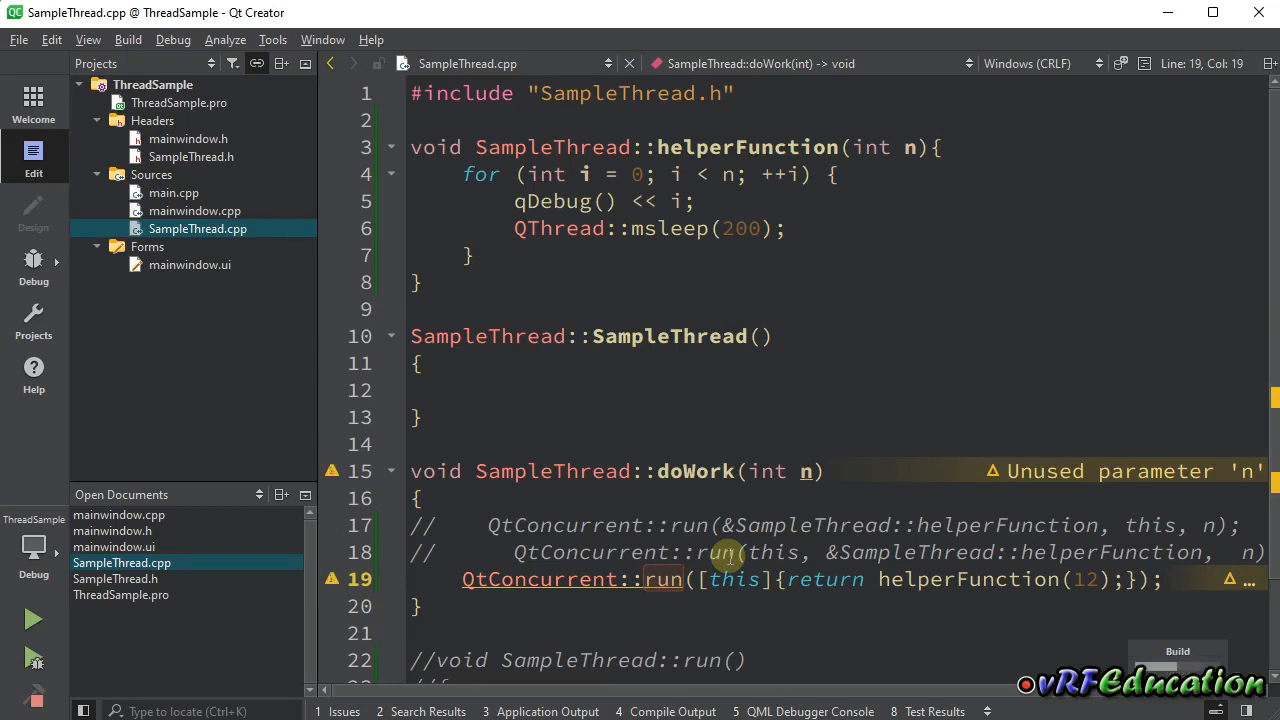
Check the Issues pane, then run ThreadSample and watch it count 0 to 11.
click(343, 711)
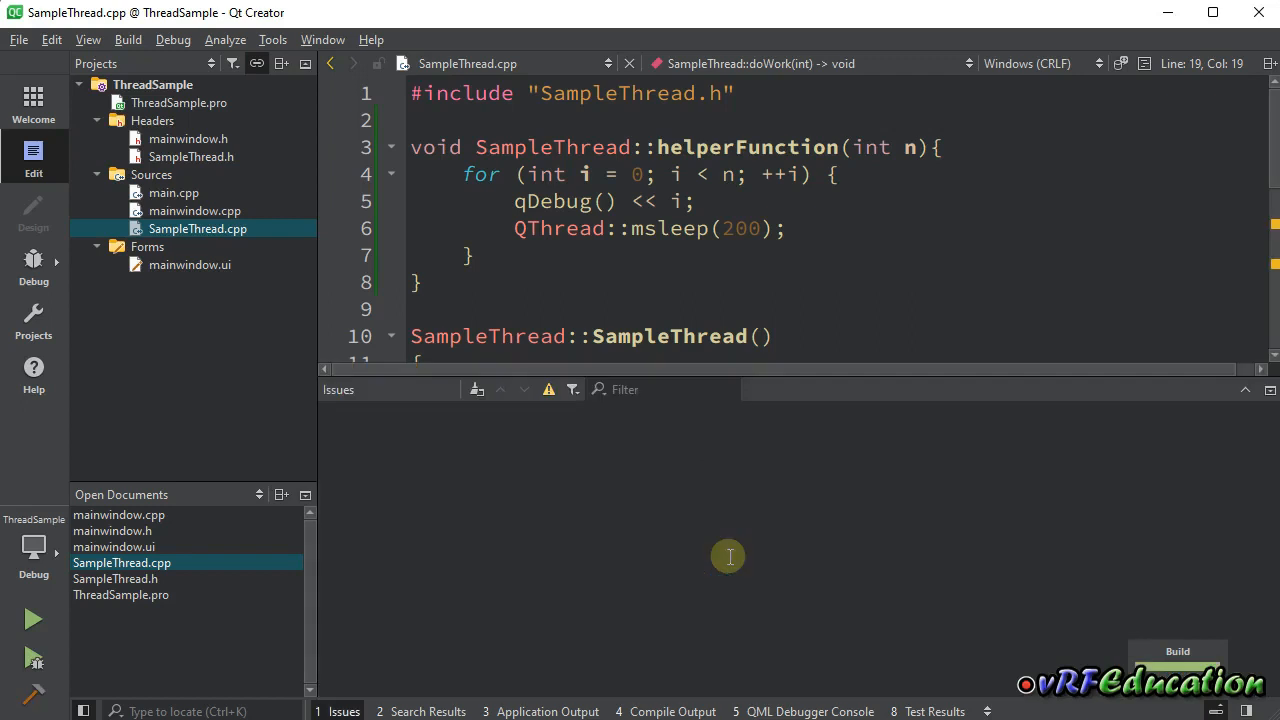
click(33, 618)
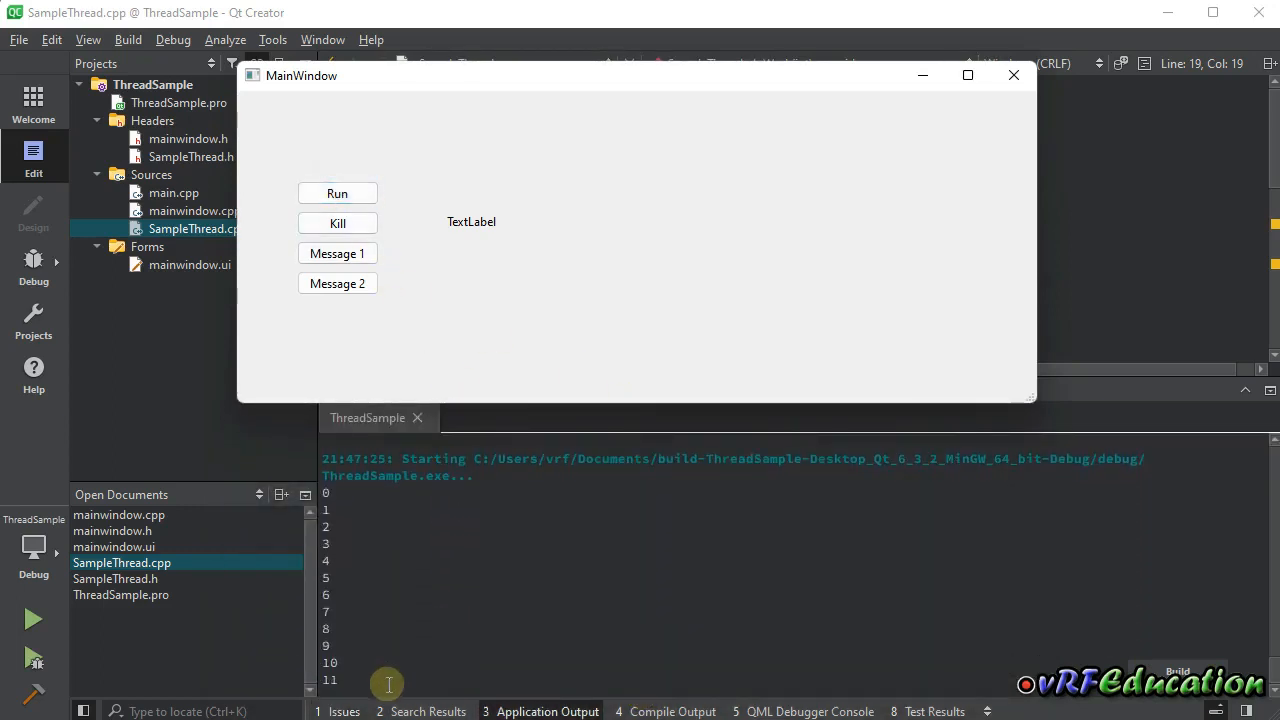
click(1013, 75)
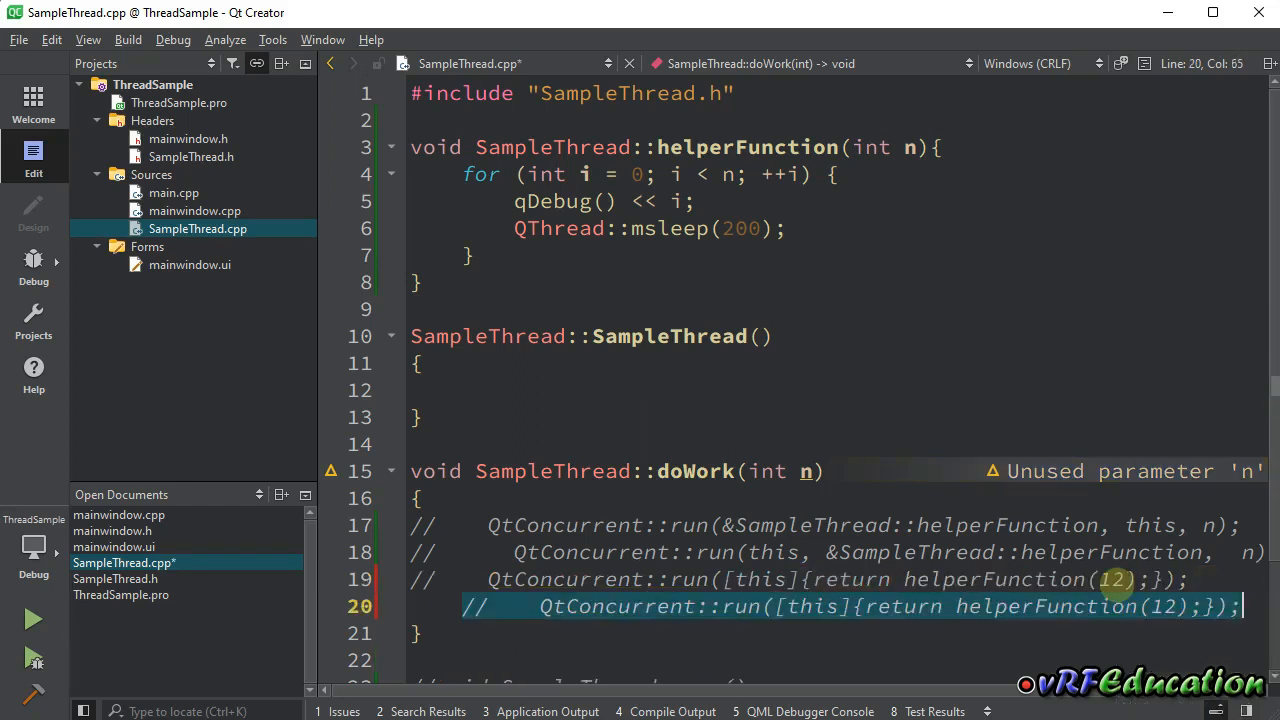
Uncomment the duplicated lambda run line with Ctrl+/.
key(ctrl+slash)
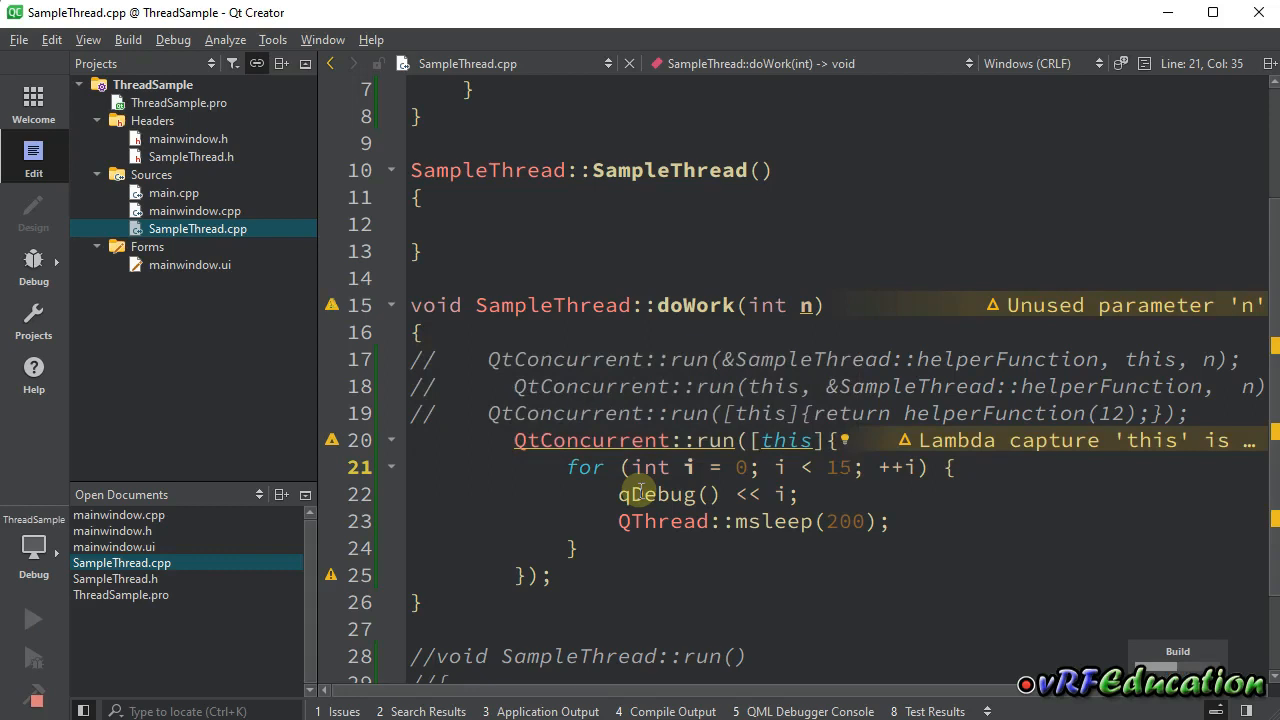
click(33, 618)
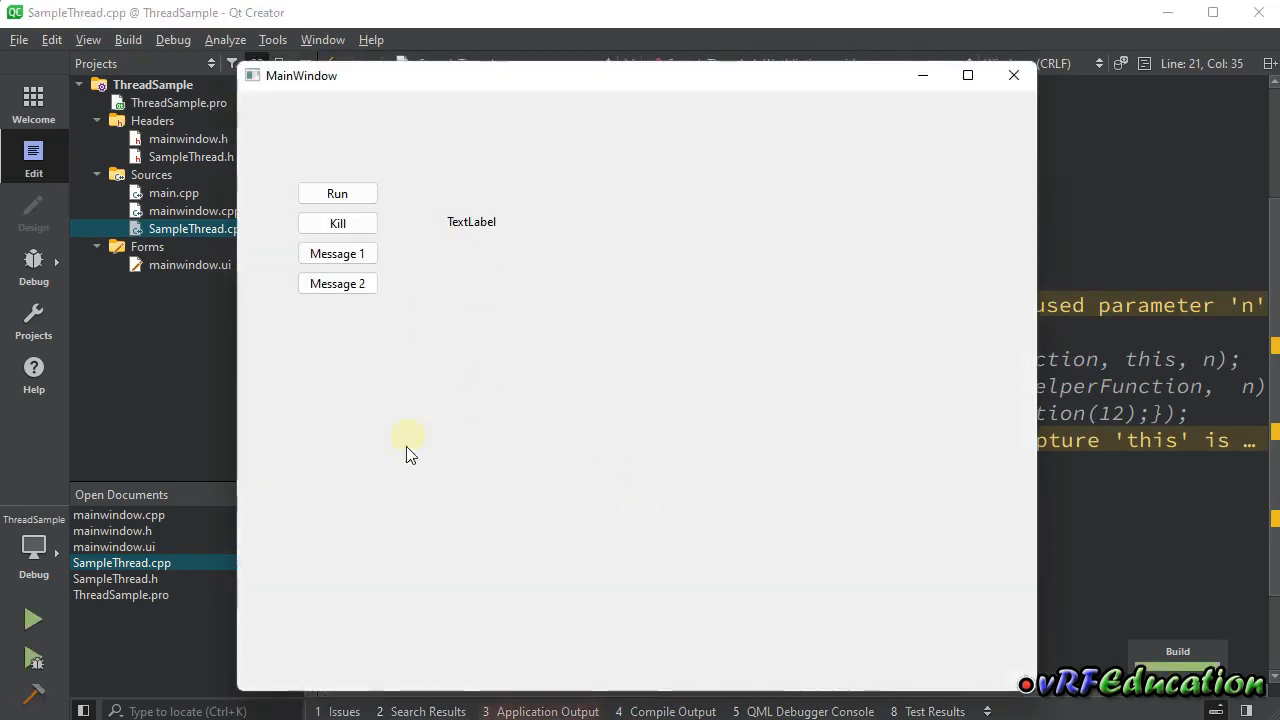
click(337, 193)
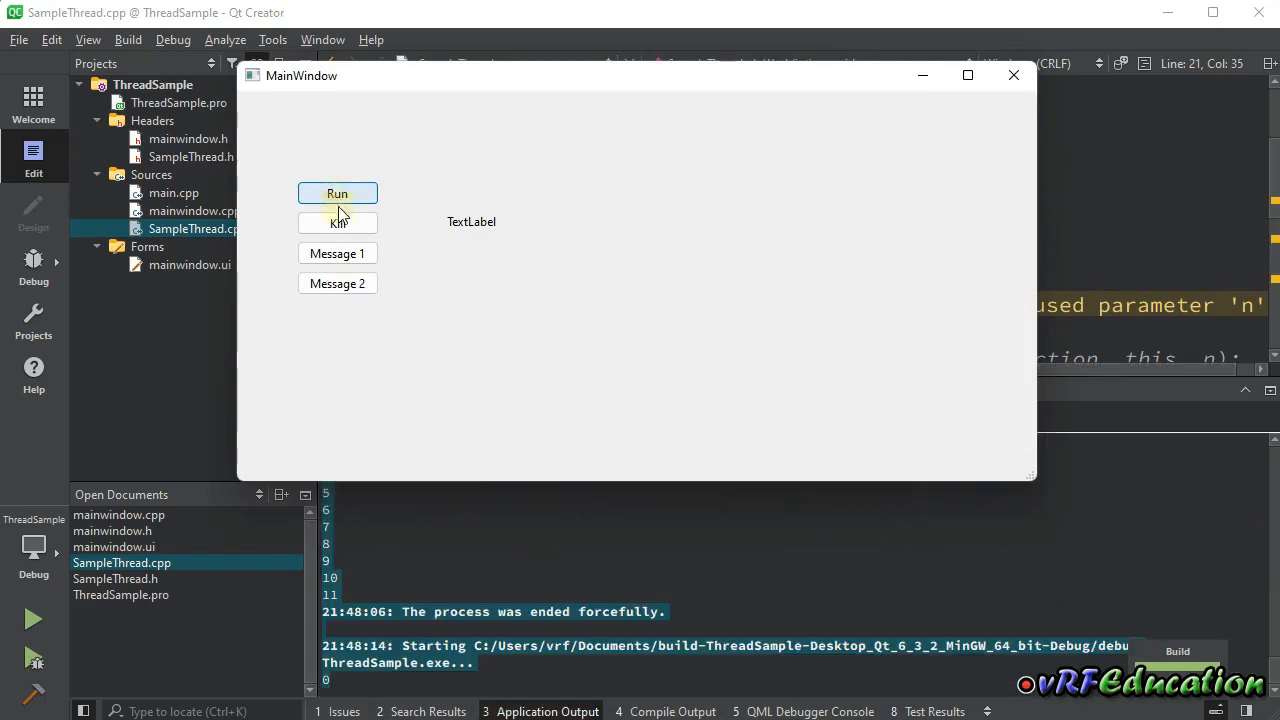
click(337, 193)
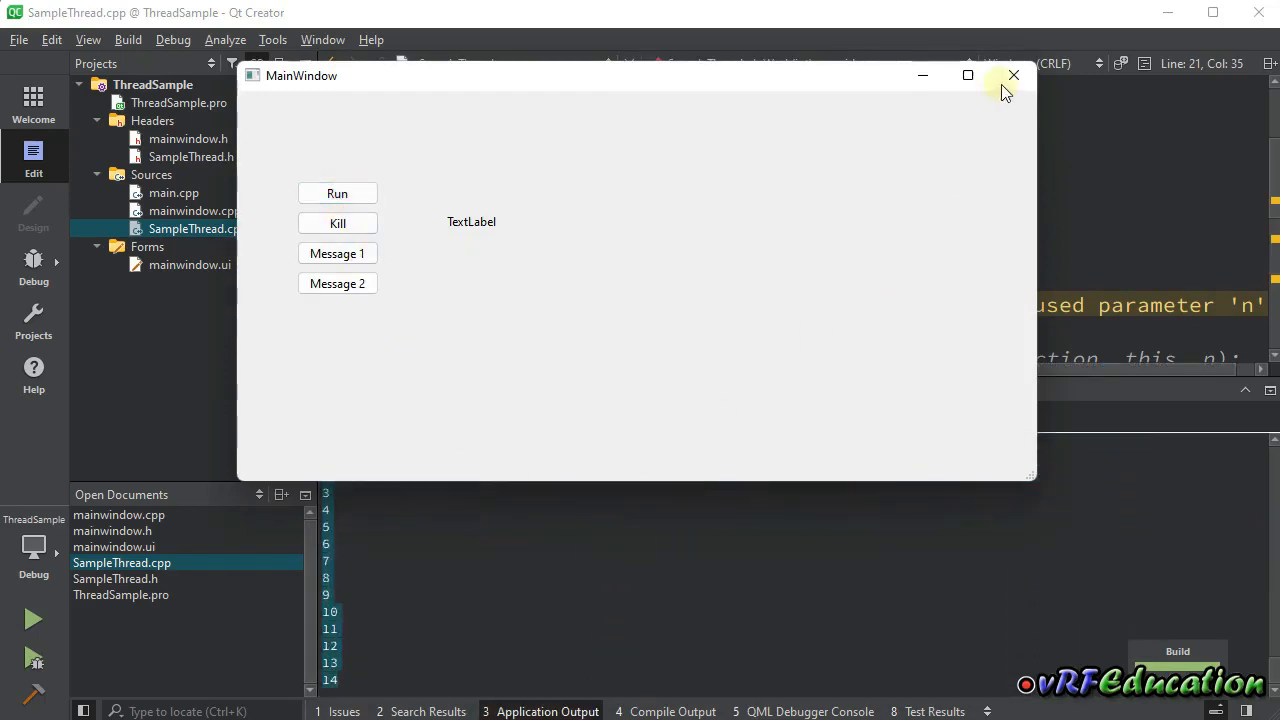
click(1013, 75)
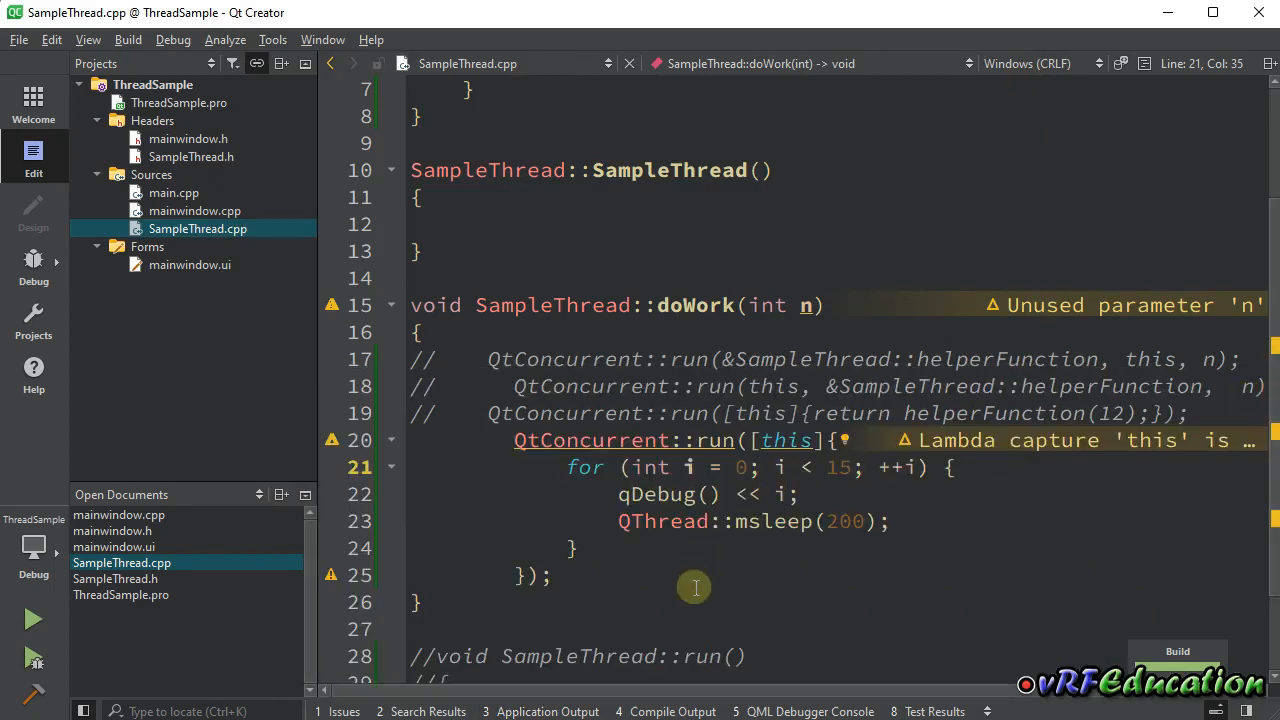
click(555, 467)
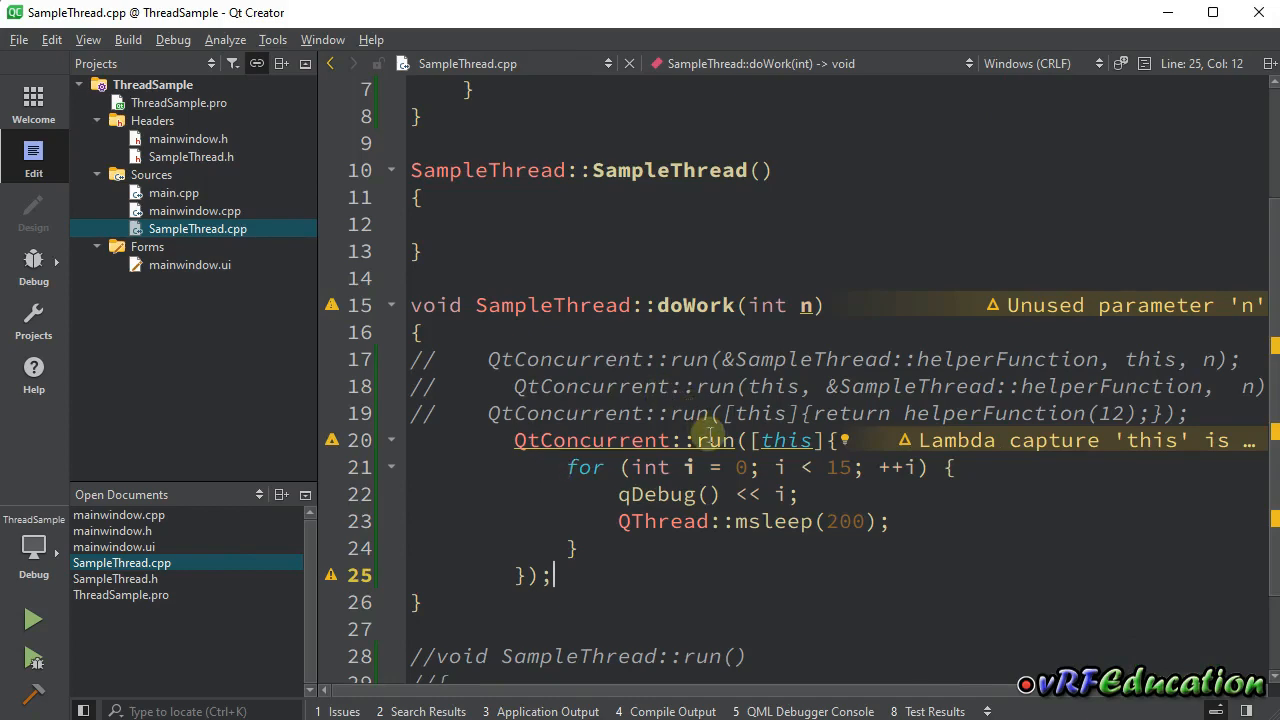
scroll(up, 3)
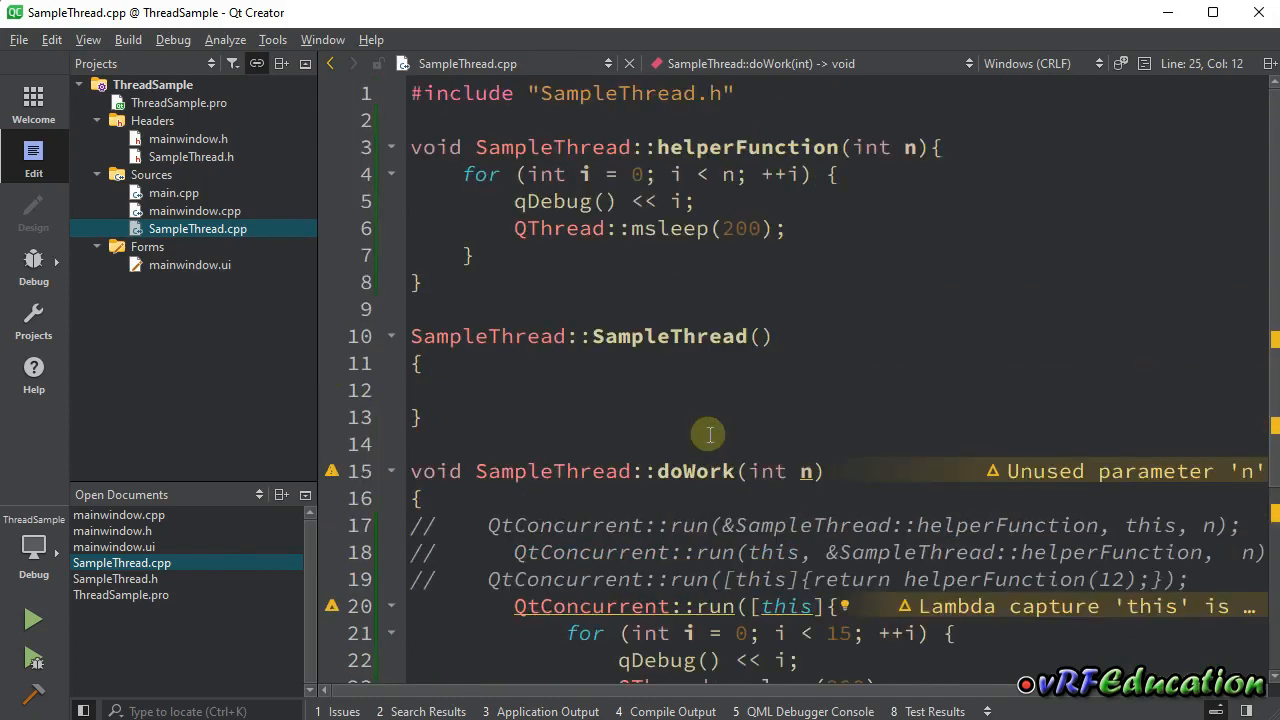
mouse_move(721, 425)
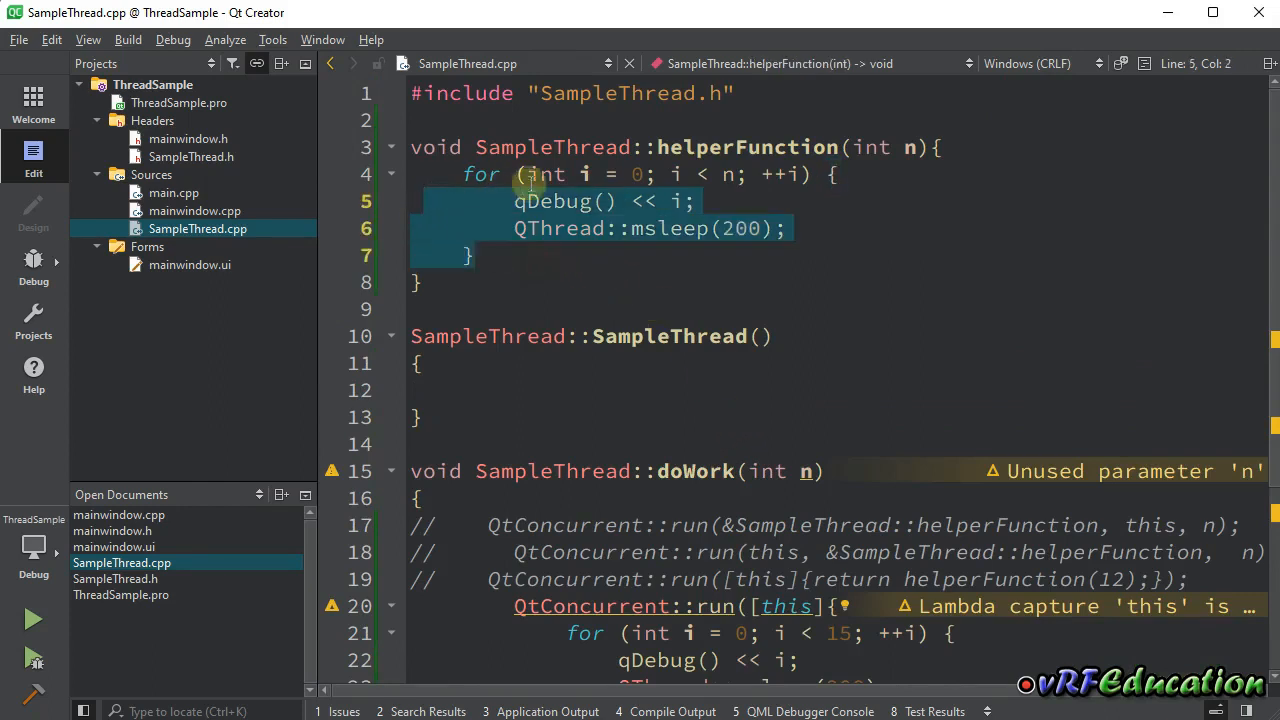
click(530, 174)
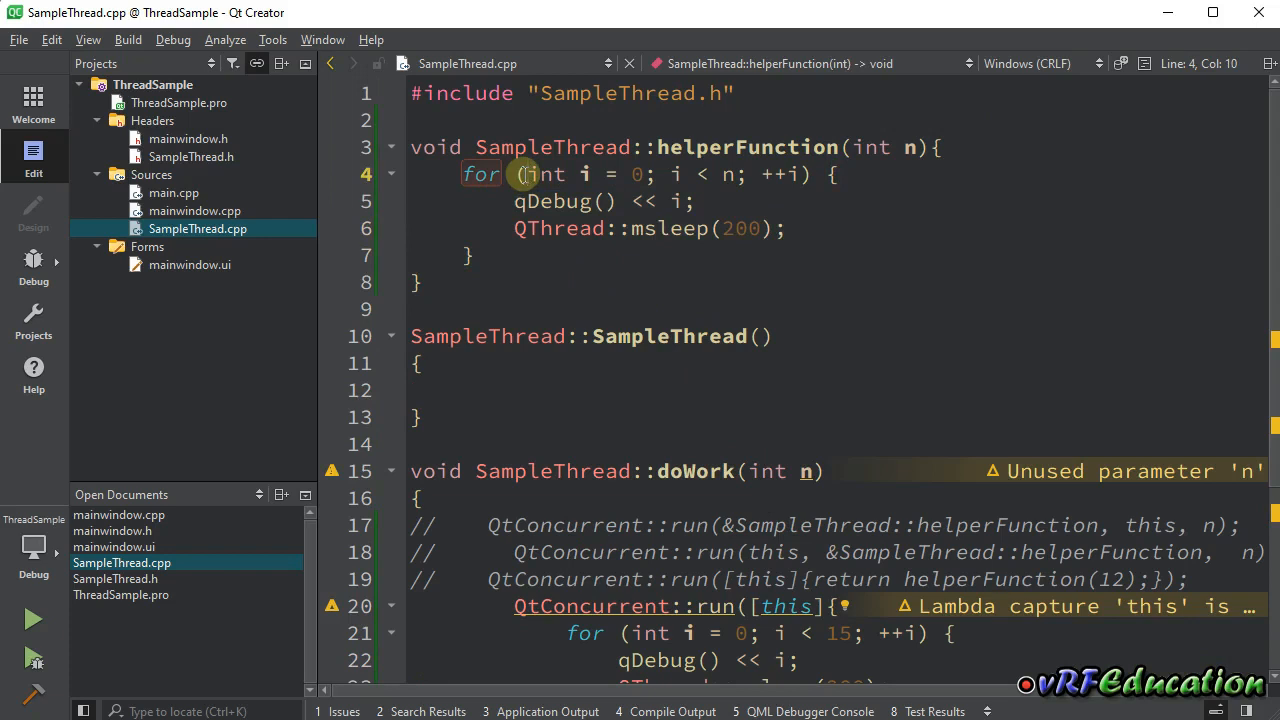